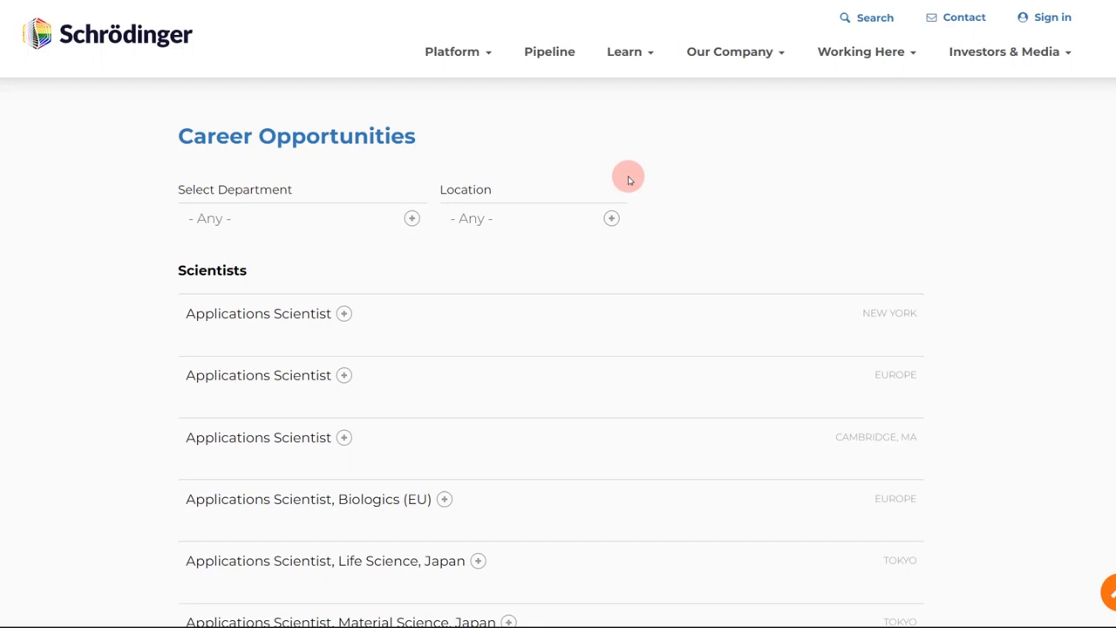
mouse_move(65, 54)
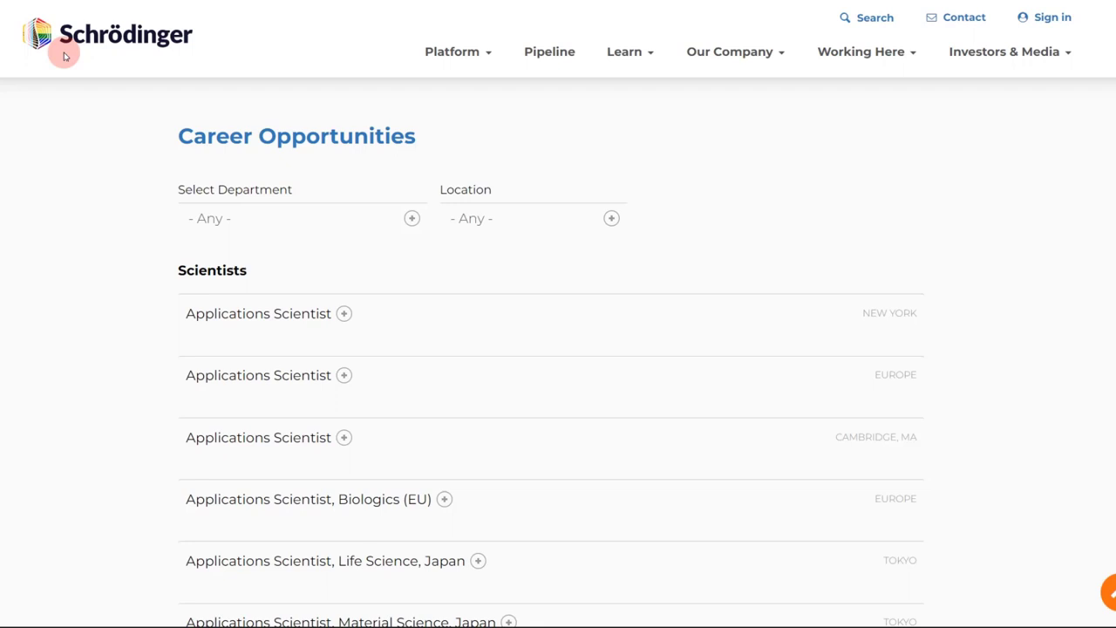
mouse_move(77, 66)
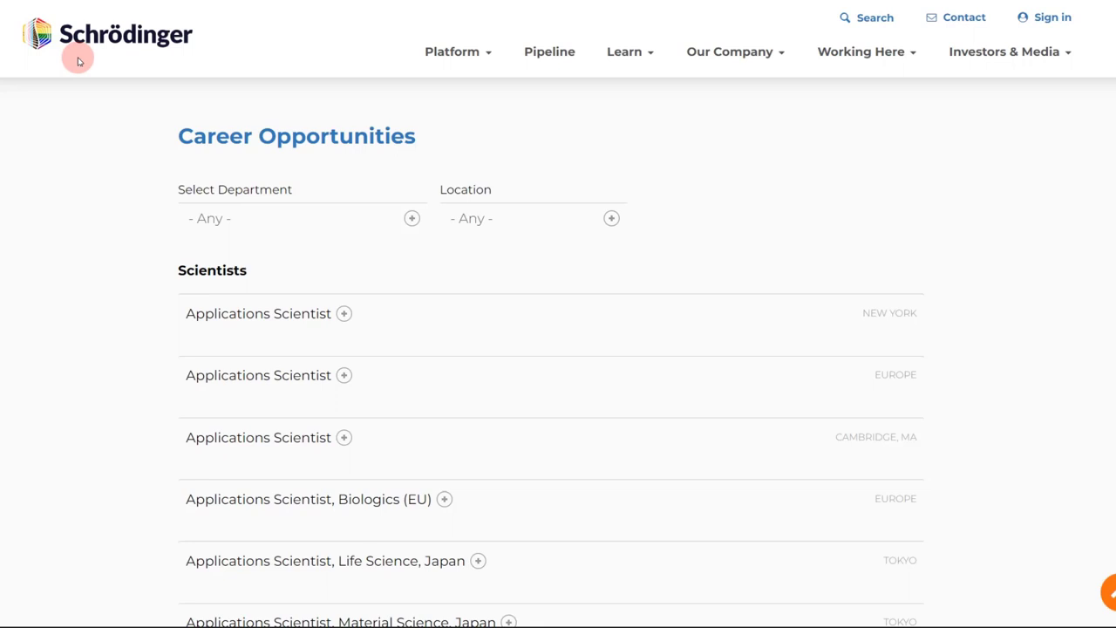
mouse_move(48, 65)
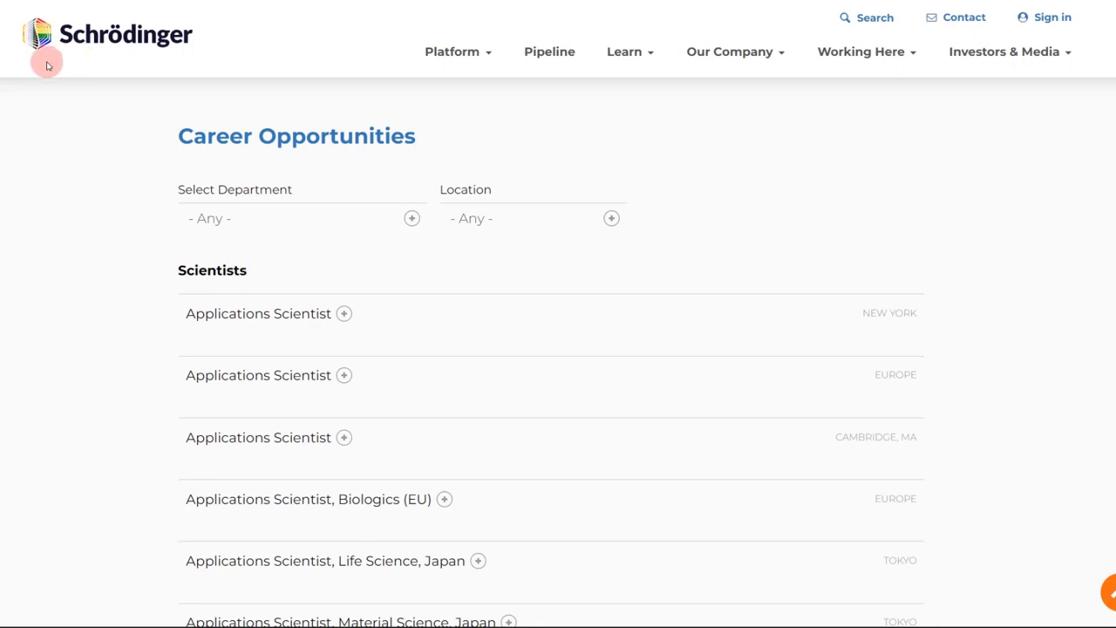
mouse_move(92, 61)
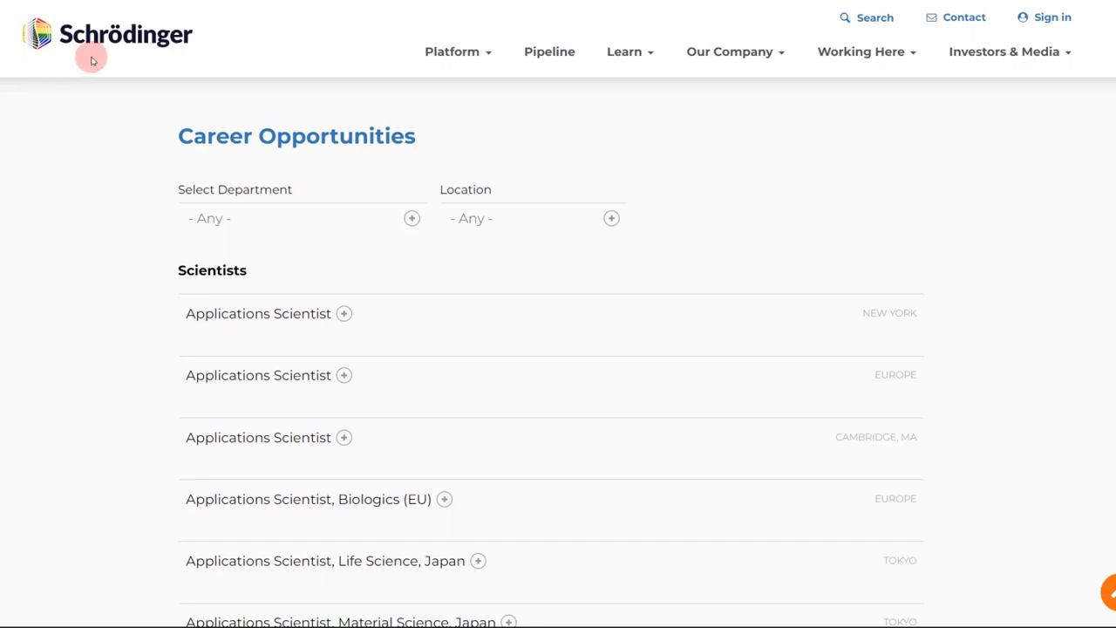
mouse_move(42, 66)
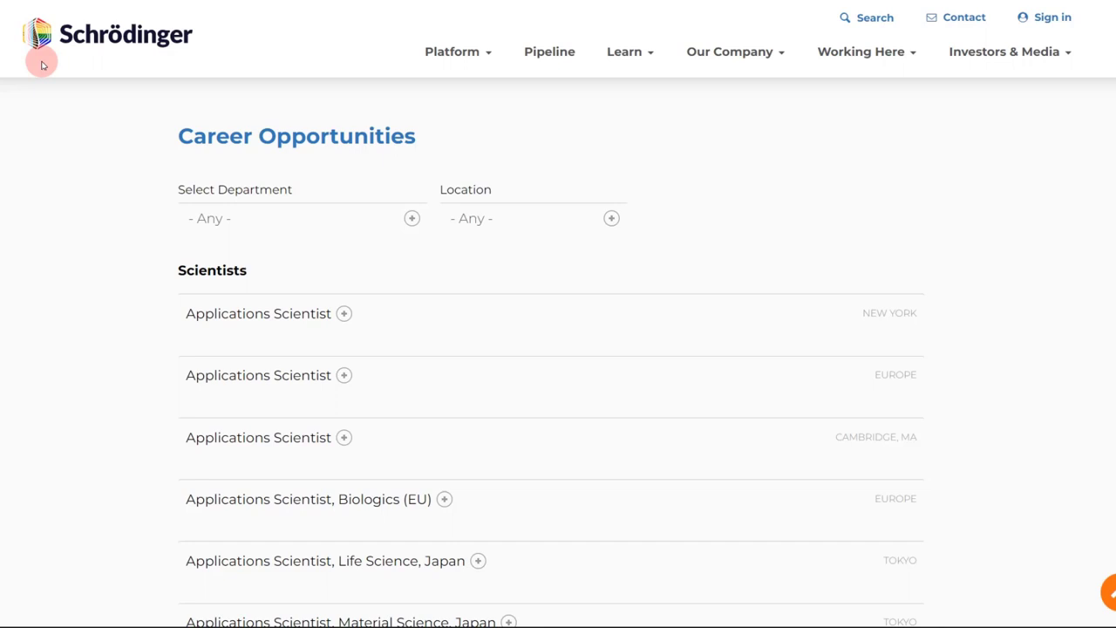
mouse_move(83, 51)
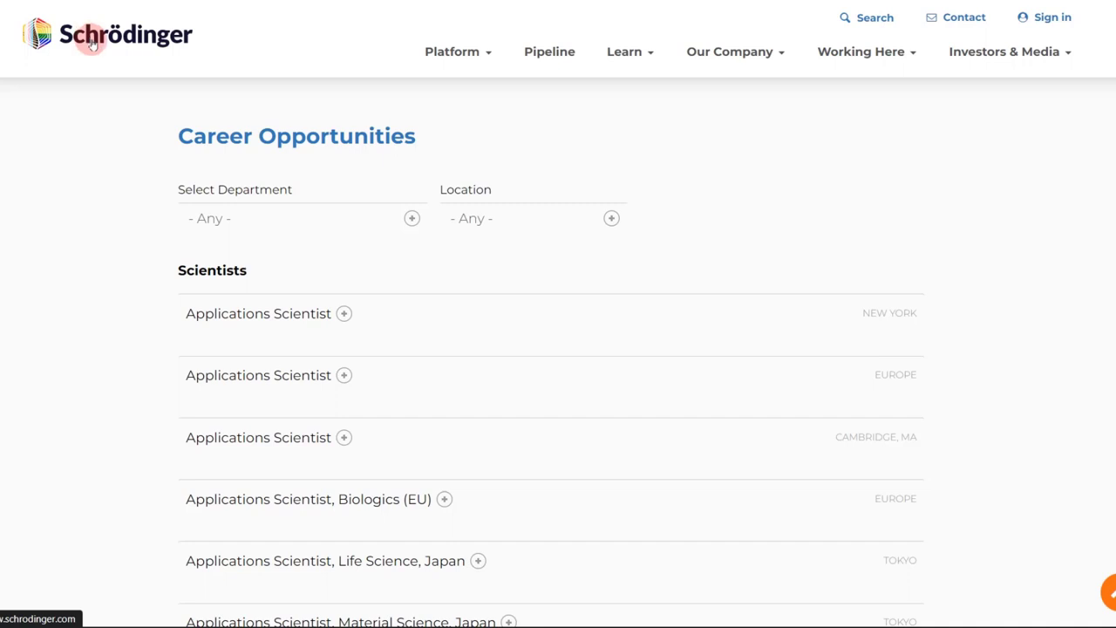
mouse_move(295, 180)
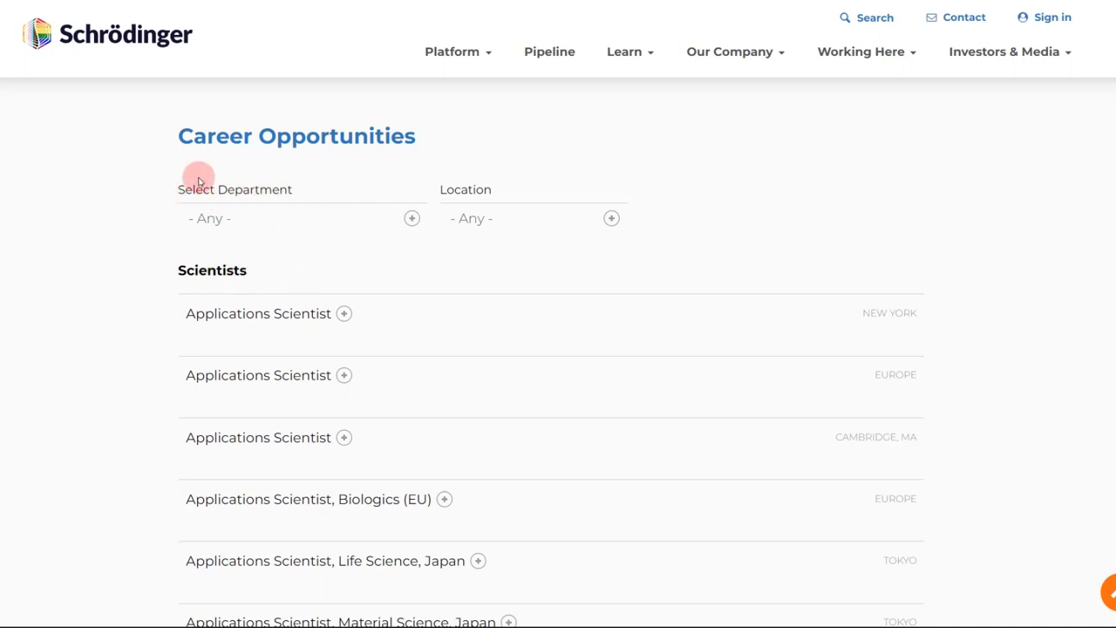
mouse_move(244, 220)
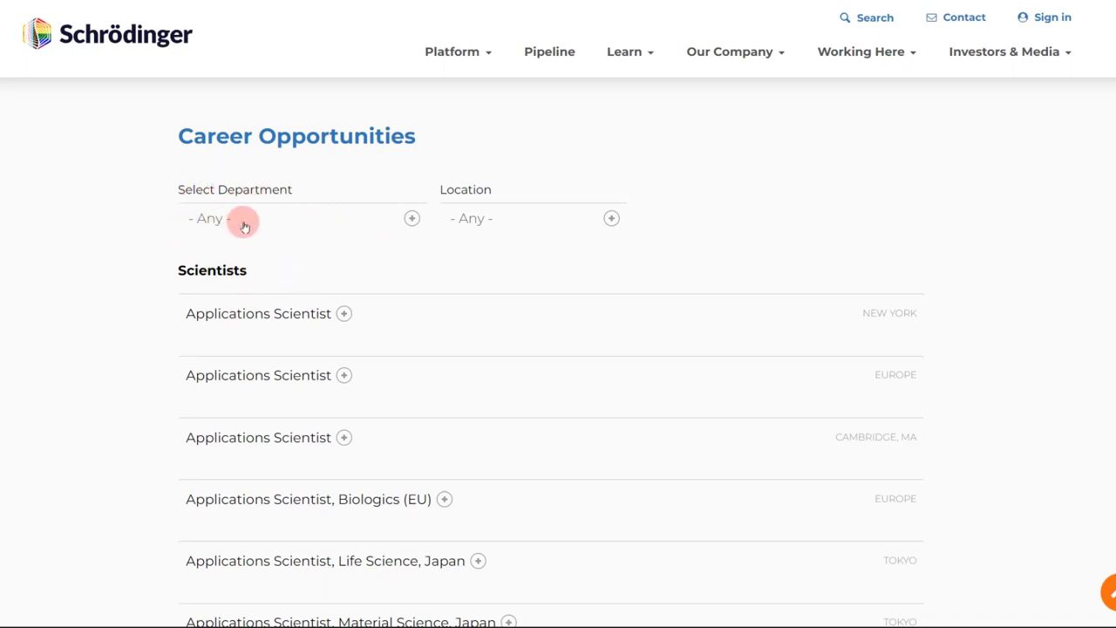
mouse_move(559, 236)
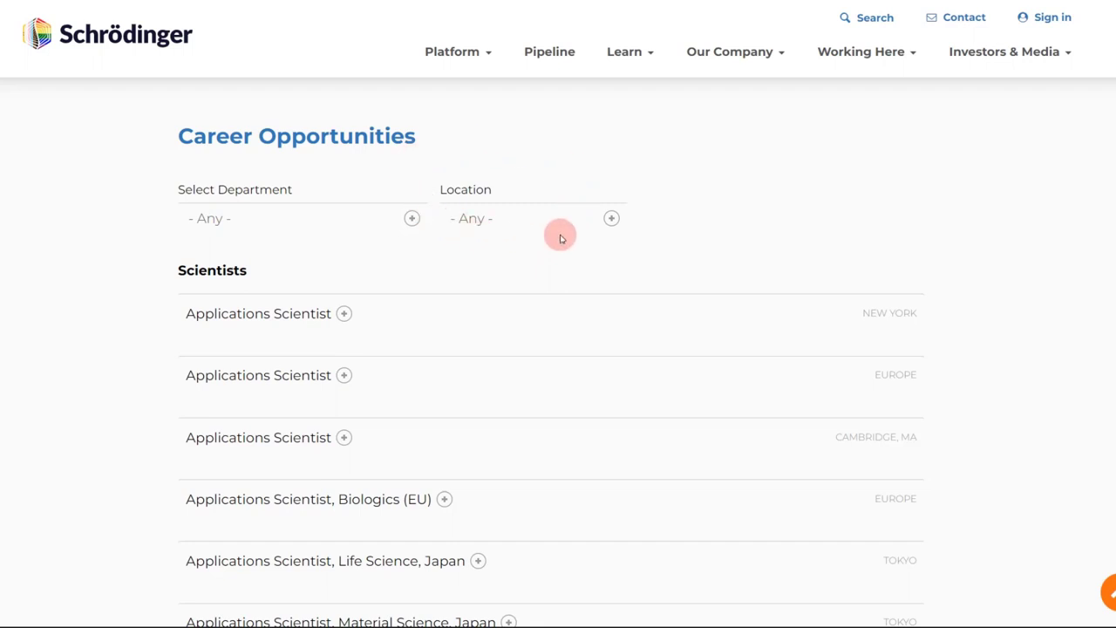
Set the careers Location filter to Hyderabad, India.
click(532, 218)
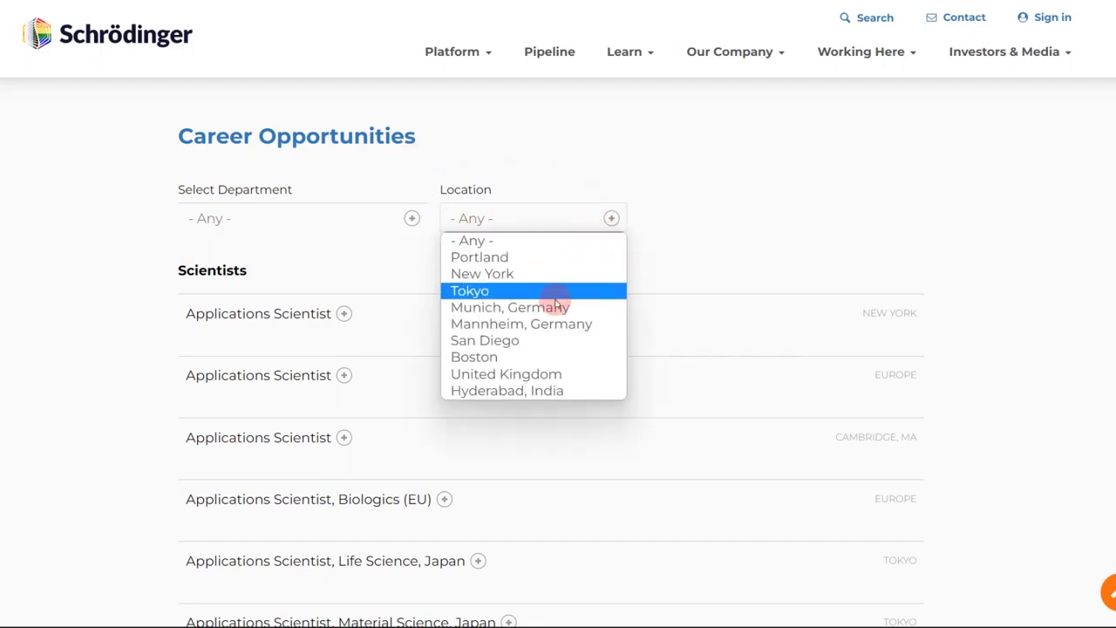
mouse_move(529, 295)
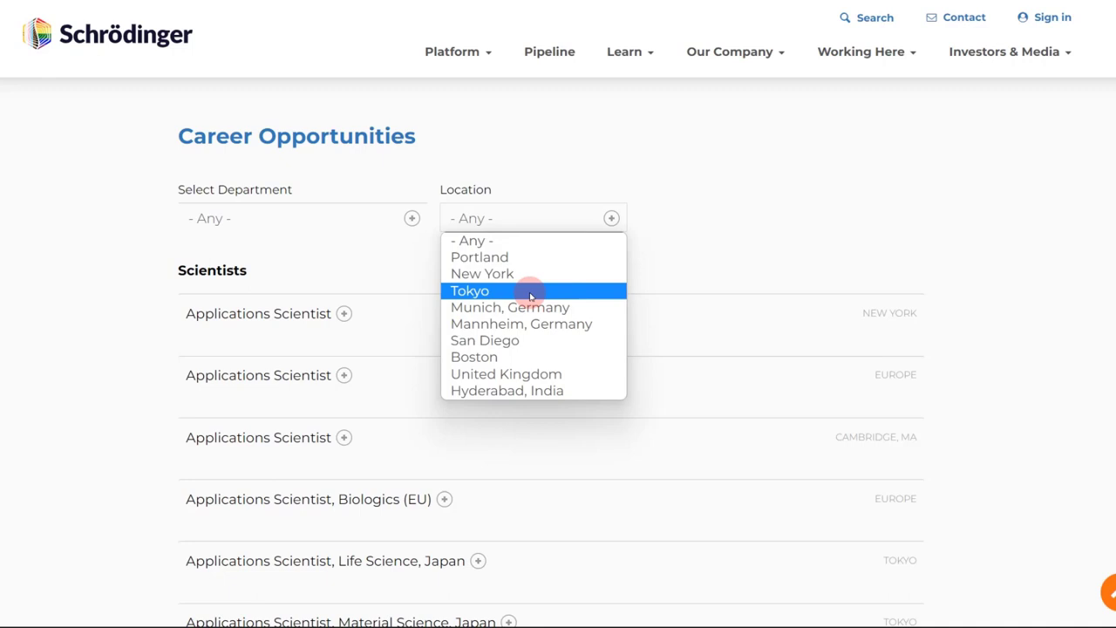
mouse_move(507, 389)
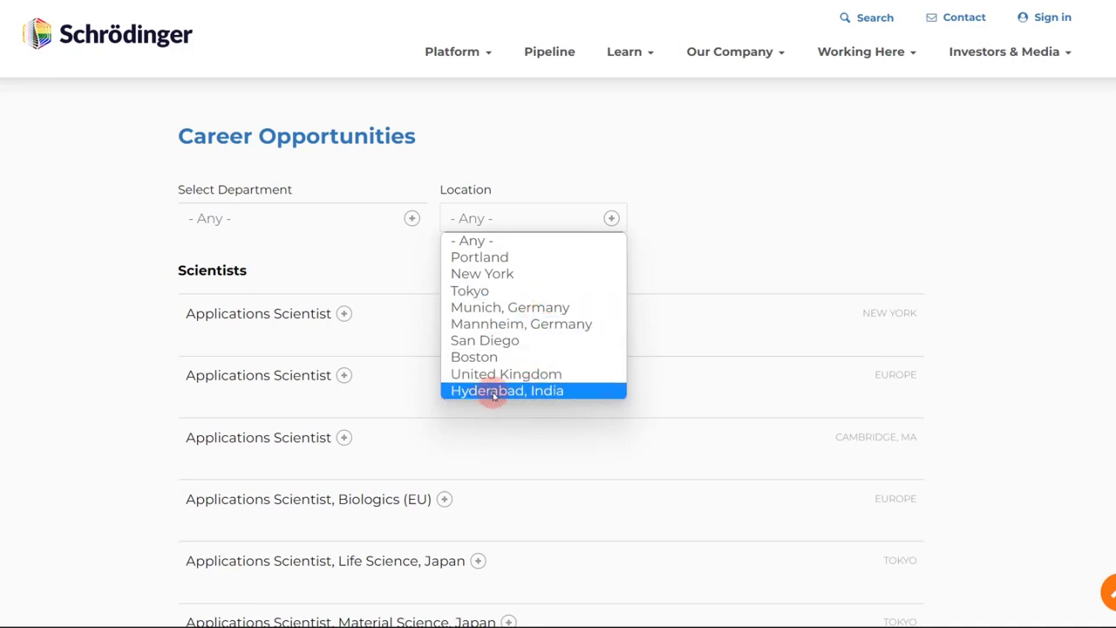
mouse_move(479, 398)
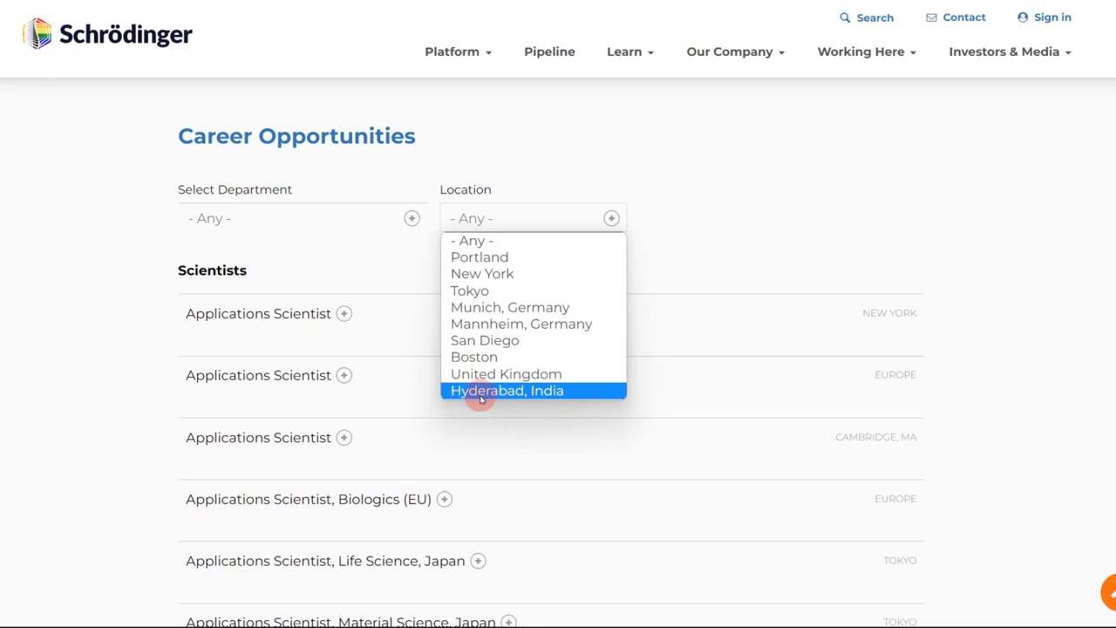
click(507, 389)
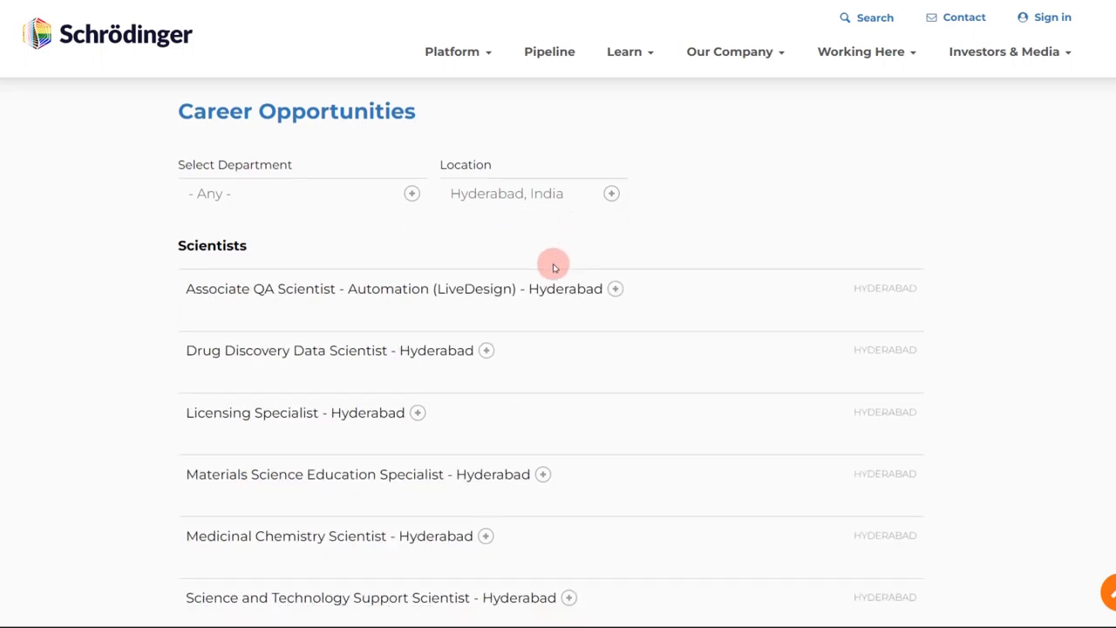
scroll(down, 3)
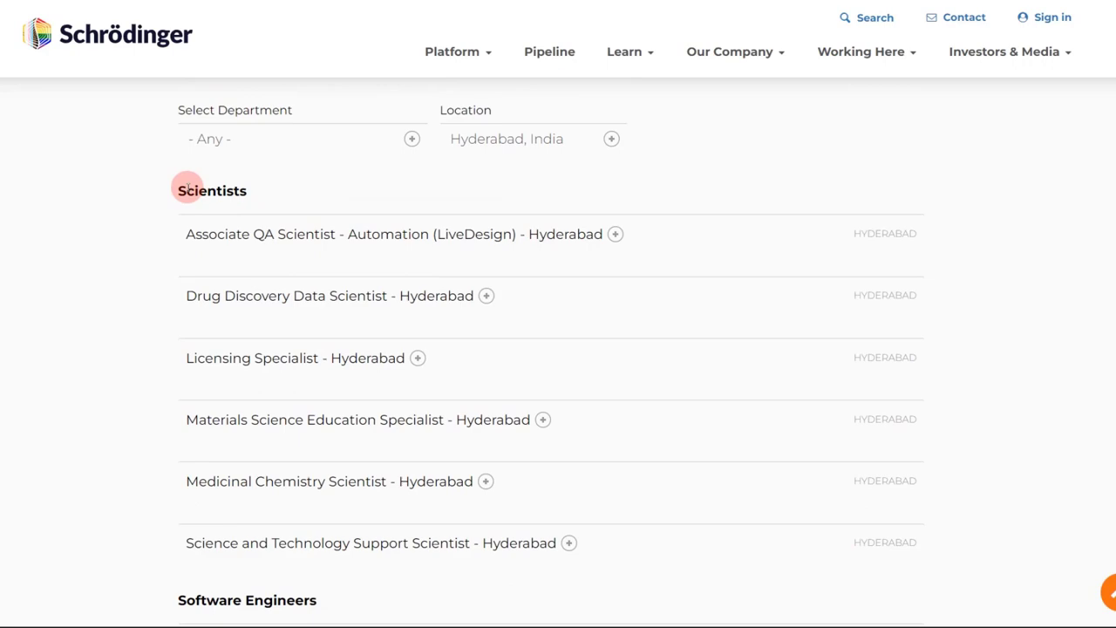
scroll(down, 3)
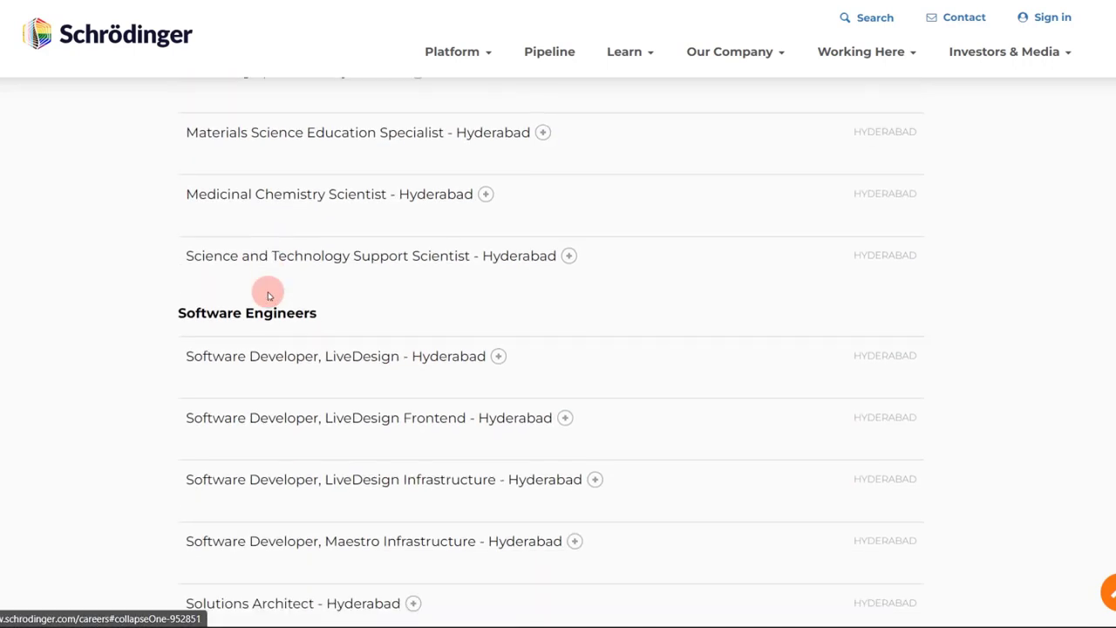
scroll(down, 3)
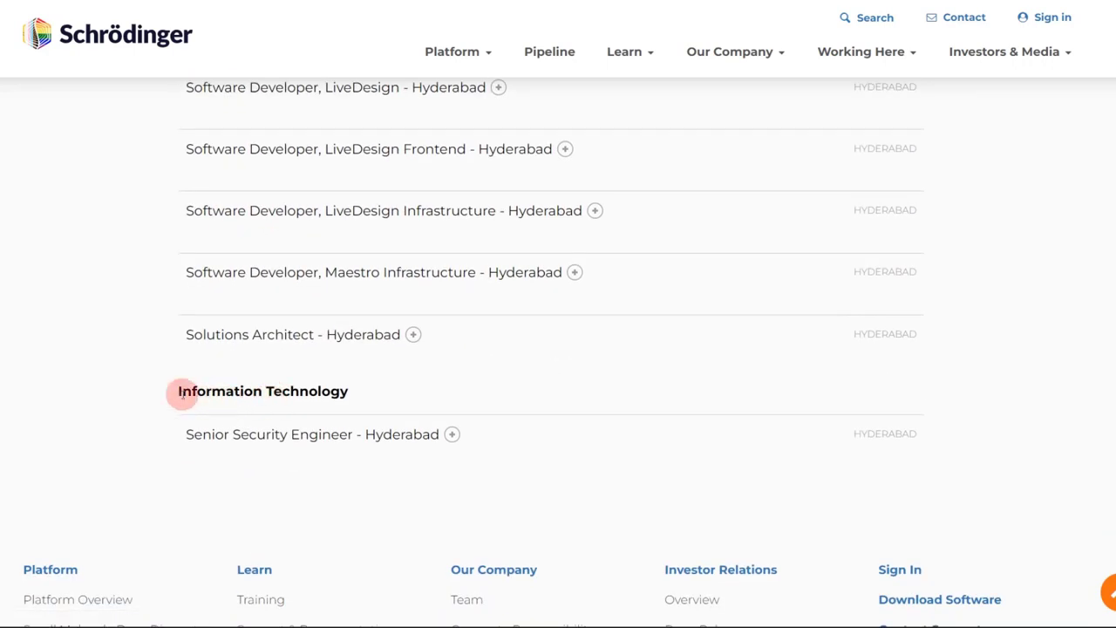
scroll(up, 3)
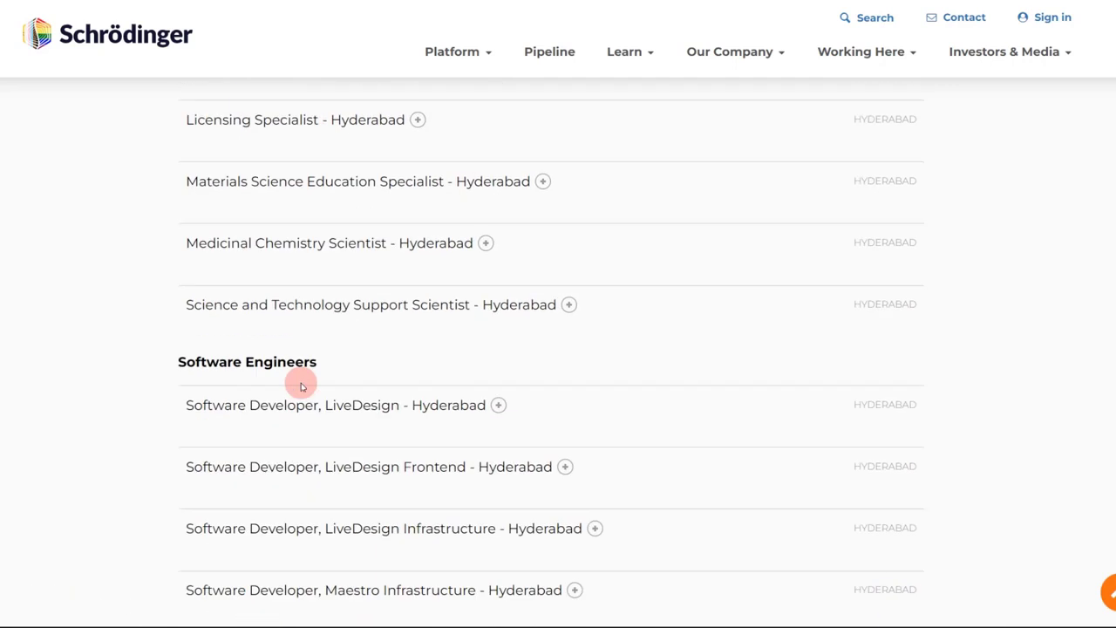
scroll(up, 3)
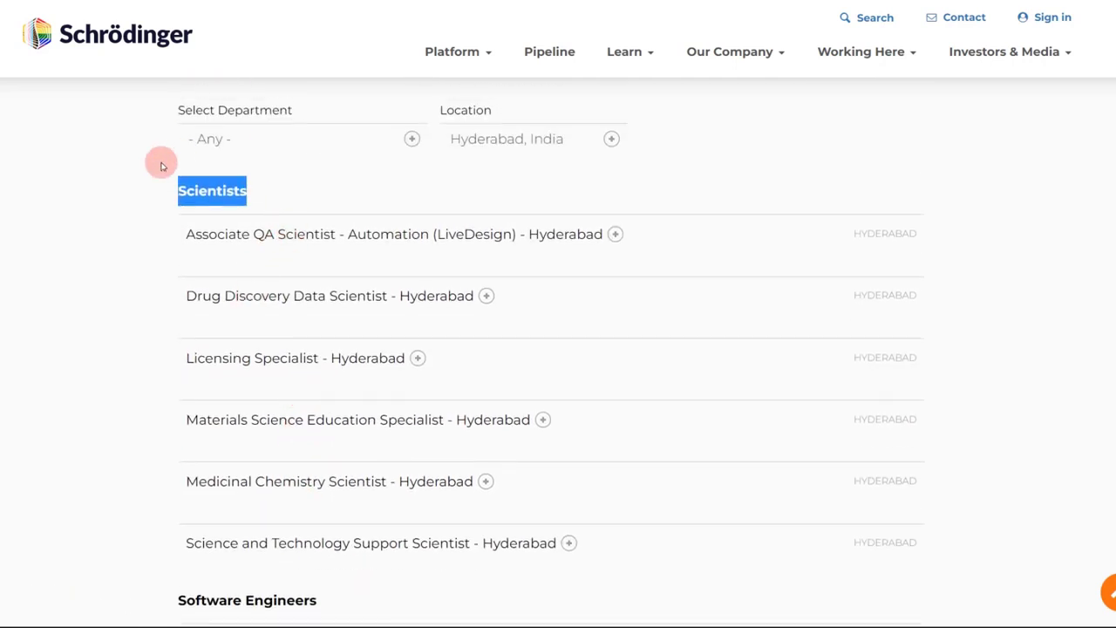
mouse_move(513, 251)
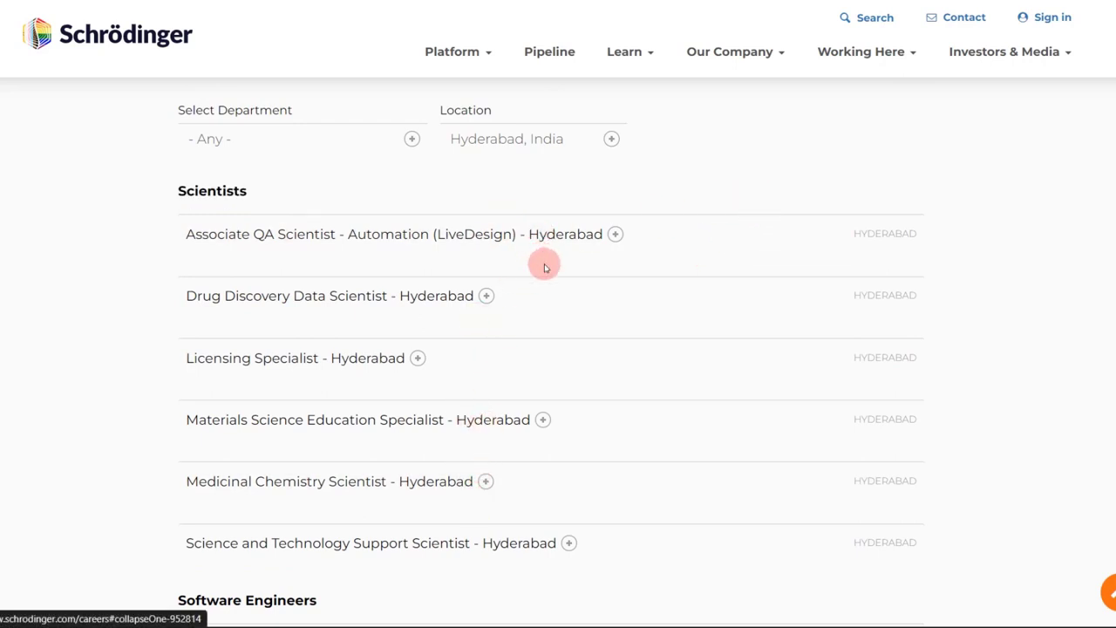
mouse_move(390, 330)
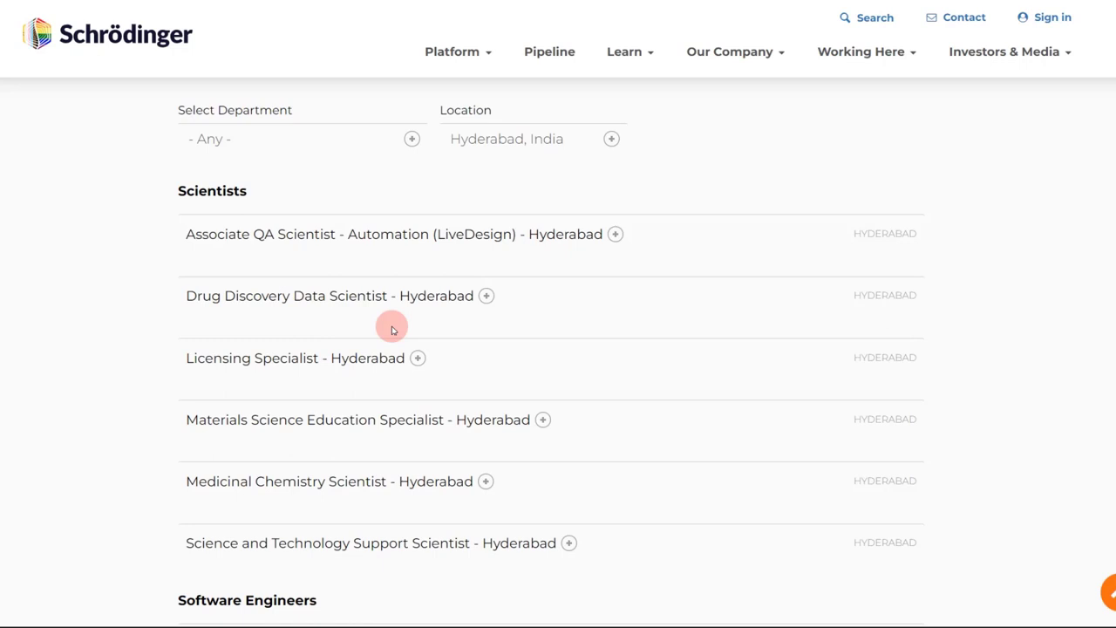
mouse_move(316, 307)
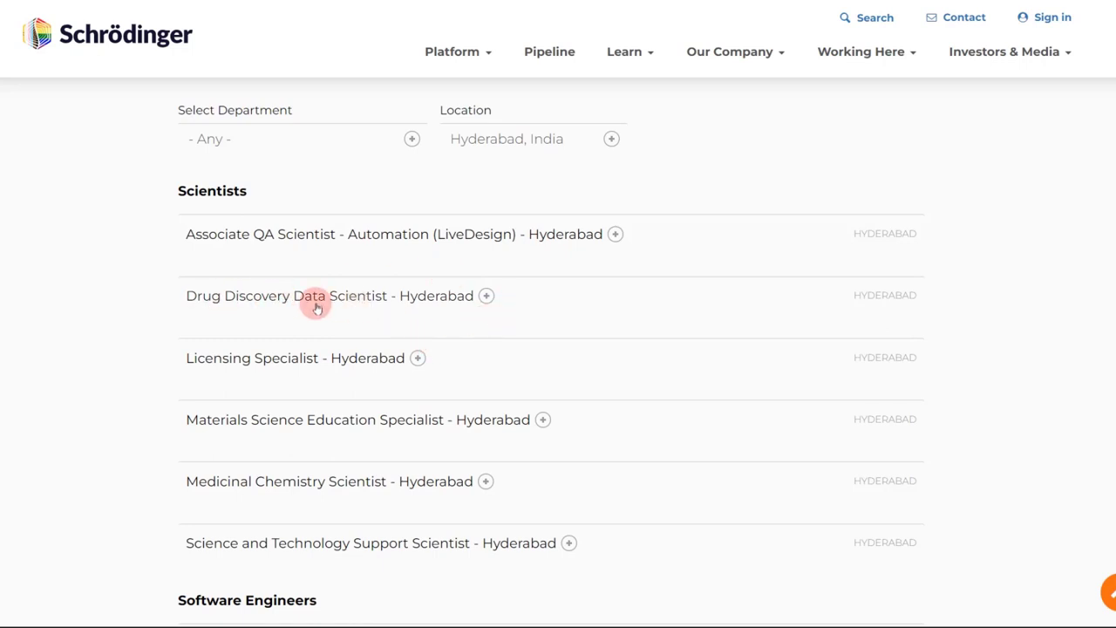
click(486, 295)
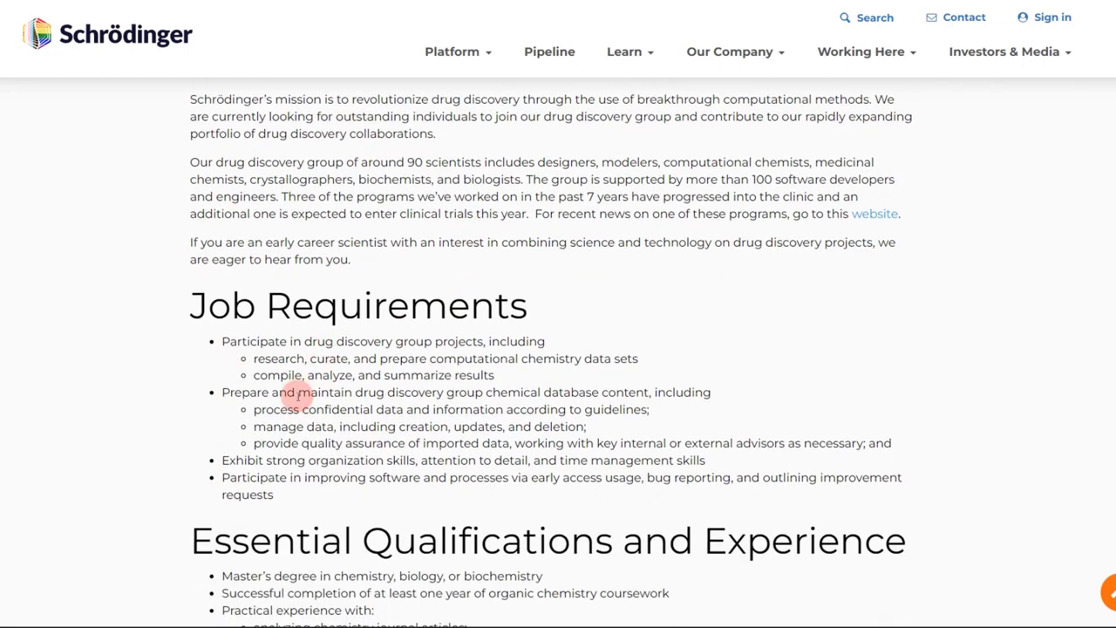
scroll(down, 3)
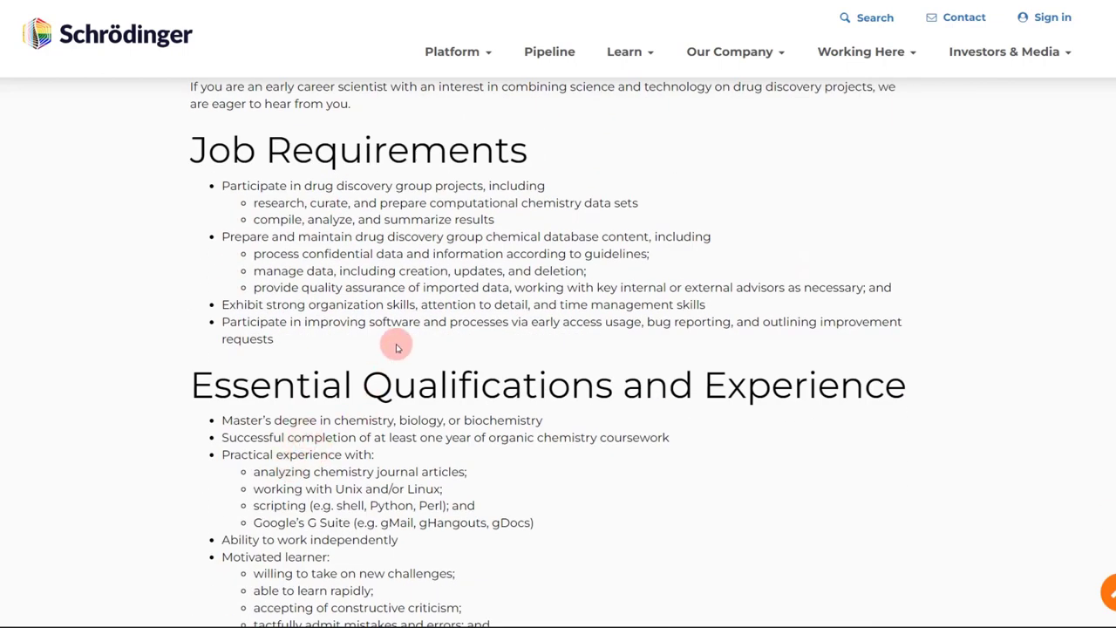
mouse_move(254, 220)
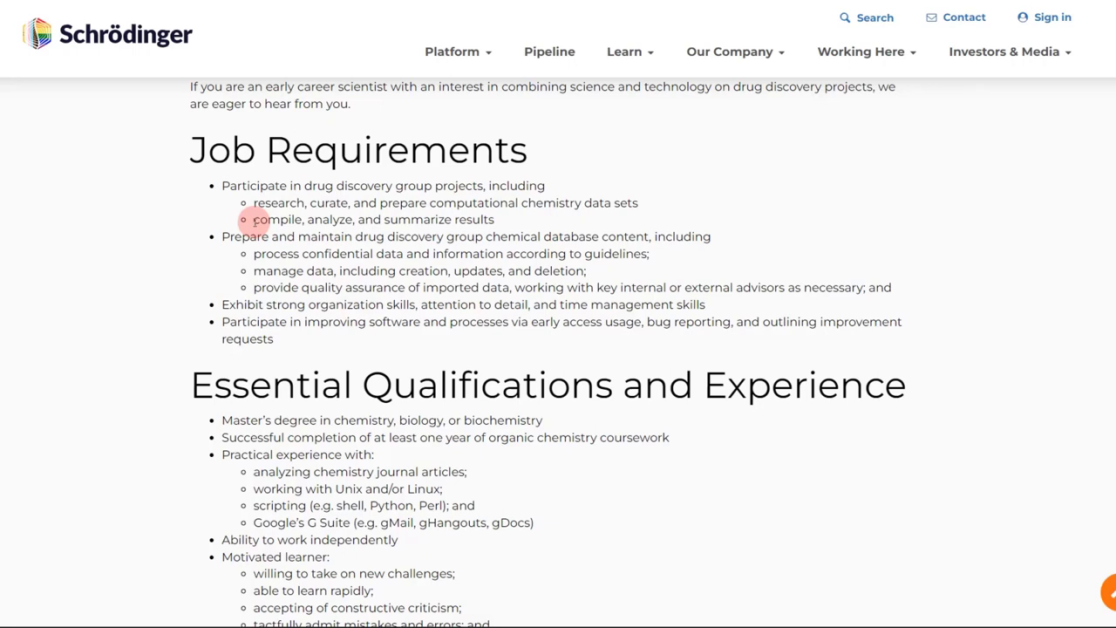
mouse_move(393, 384)
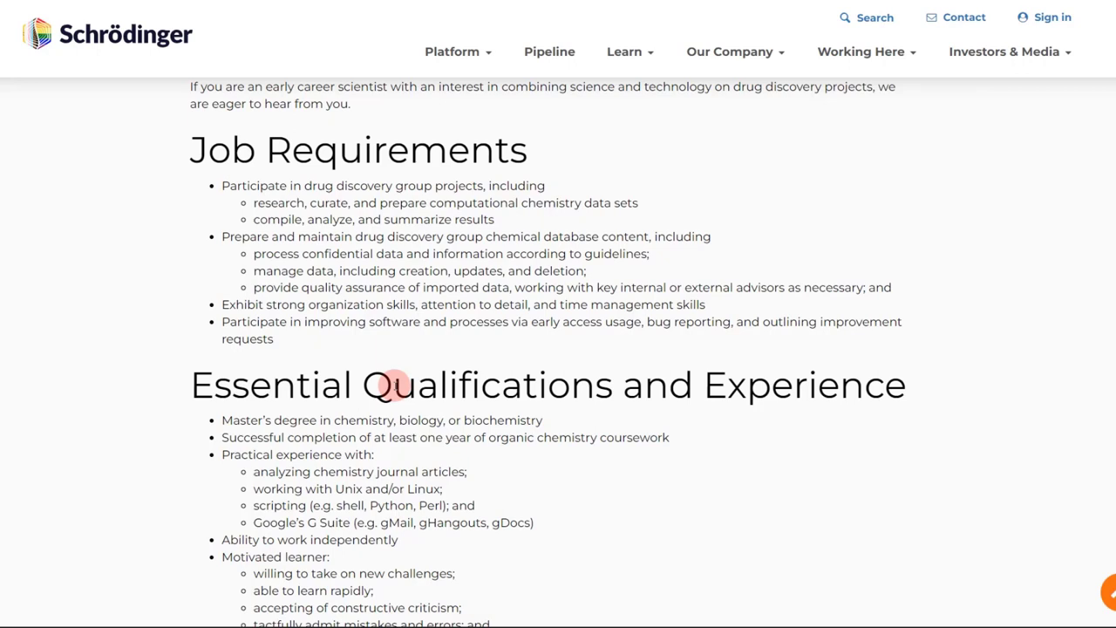
mouse_move(393, 283)
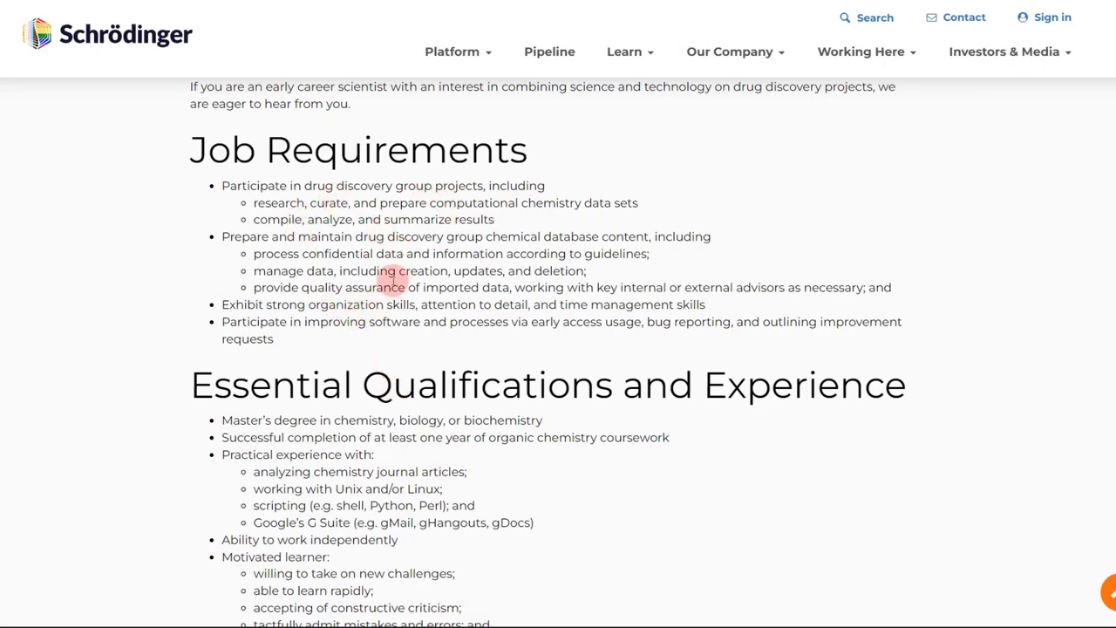
mouse_move(284, 209)
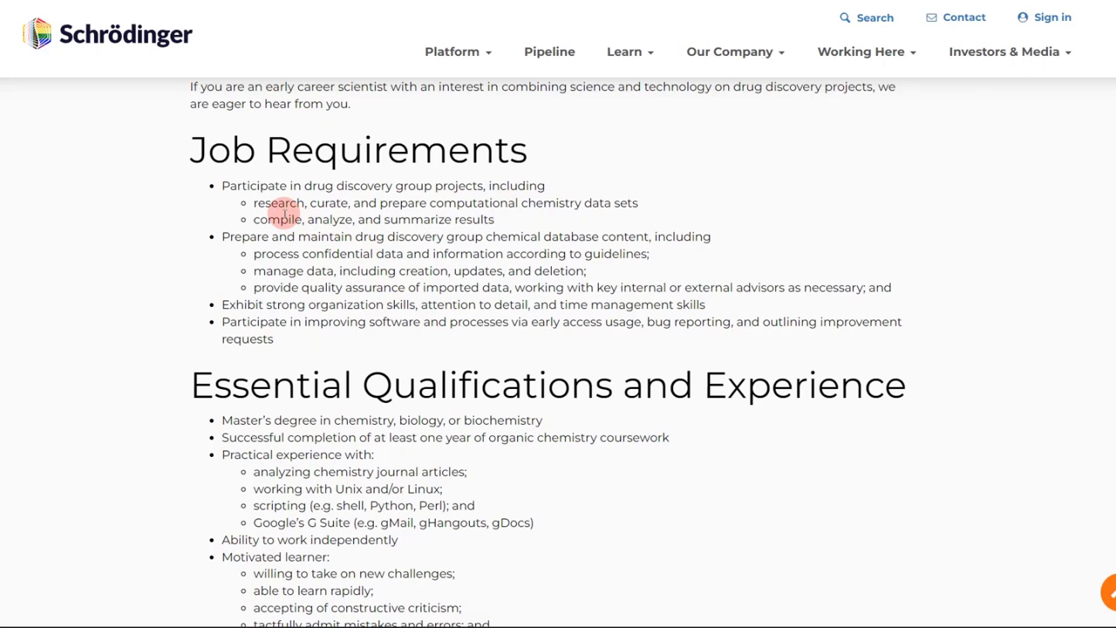
mouse_move(257, 209)
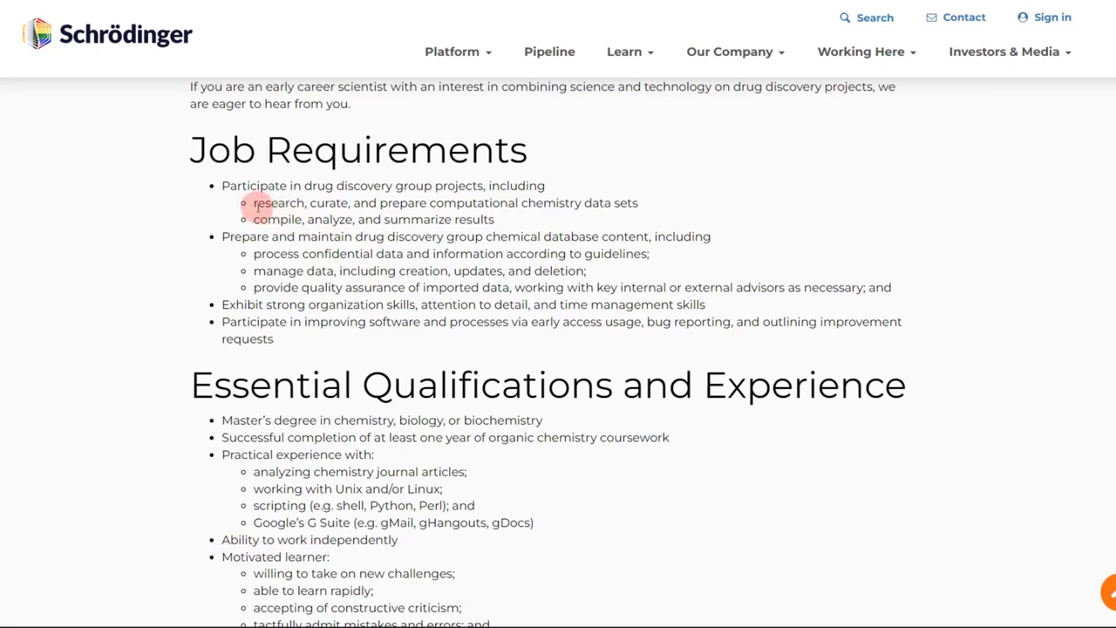
mouse_move(358, 202)
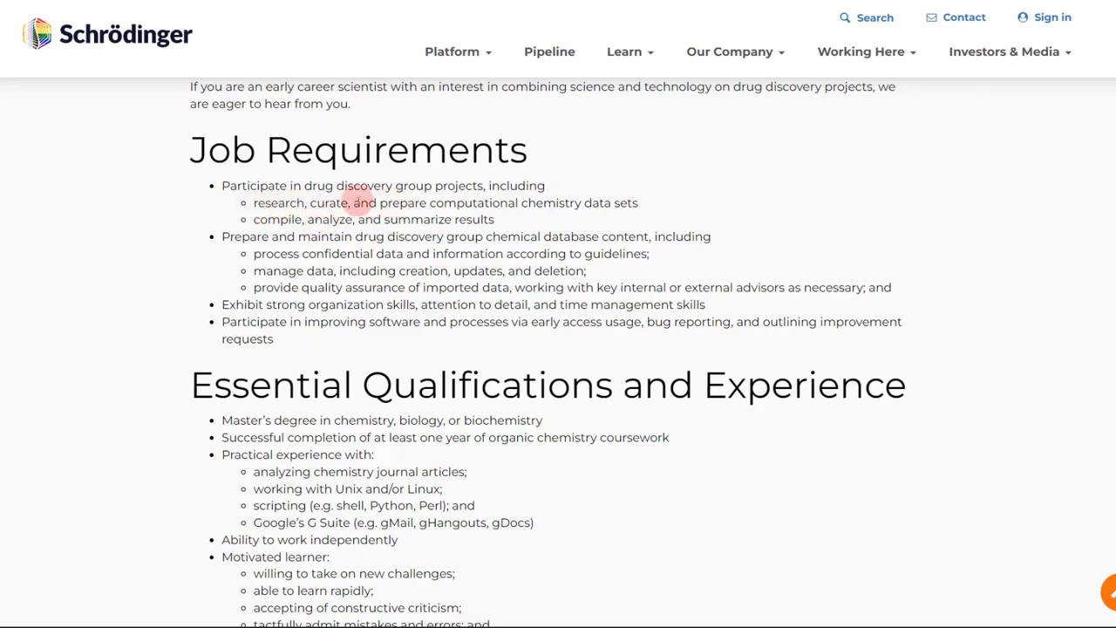
mouse_move(627, 235)
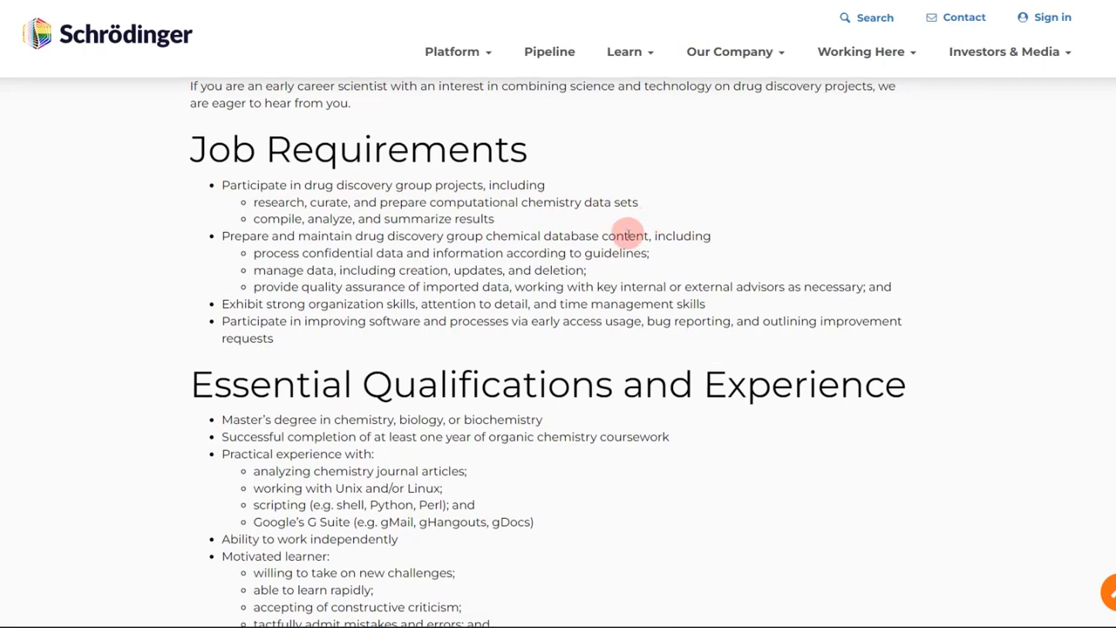
scroll(down, 3)
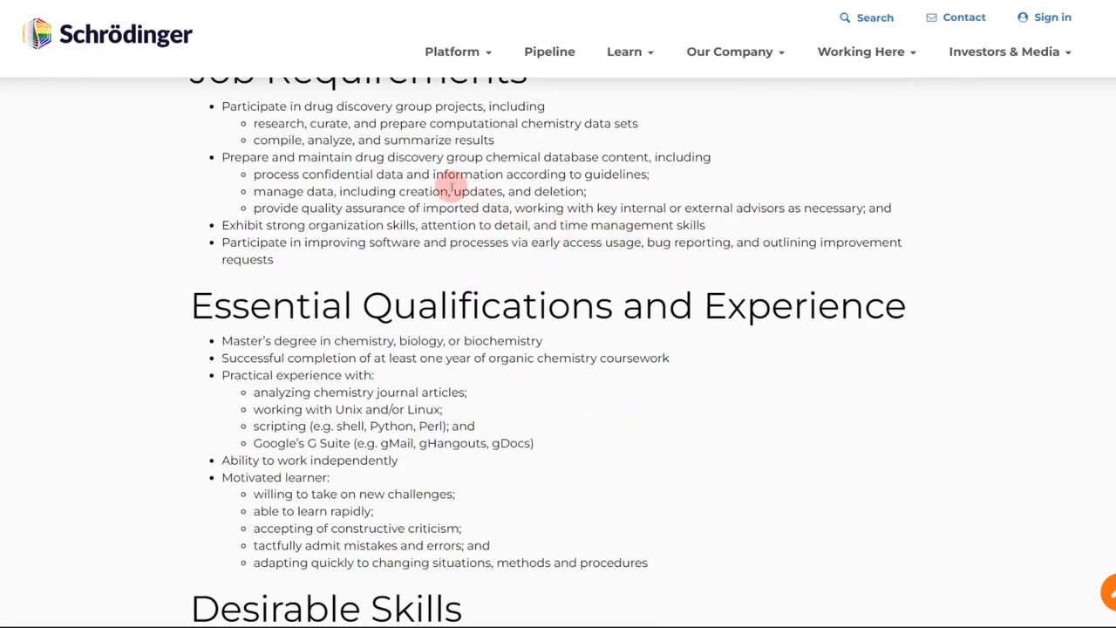
scroll(down, 3)
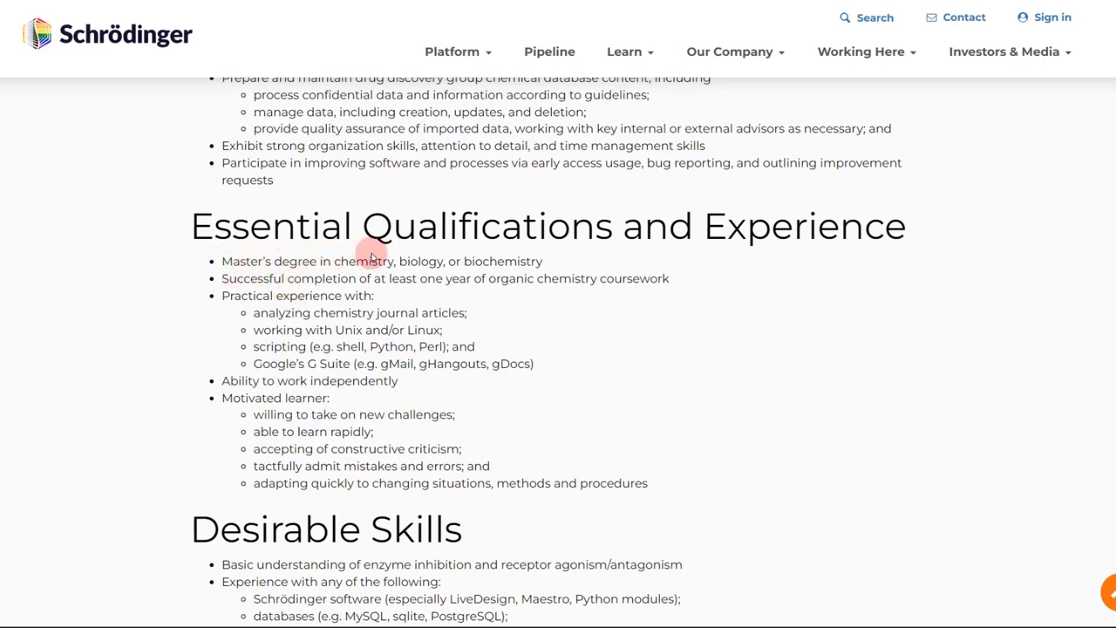
mouse_move(455, 290)
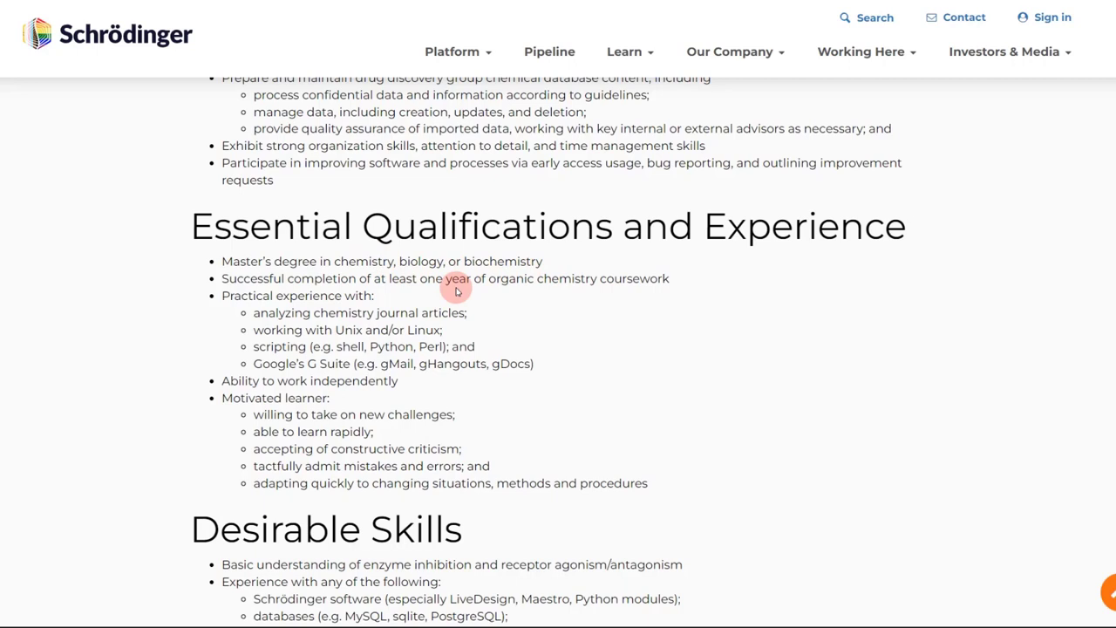
mouse_move(549, 291)
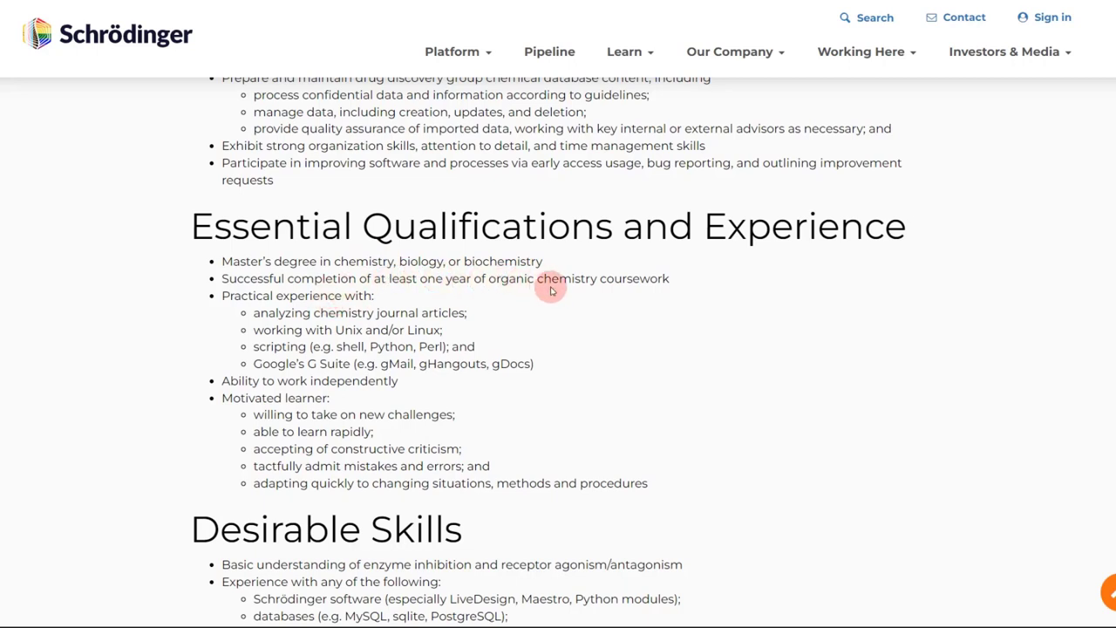
mouse_move(671, 288)
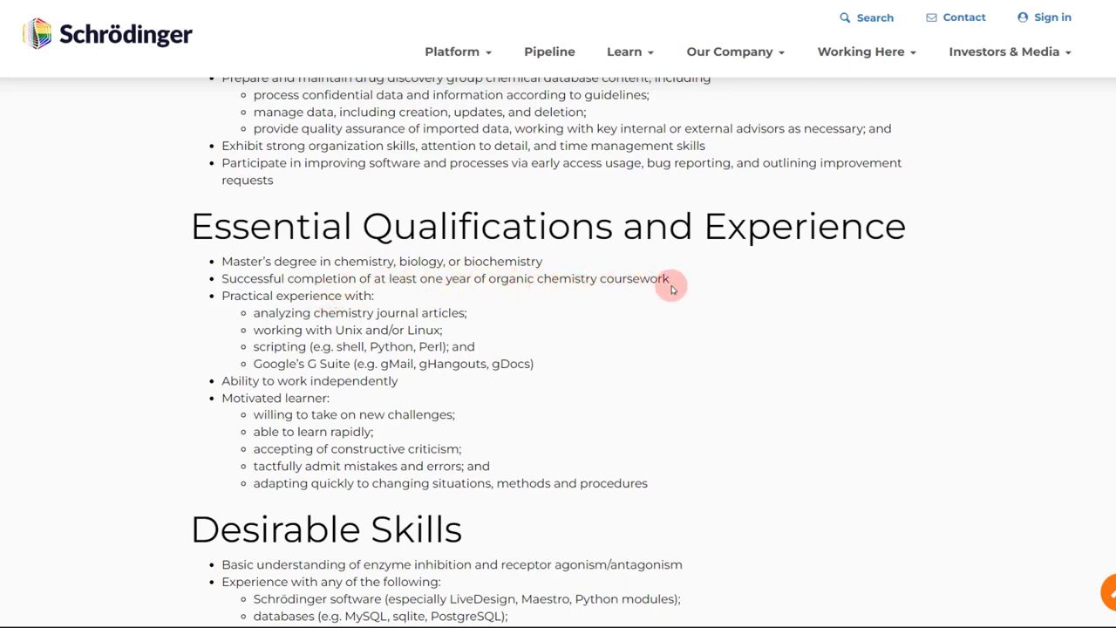
mouse_move(682, 286)
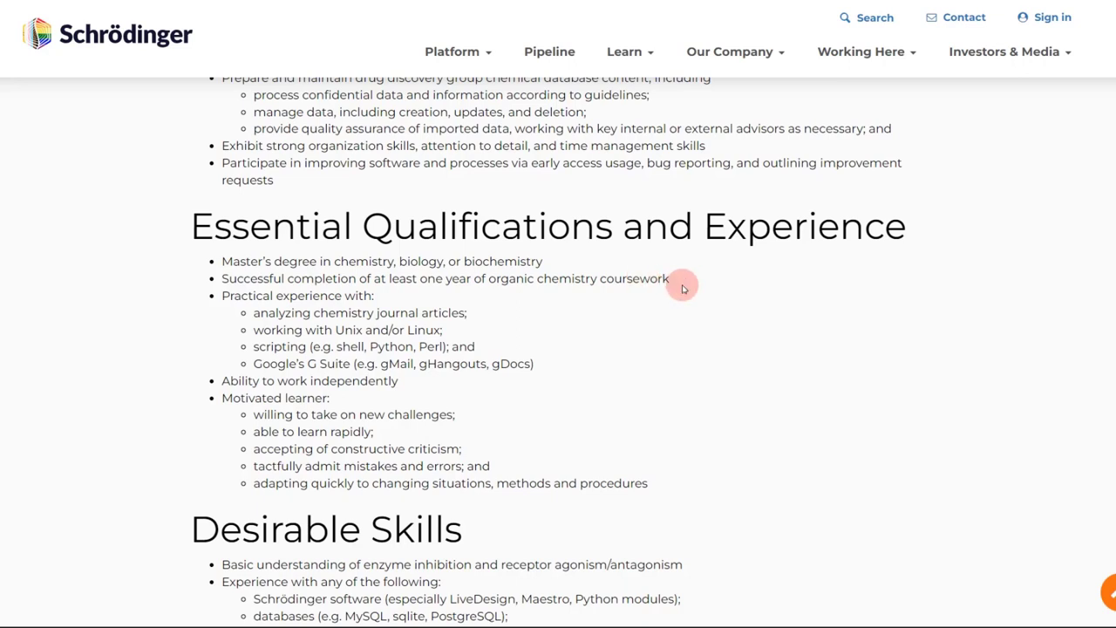
mouse_move(329, 275)
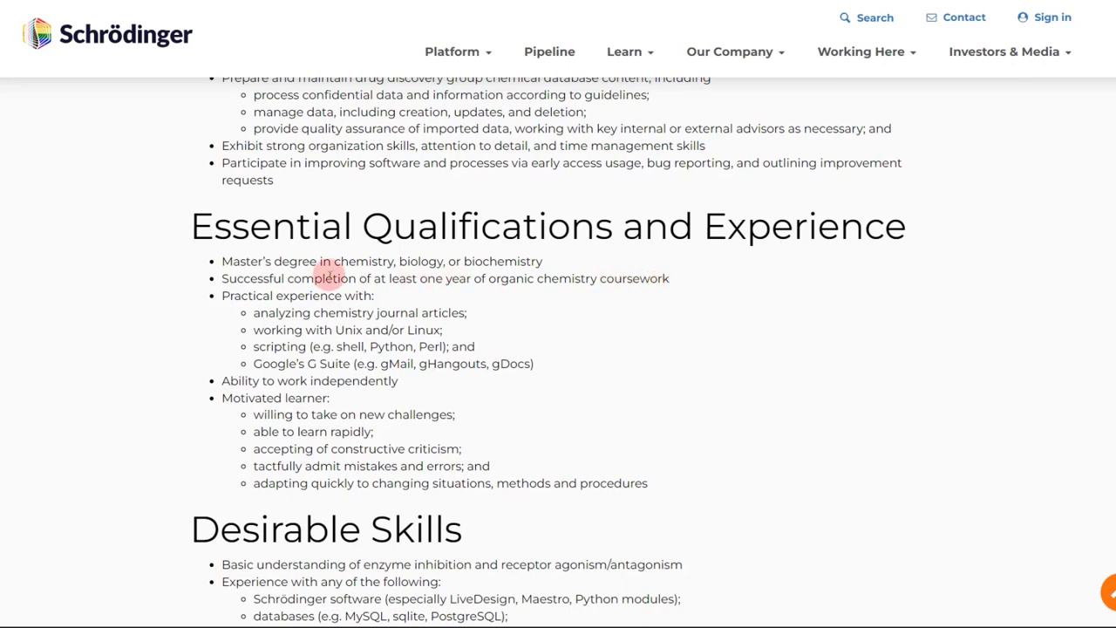
mouse_move(236, 279)
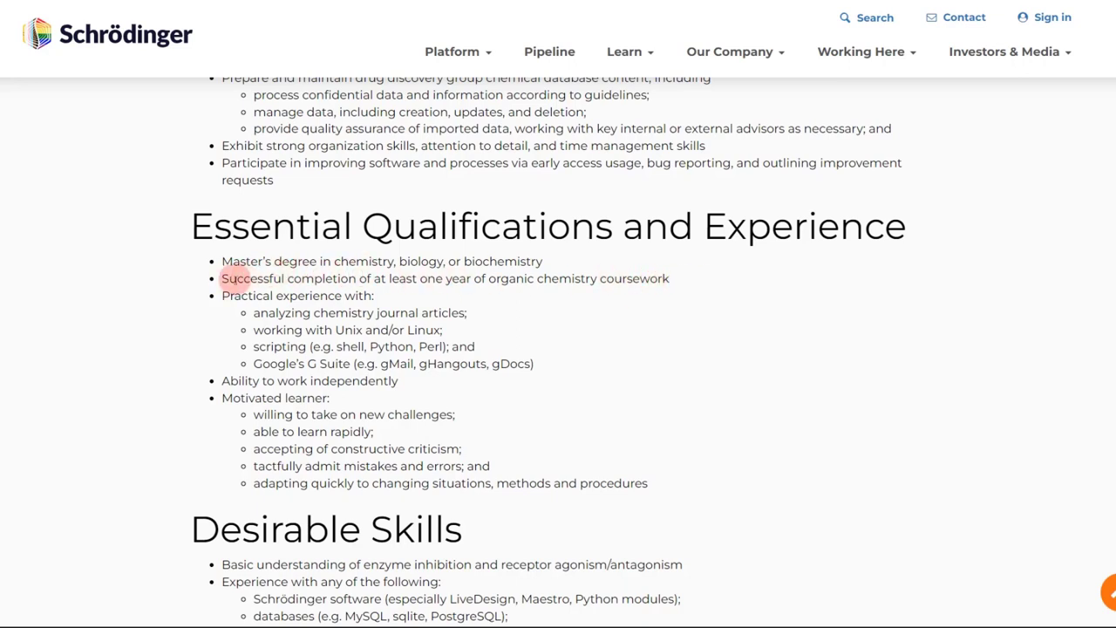
mouse_move(486, 268)
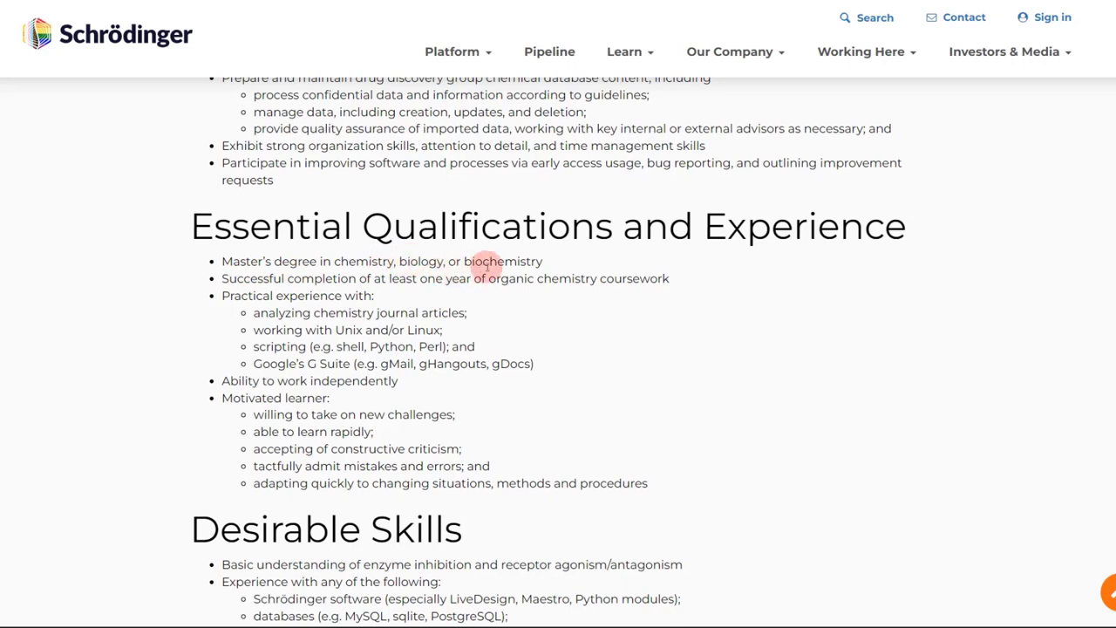
mouse_move(530, 283)
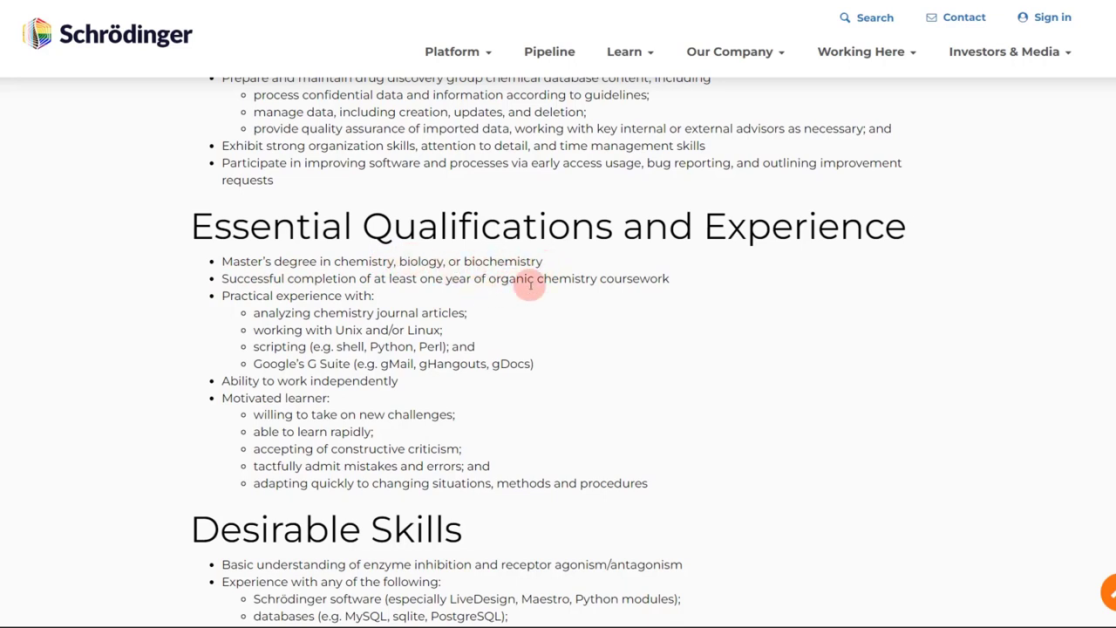
mouse_move(519, 346)
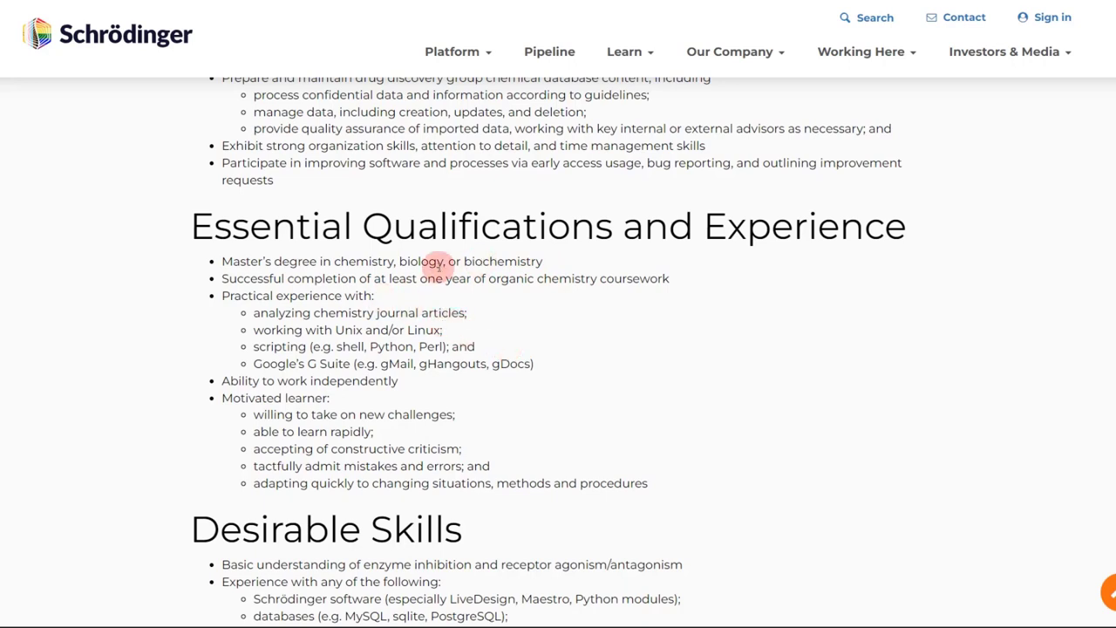
mouse_move(445, 303)
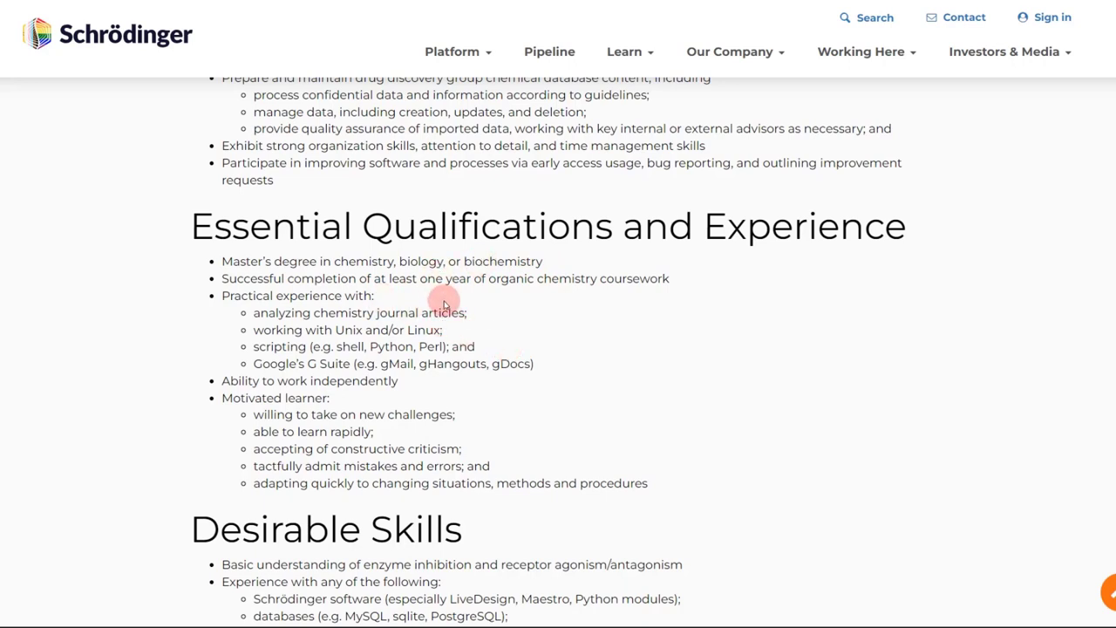
scroll(down, 3)
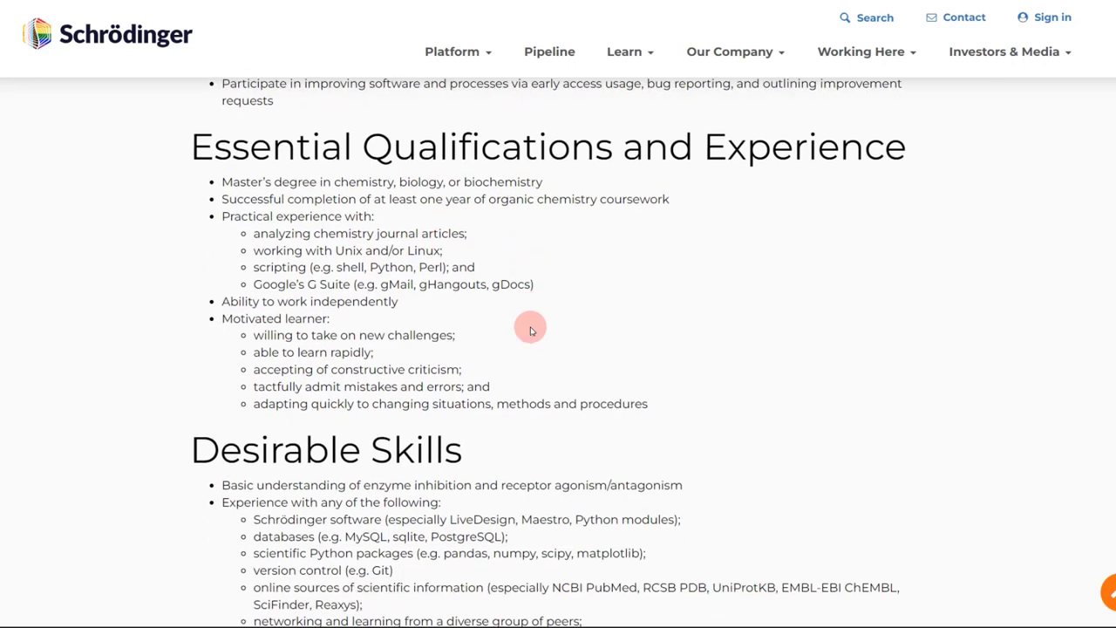
mouse_move(462, 334)
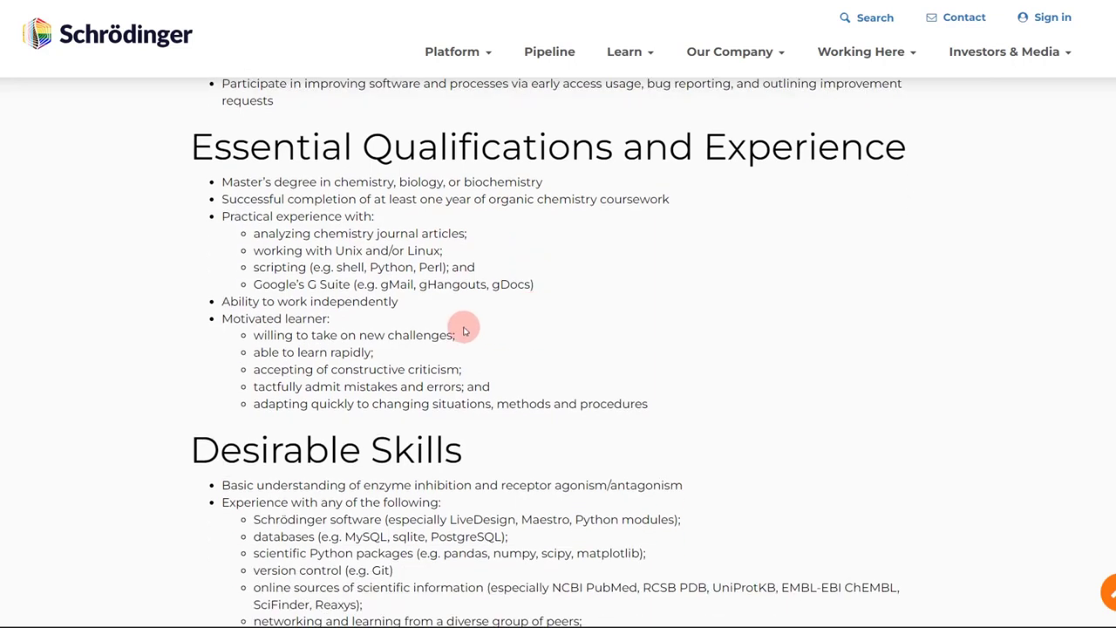
mouse_move(283, 283)
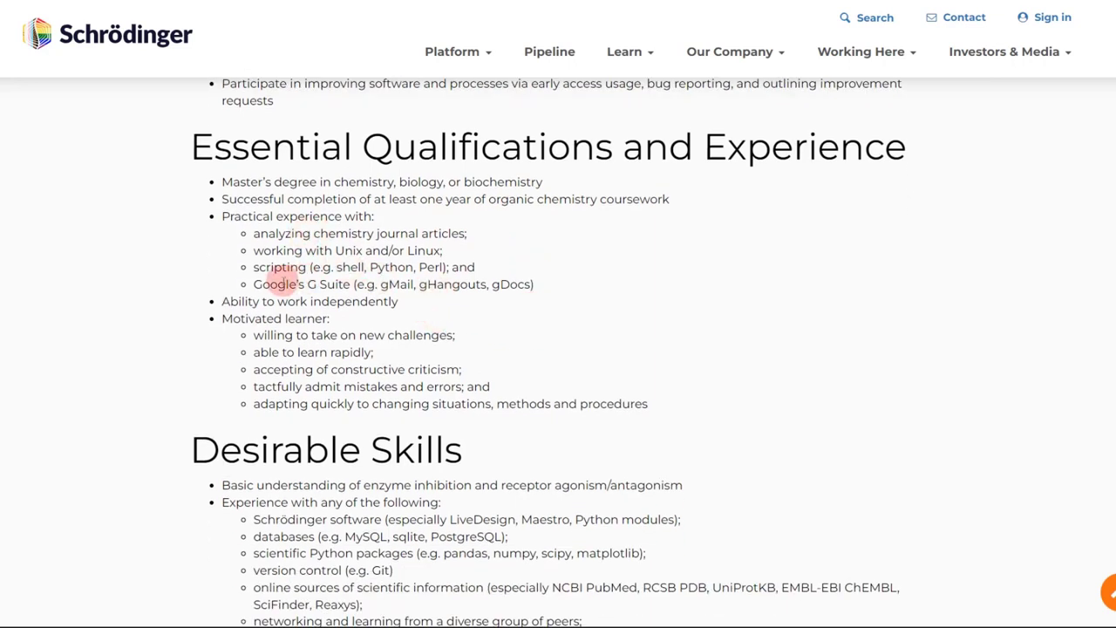
mouse_move(442, 259)
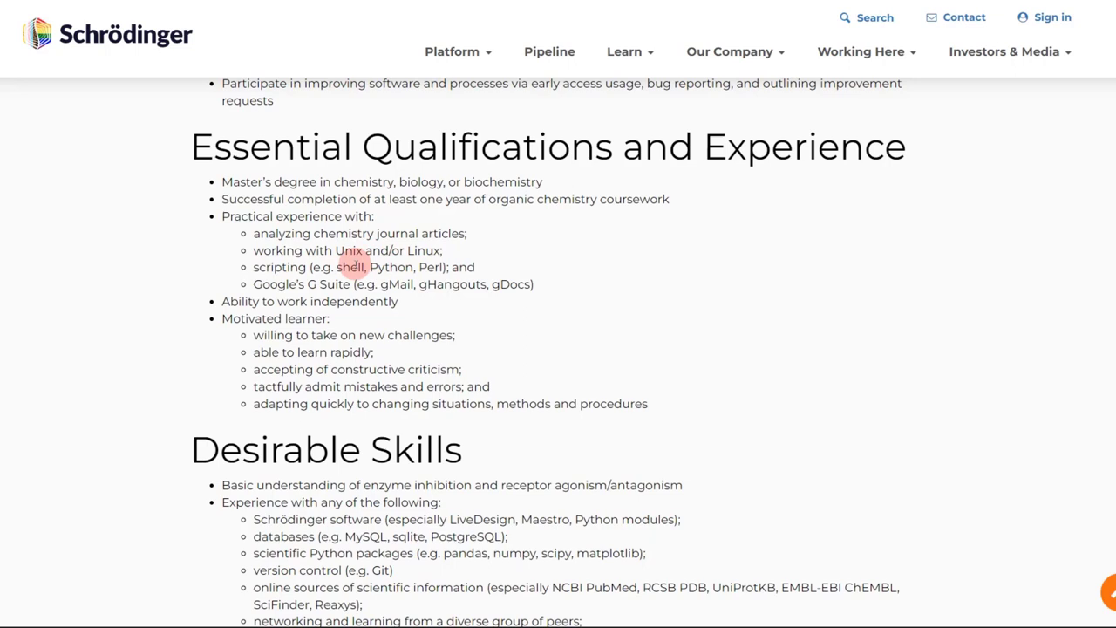
mouse_move(388, 284)
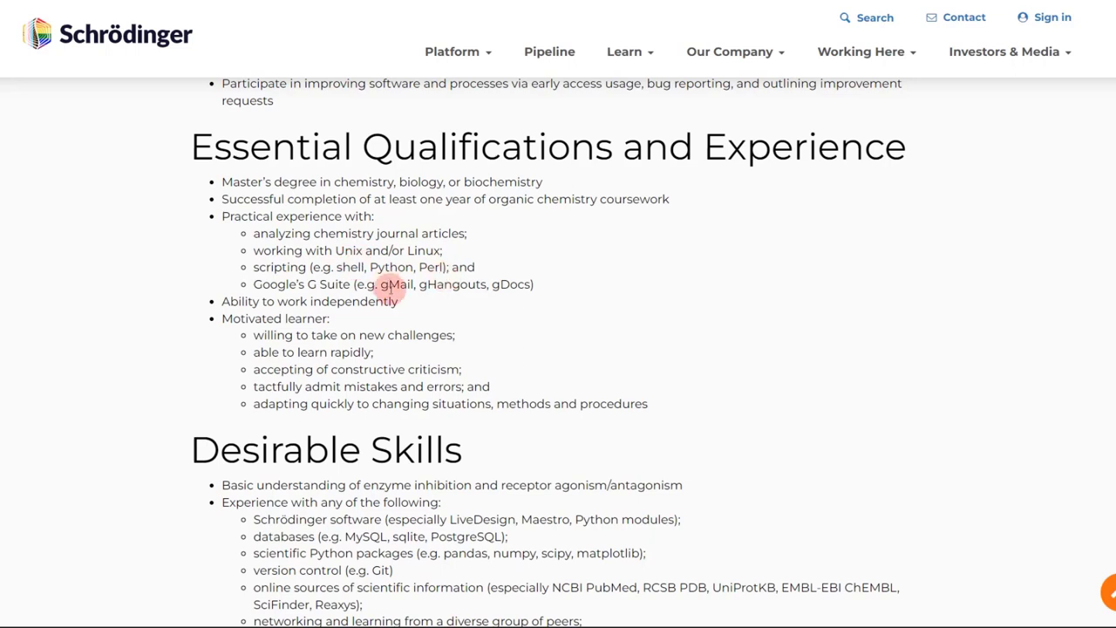
mouse_move(301, 261)
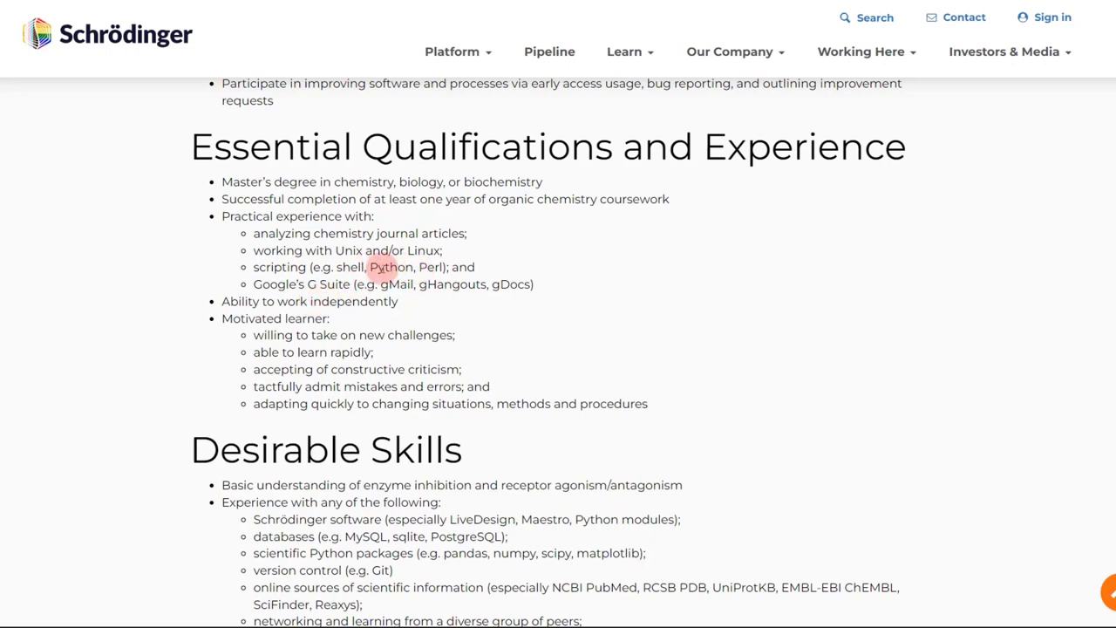
mouse_move(415, 364)
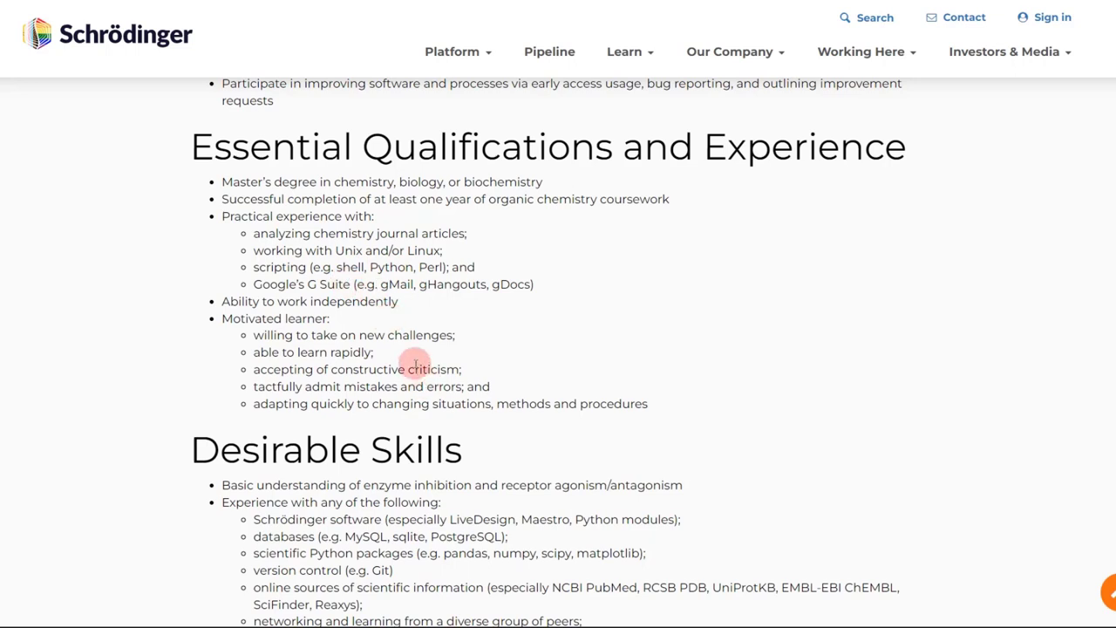
mouse_move(405, 295)
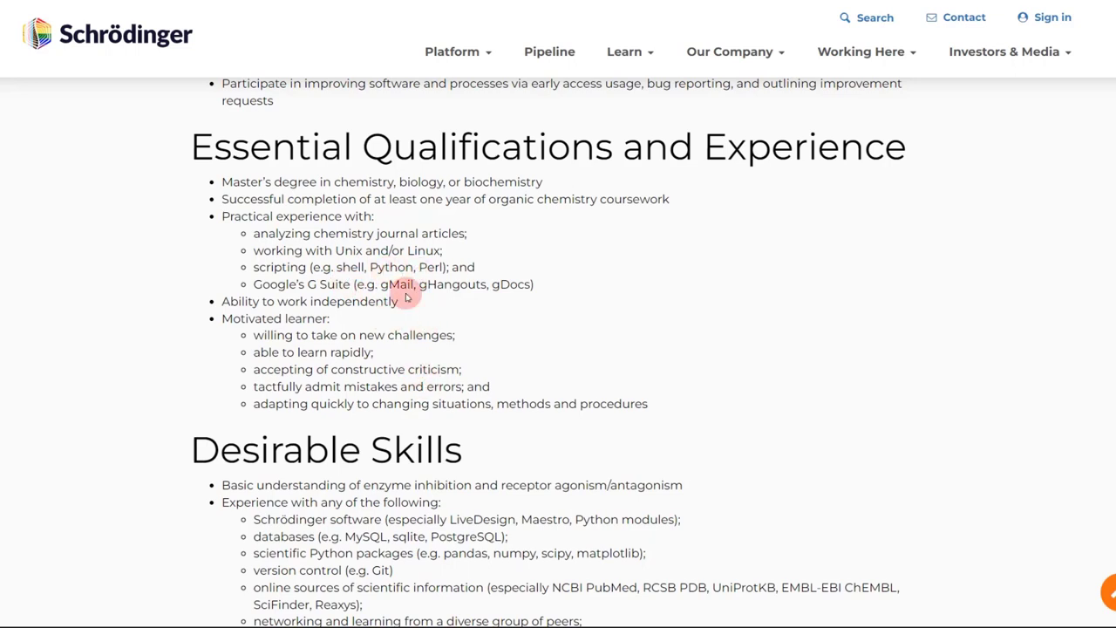
After reviewing Desirable Skills, collapse Drug Discovery Data Scientist and expand Science and Technology Support Scientist.
scroll(down, 3)
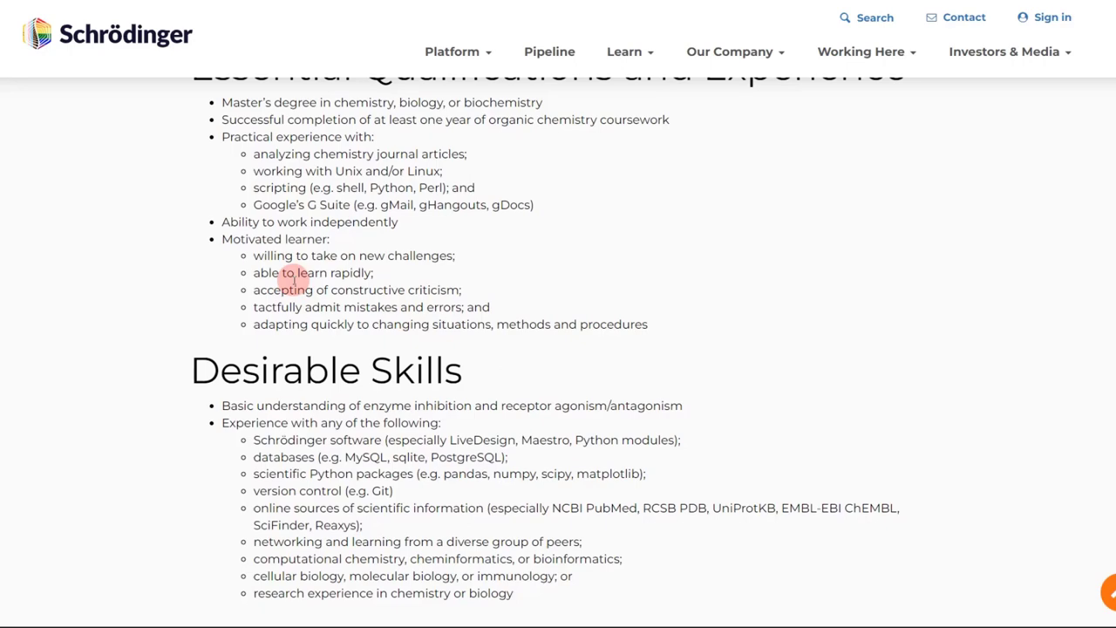
scroll(down, 3)
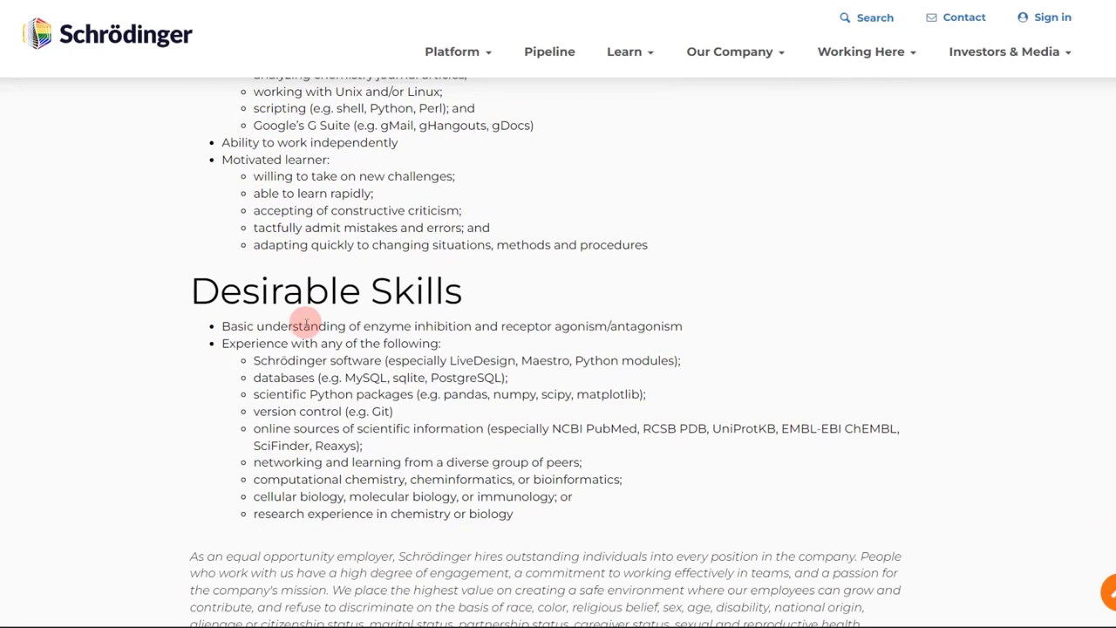
mouse_move(292, 280)
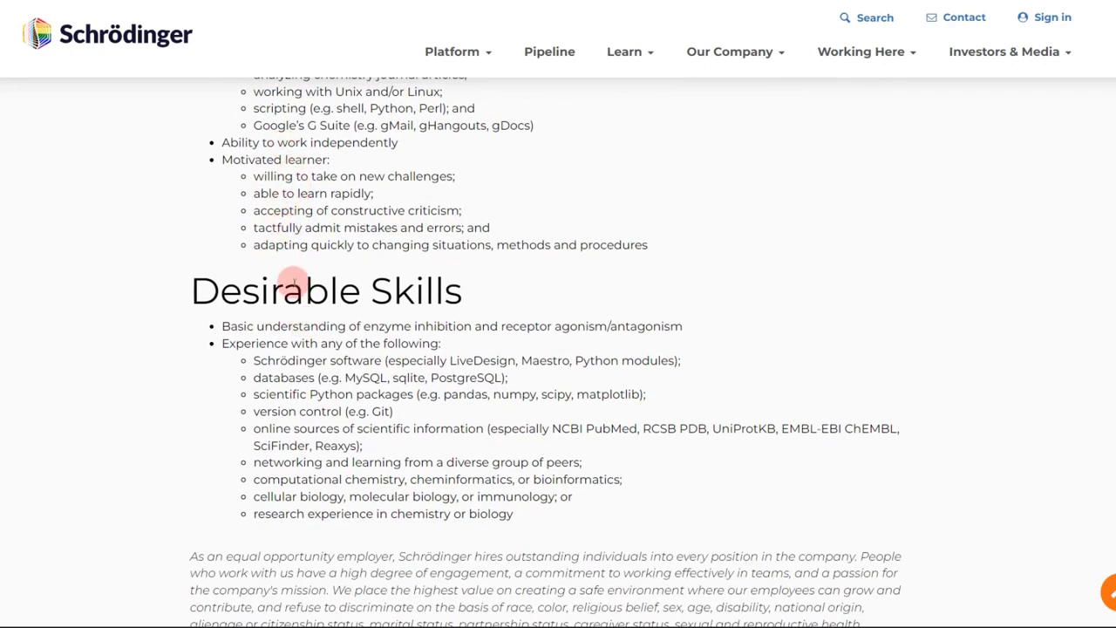
scroll(down, 3)
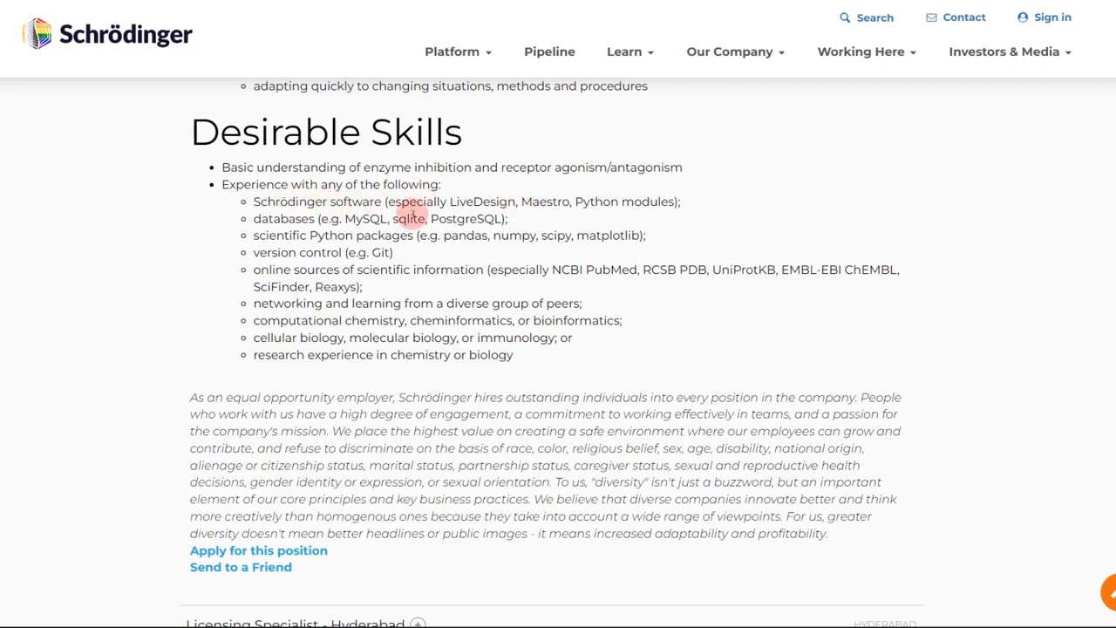
mouse_move(344, 214)
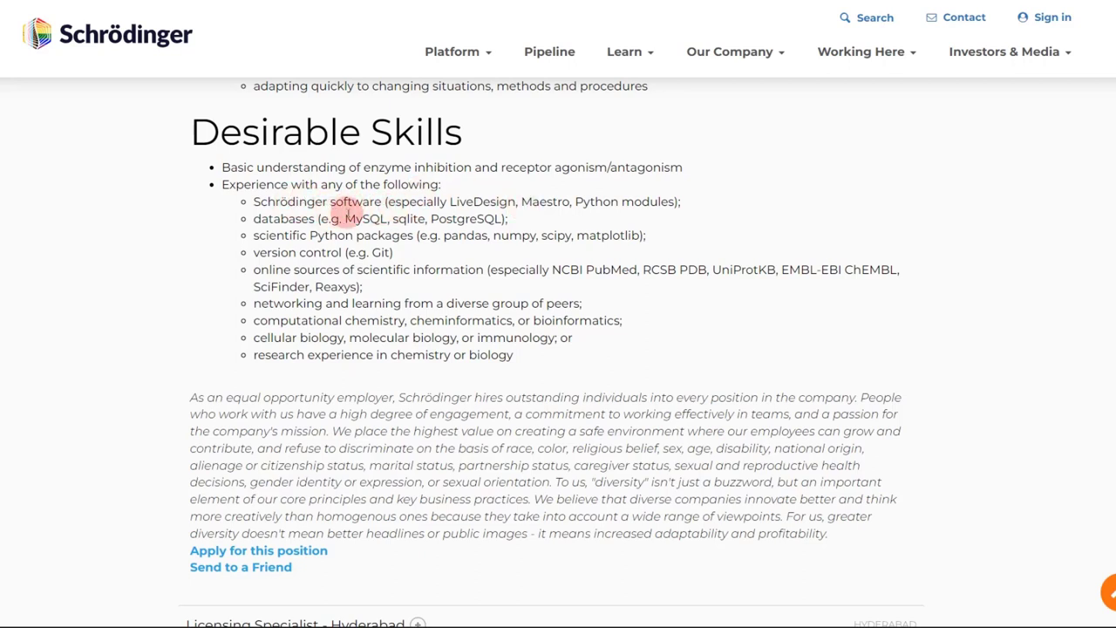
mouse_move(324, 236)
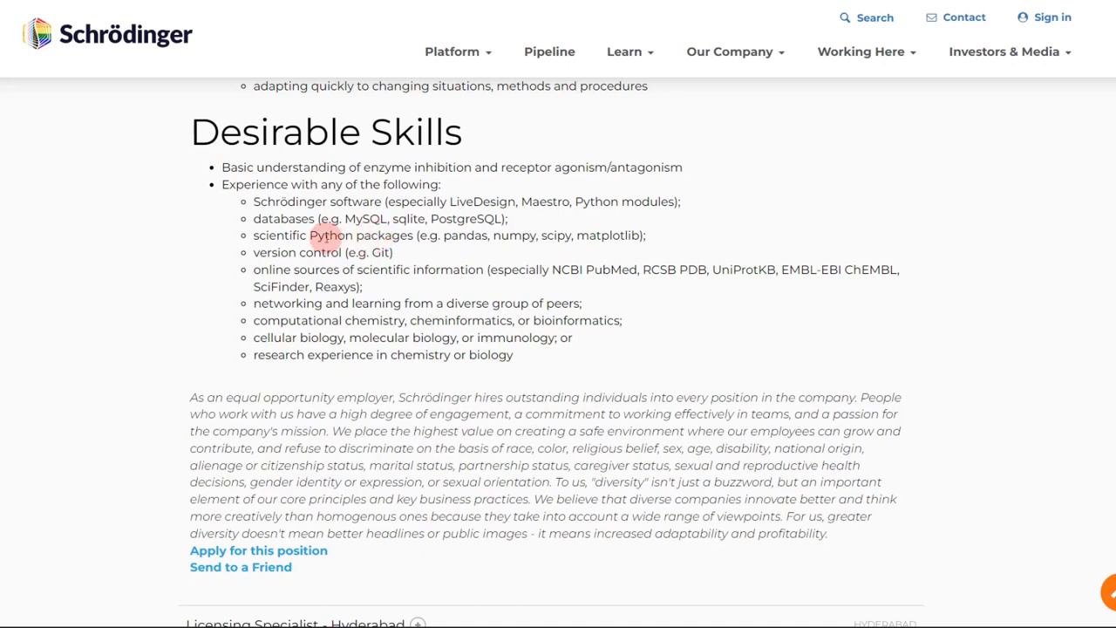
mouse_move(475, 248)
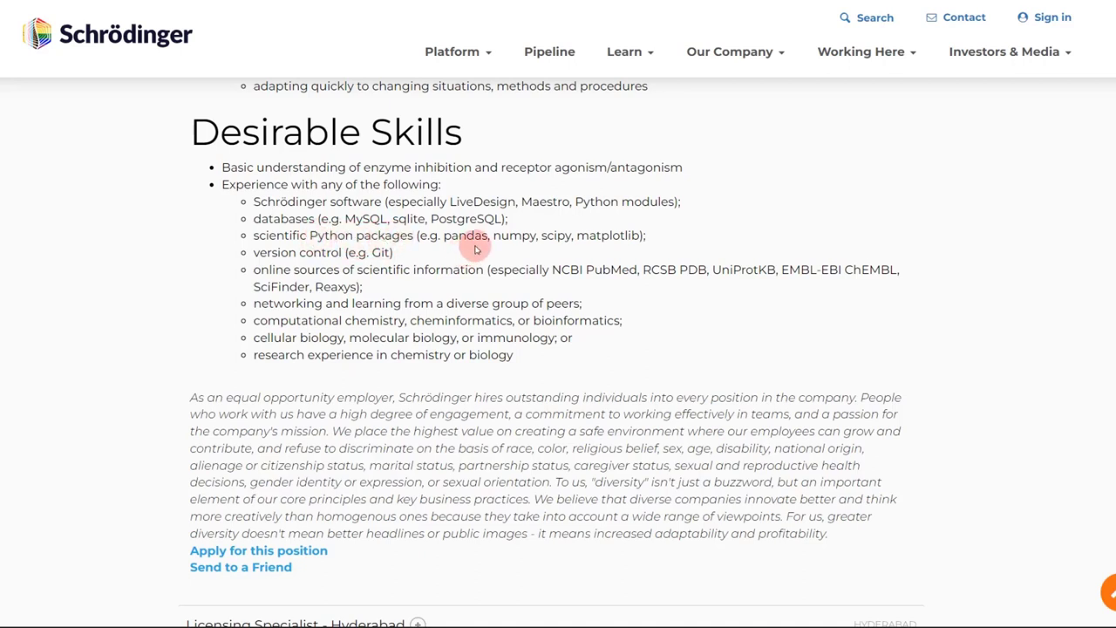
mouse_move(519, 270)
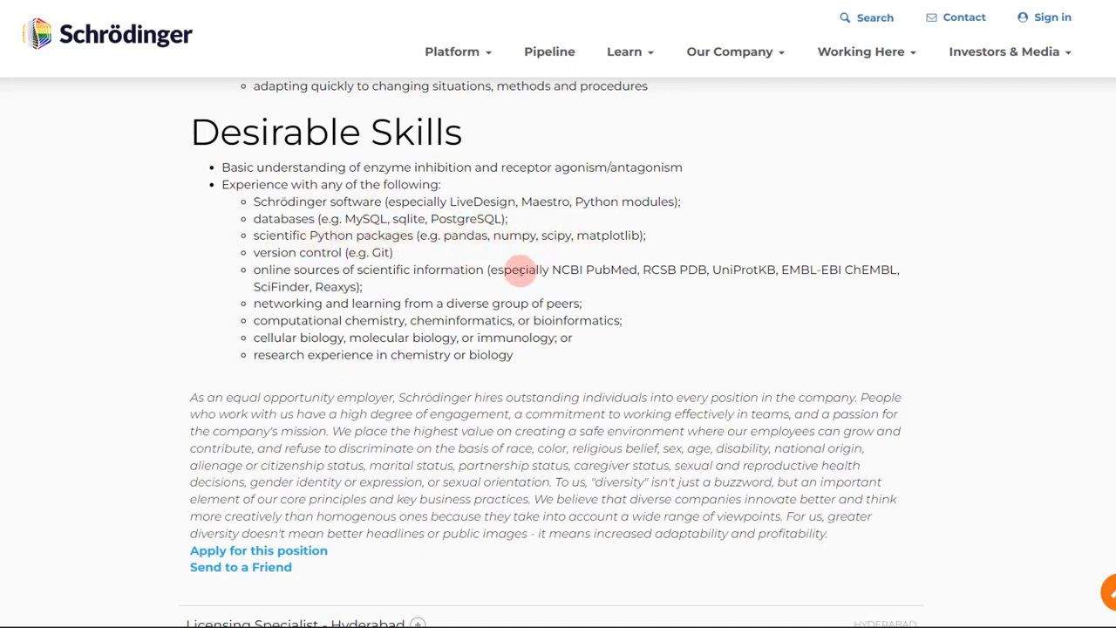
mouse_move(539, 265)
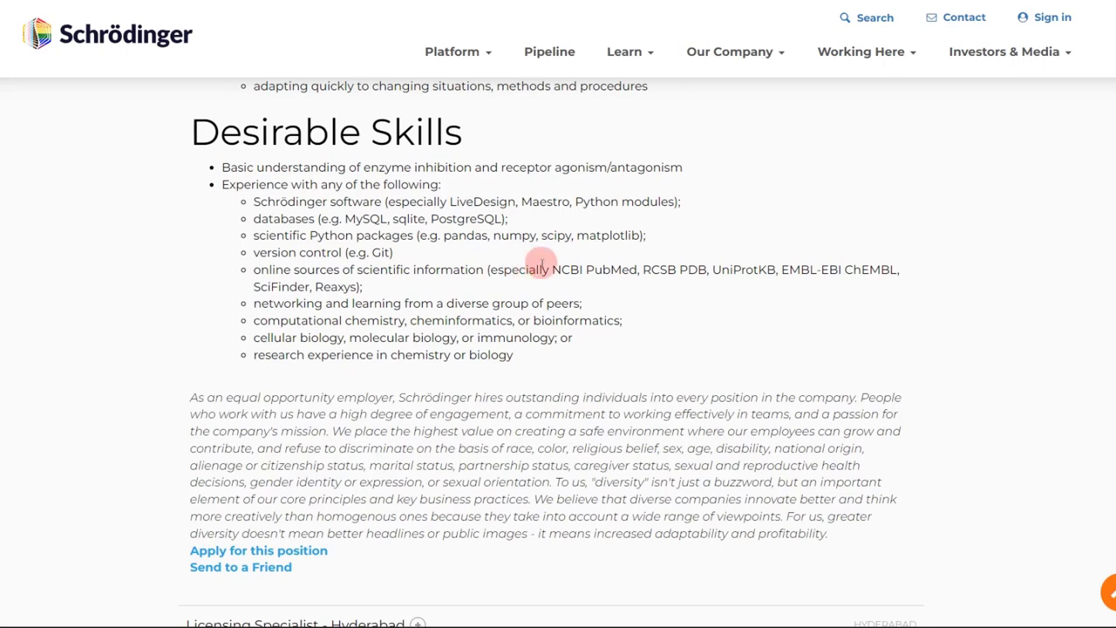
mouse_move(310, 235)
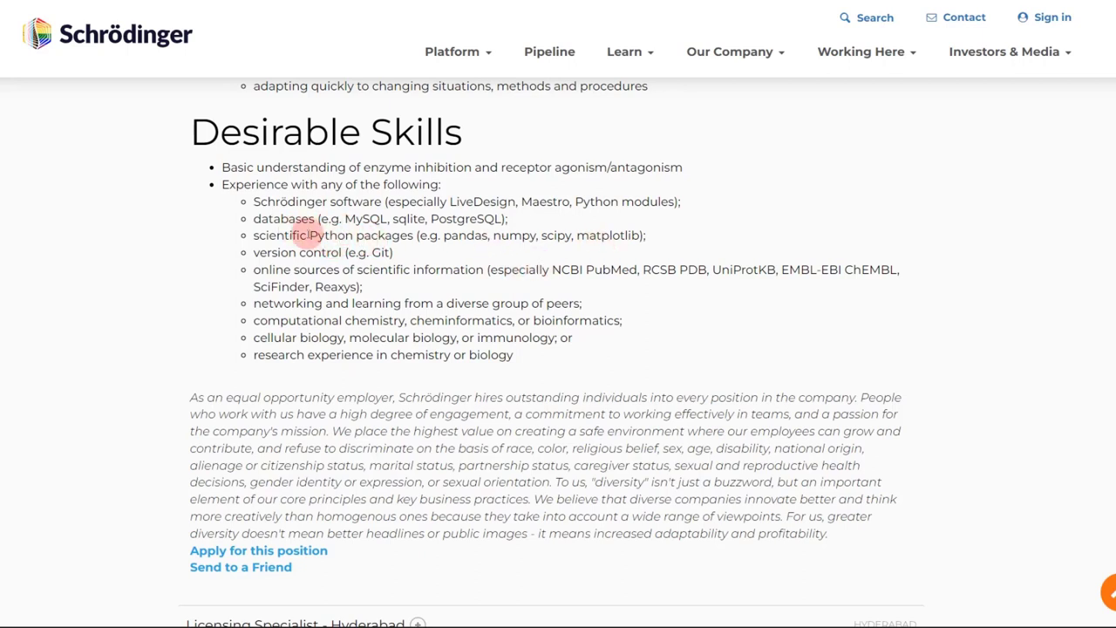
mouse_move(486, 243)
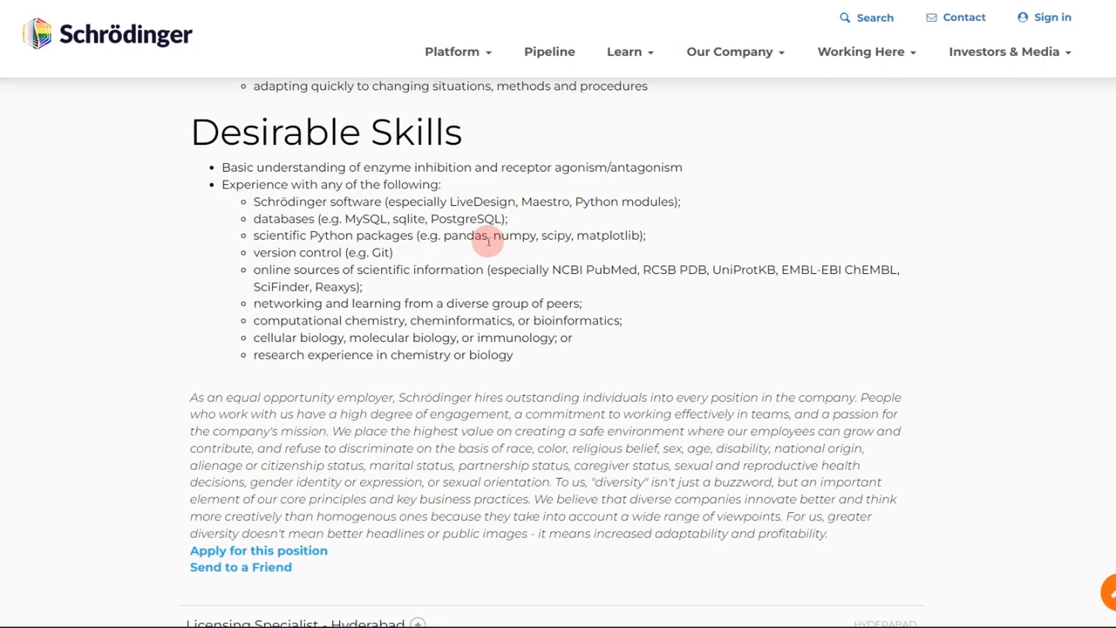
mouse_move(567, 234)
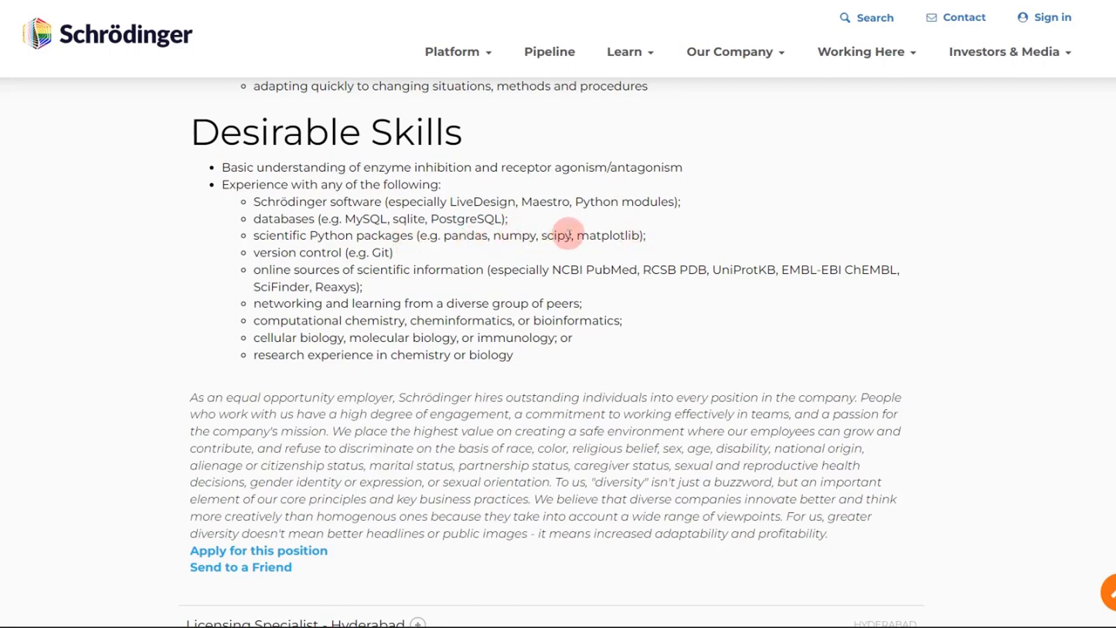
scroll(down, 3)
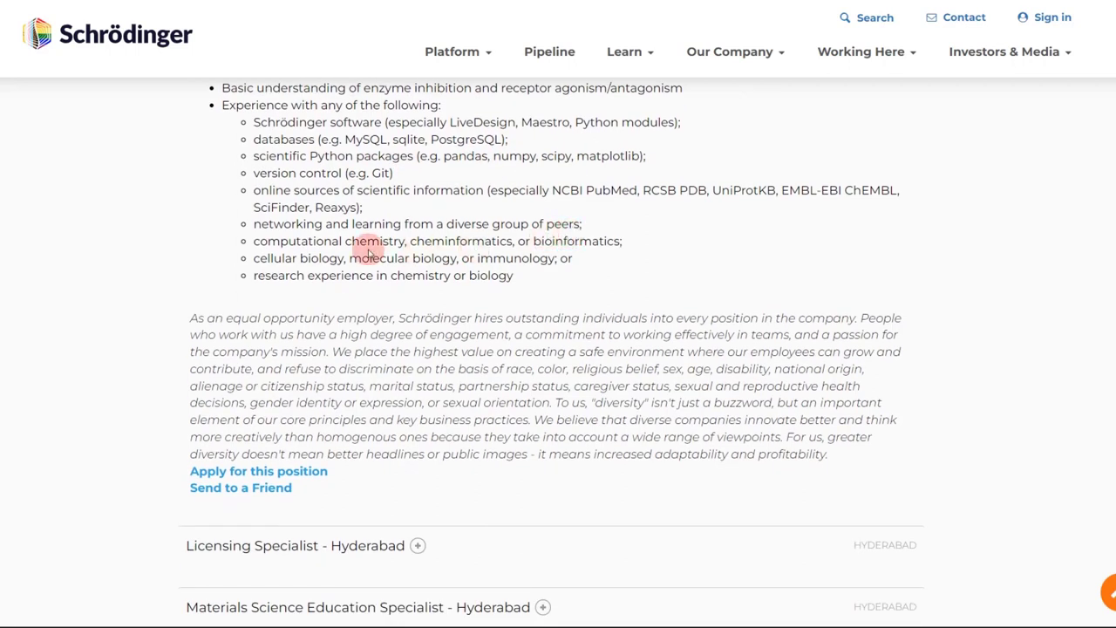
mouse_move(370, 302)
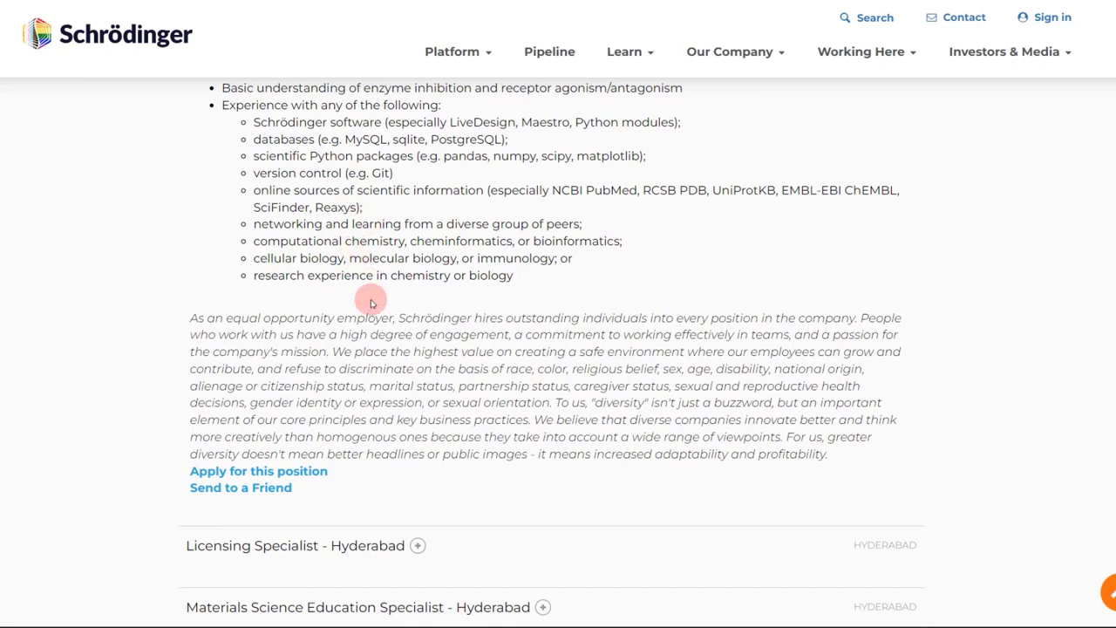
scroll(up, 3)
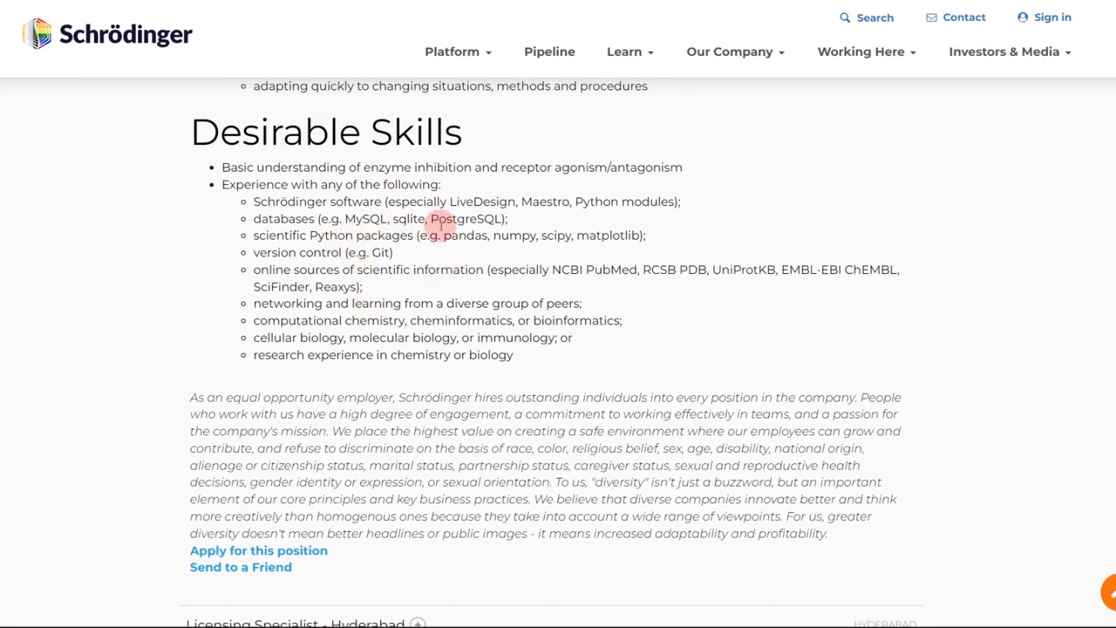
mouse_move(491, 321)
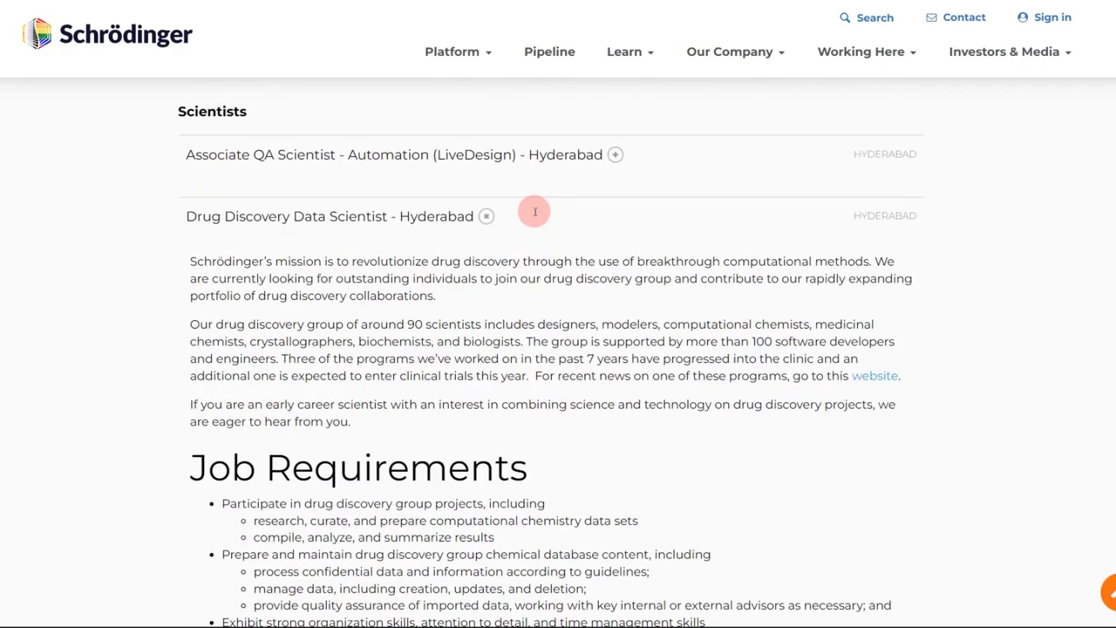
click(486, 215)
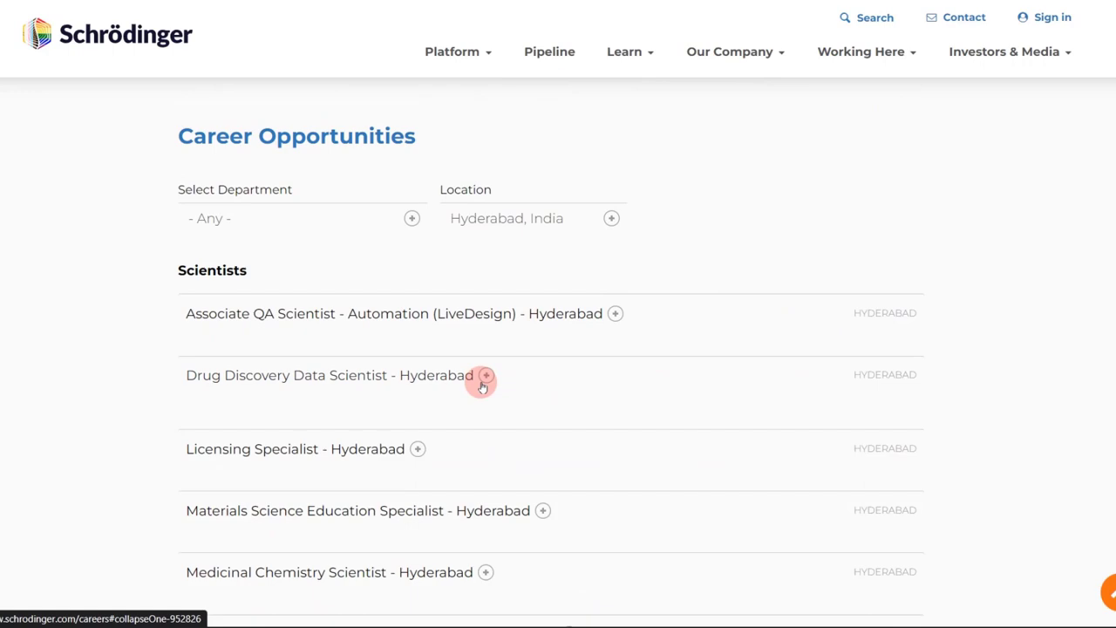
scroll(down, 3)
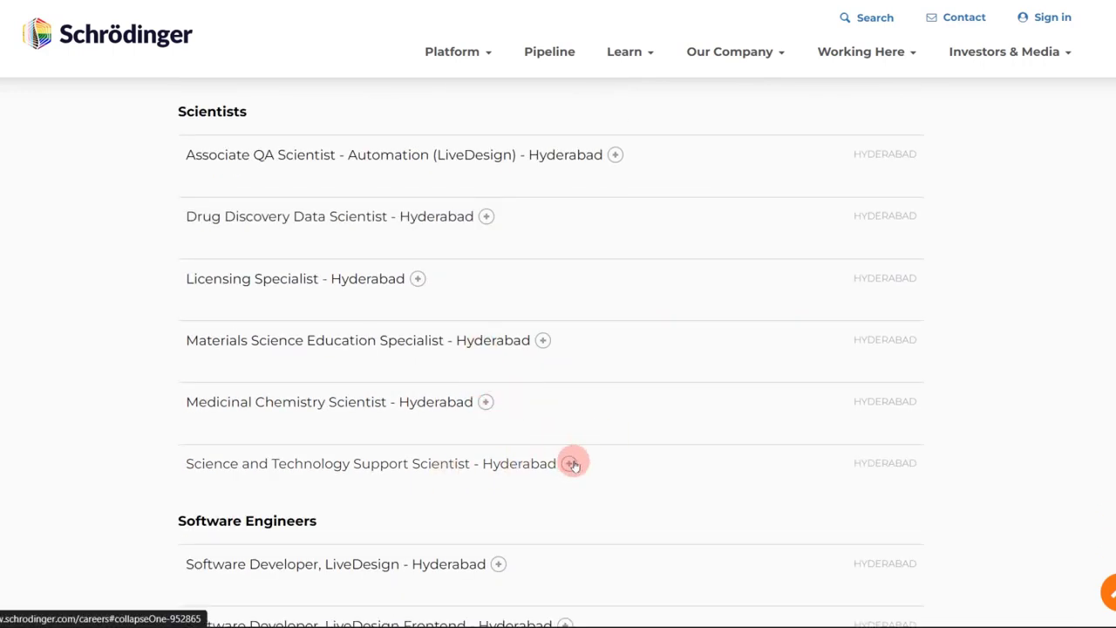
click(572, 463)
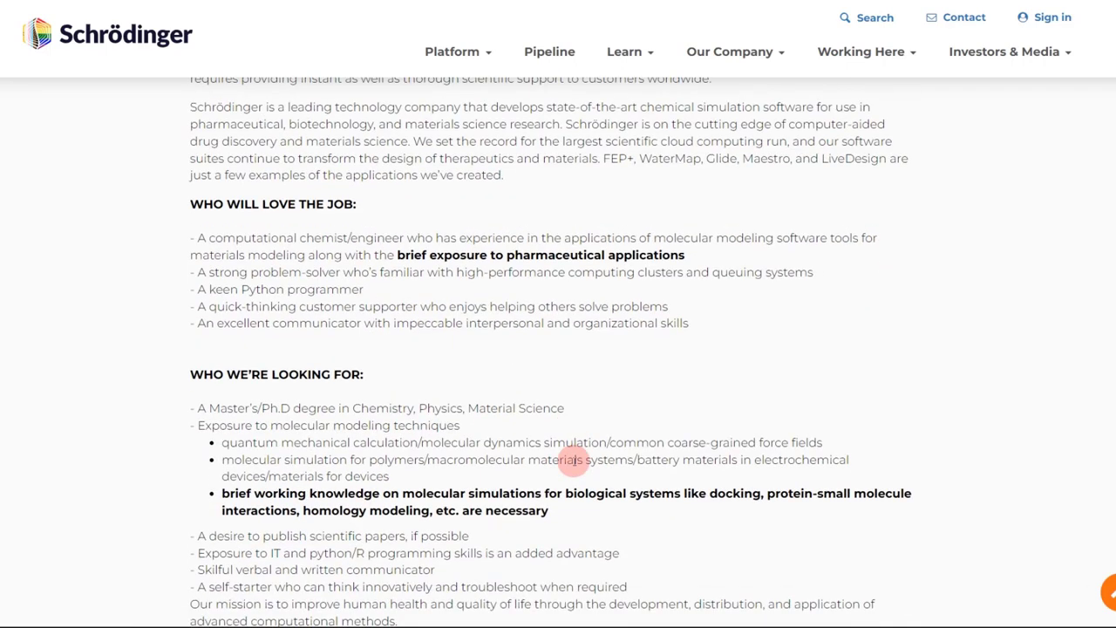
Read the requirements, highlighting the degree, quantum mechanical calculation and molecular dynamics simulation lines.
scroll(down, 3)
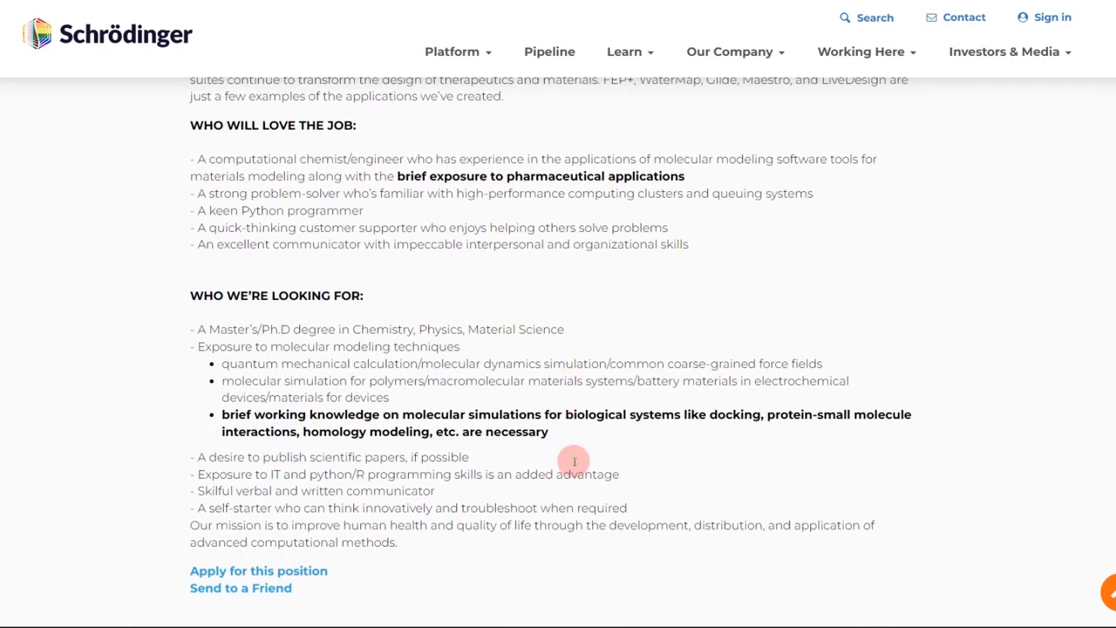
scroll(up, 3)
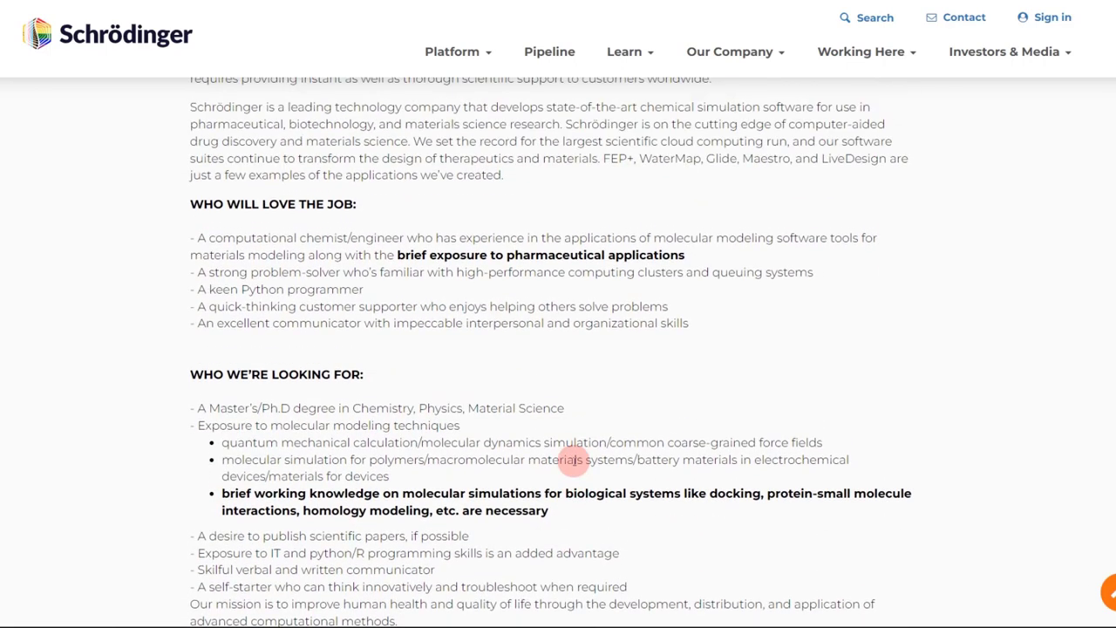
scroll(down, 3)
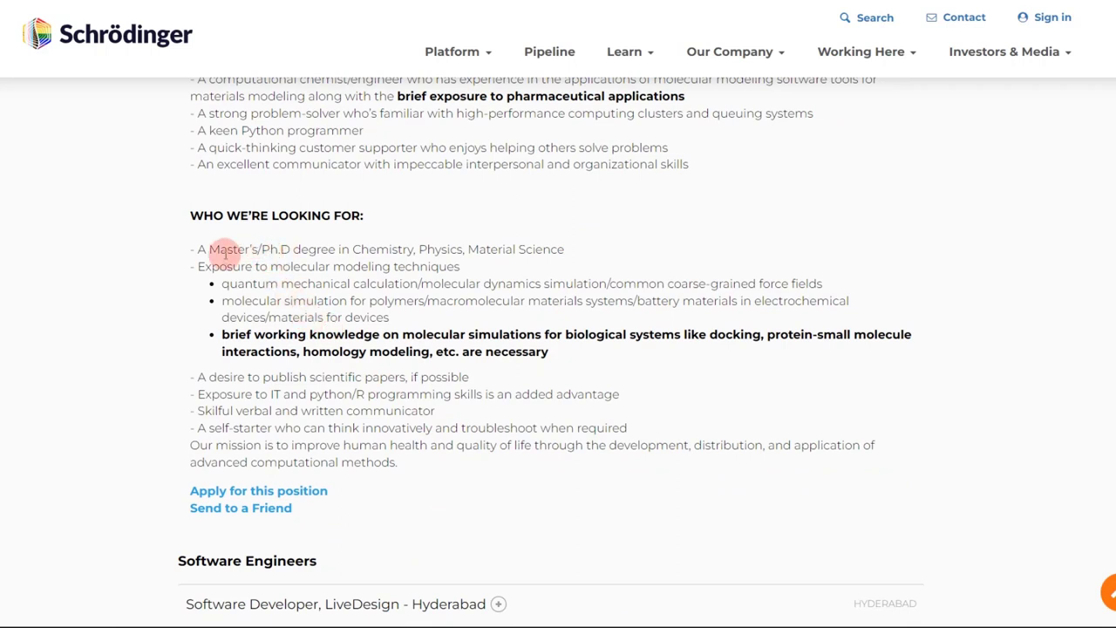
drag(224, 248, 443, 248)
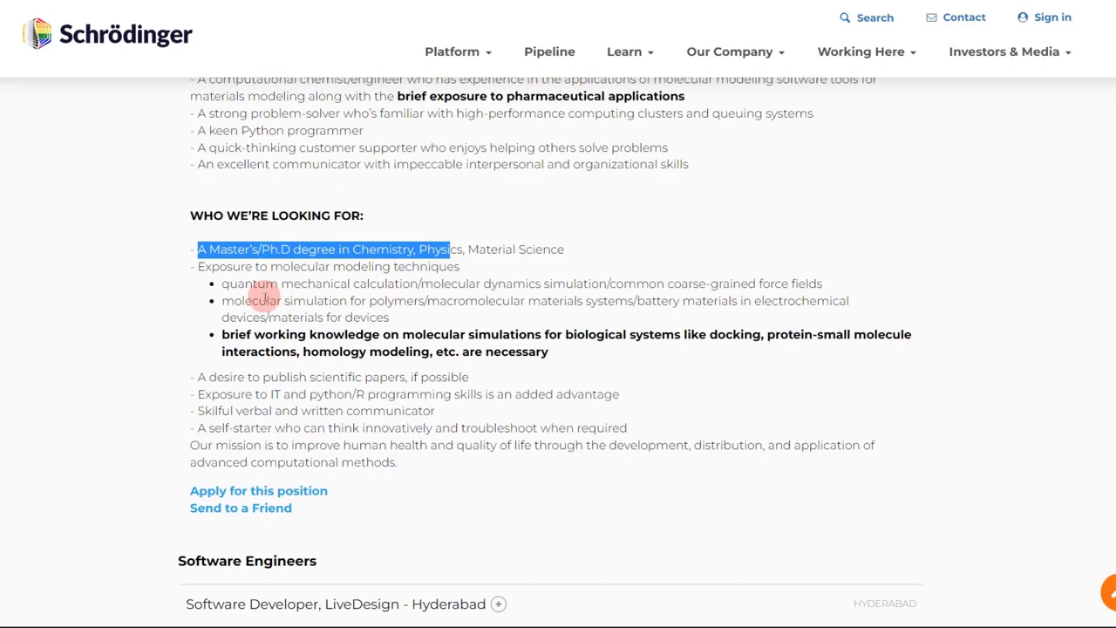
click(253, 294)
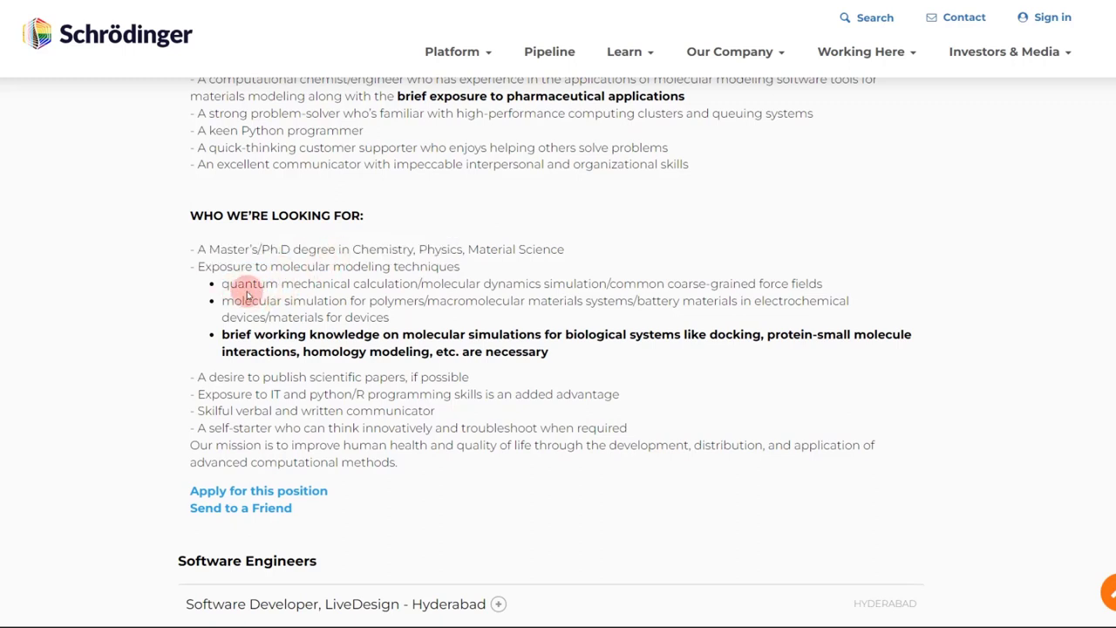
drag(245, 284, 427, 283)
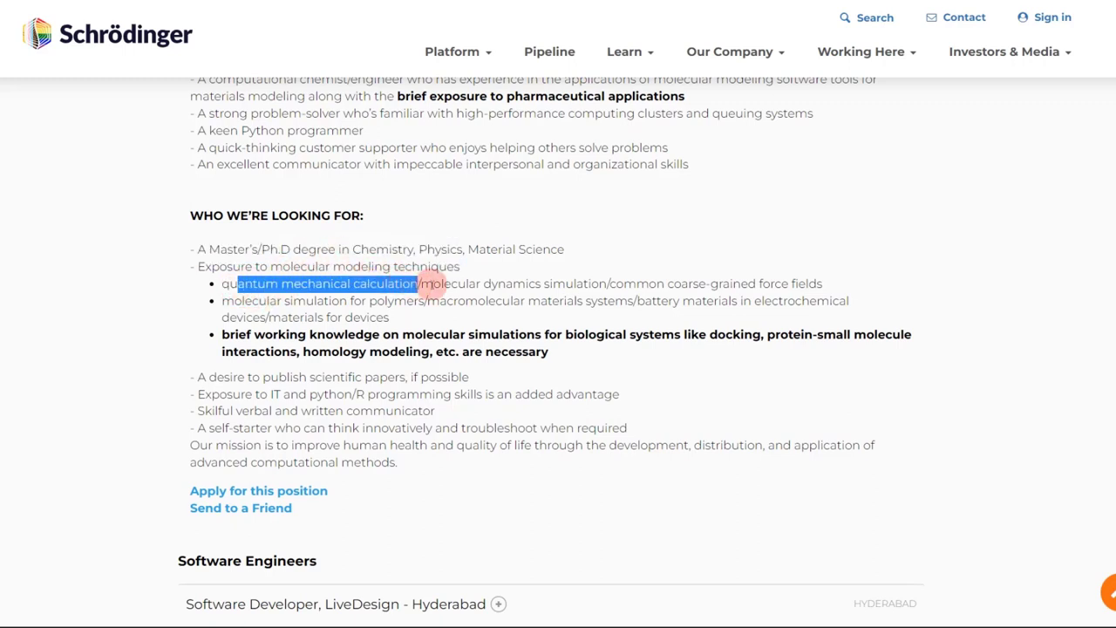
drag(423, 283, 611, 284)
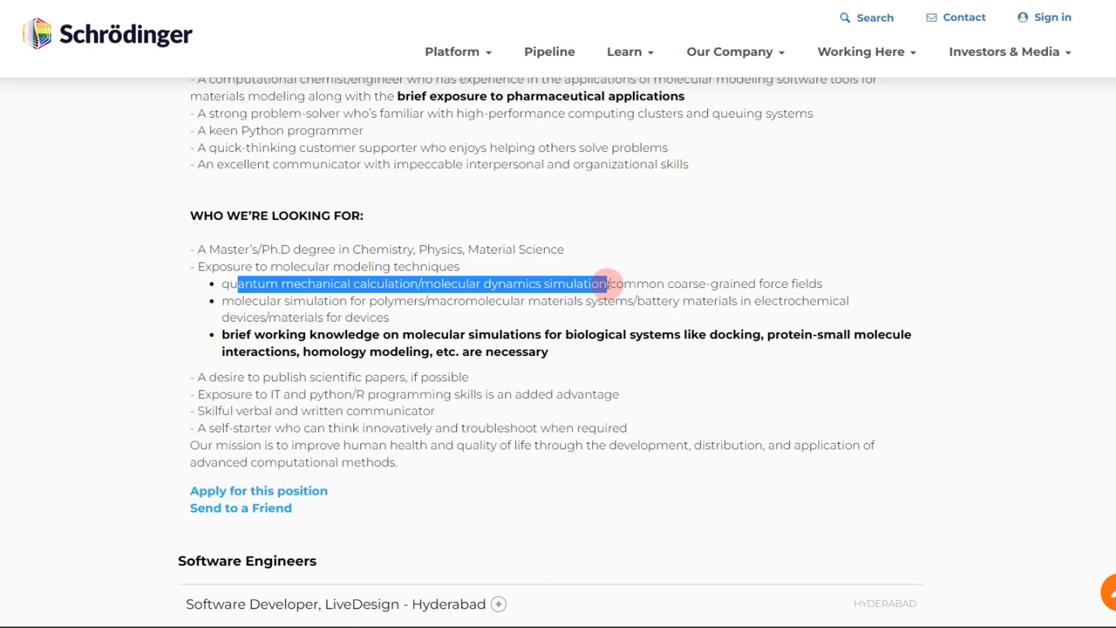
mouse_move(541, 297)
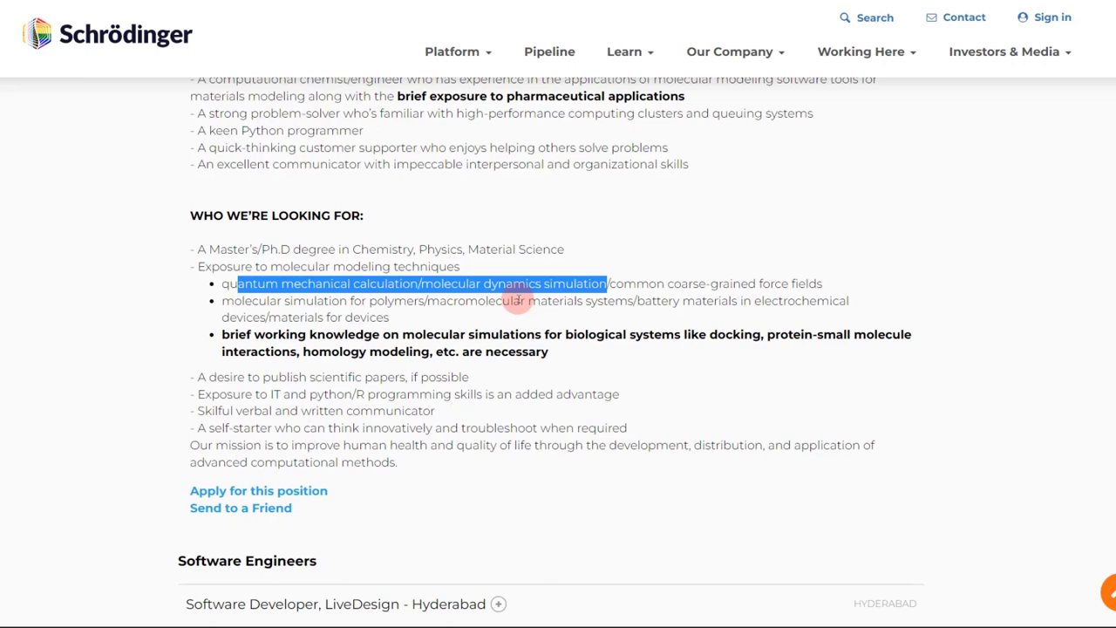
mouse_move(545, 317)
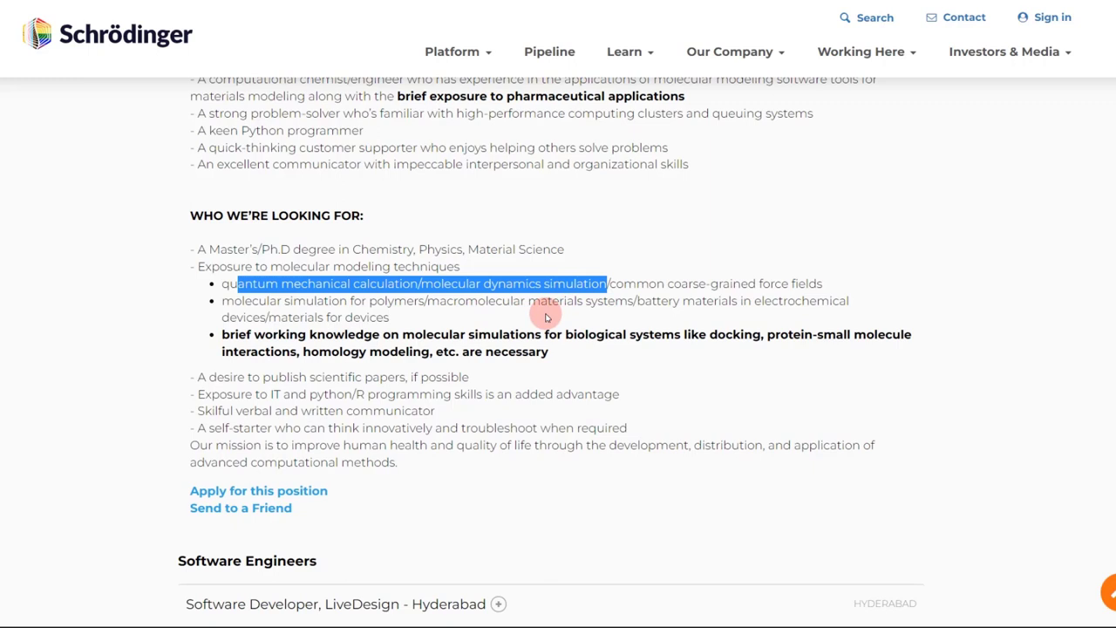
mouse_move(402, 314)
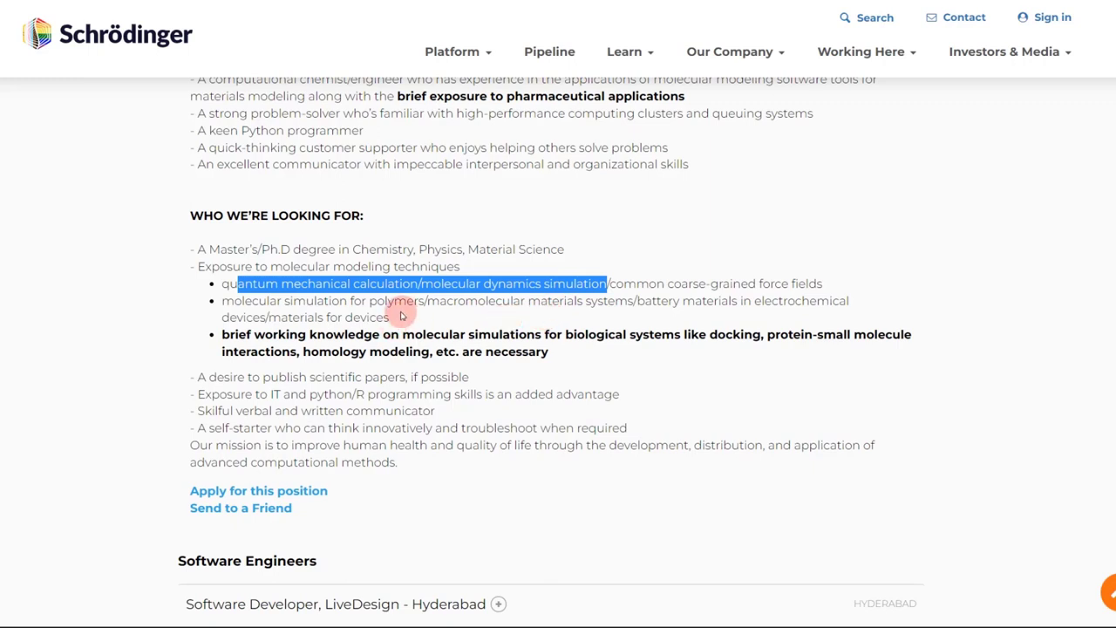
mouse_move(396, 320)
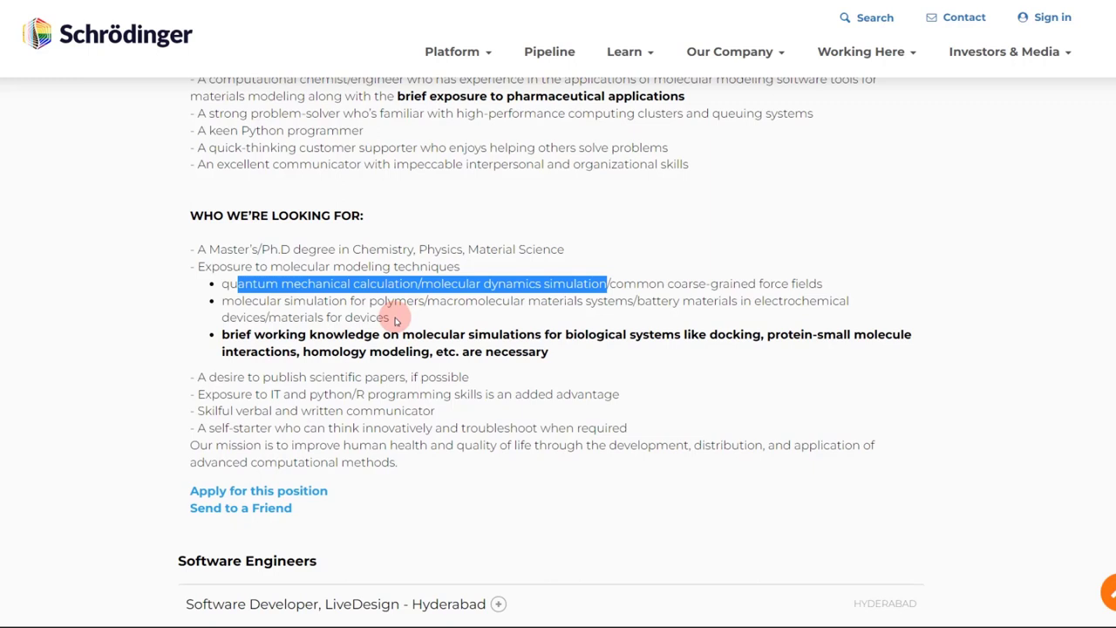
scroll(down, 3)
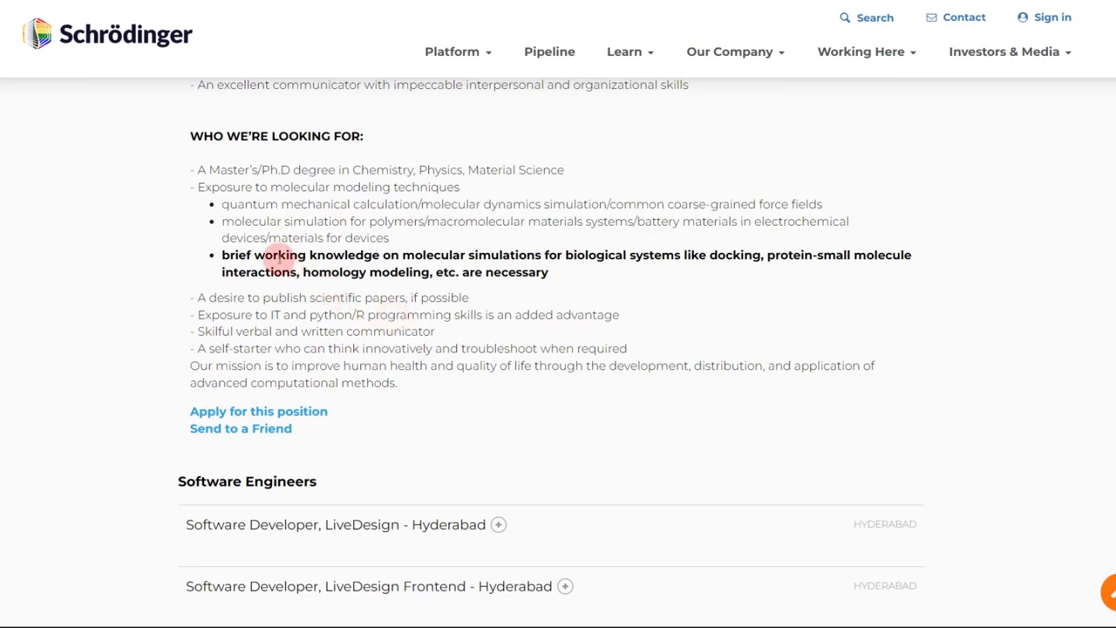
drag(278, 255, 649, 255)
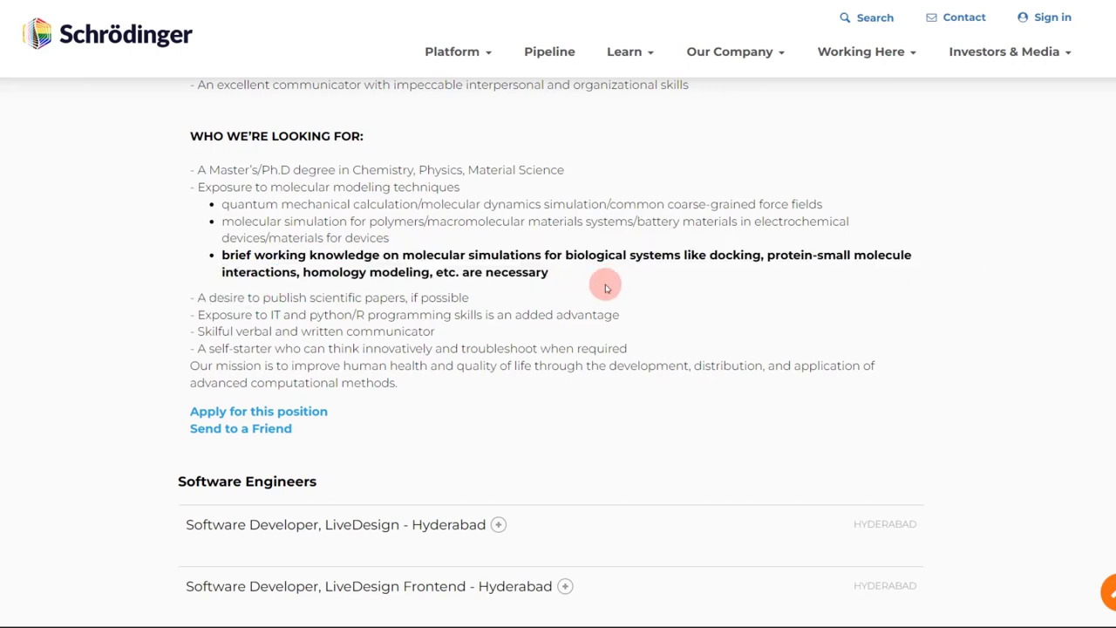
mouse_move(390, 297)
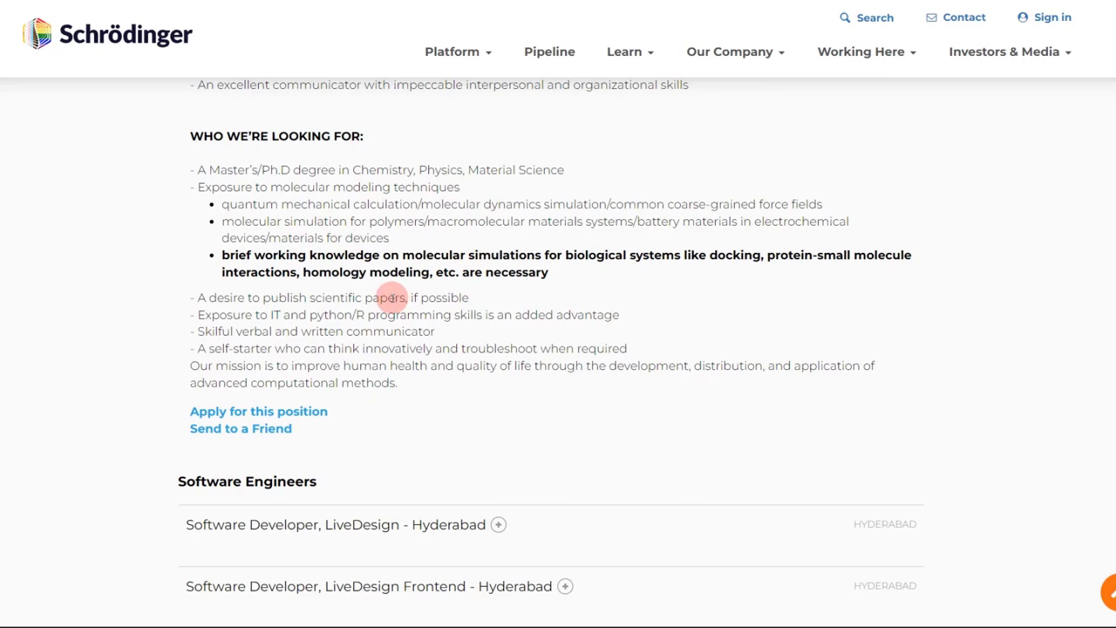
scroll(up, 3)
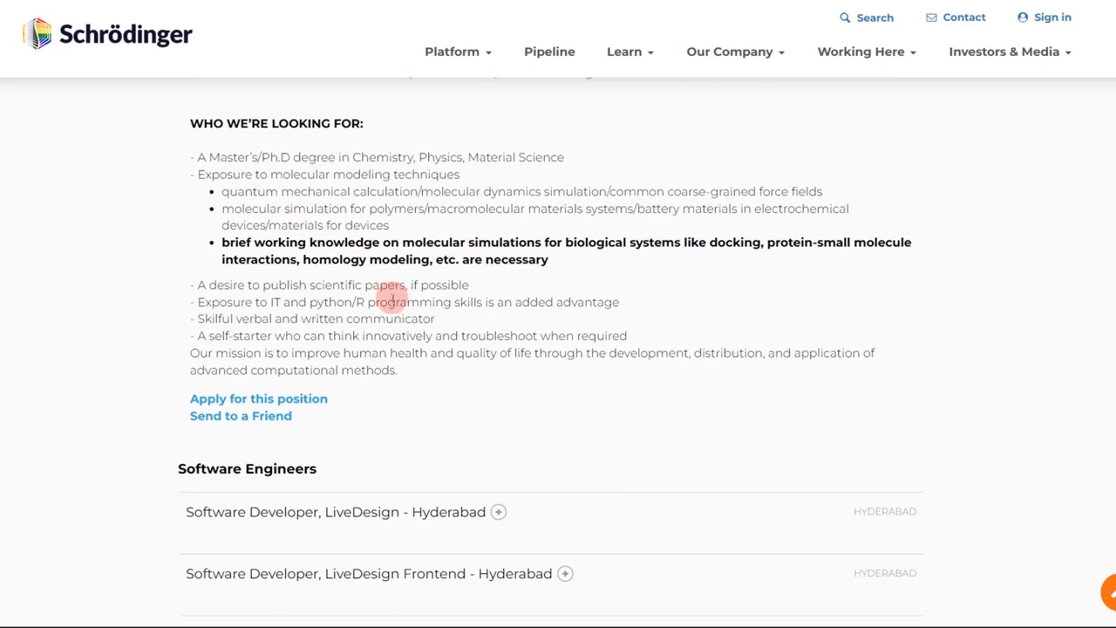
scroll(down, 3)
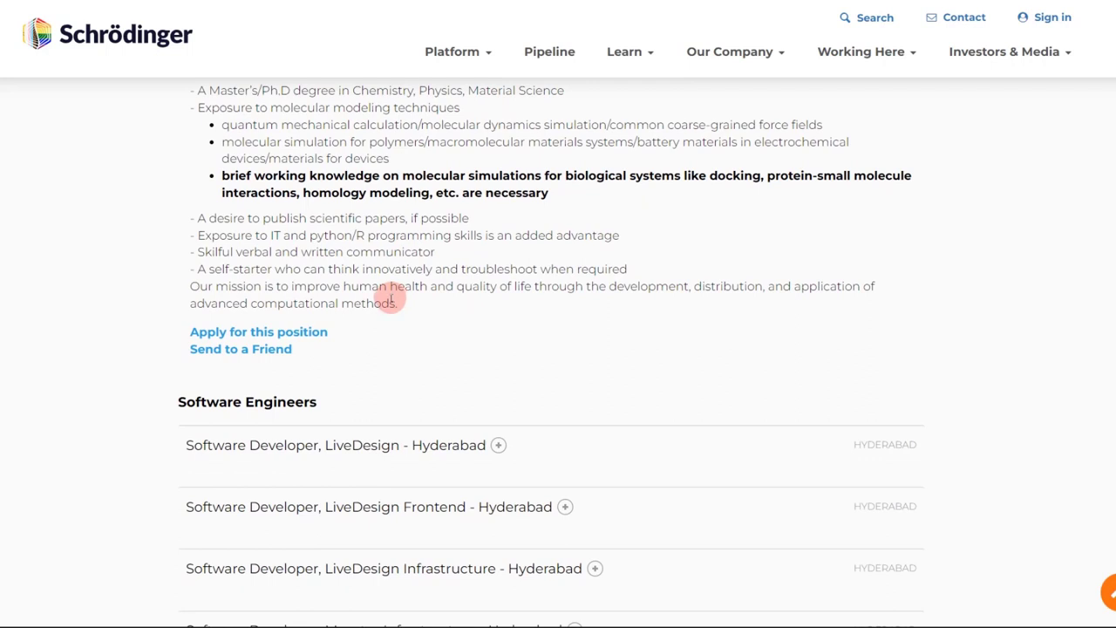
double_click(222, 235)
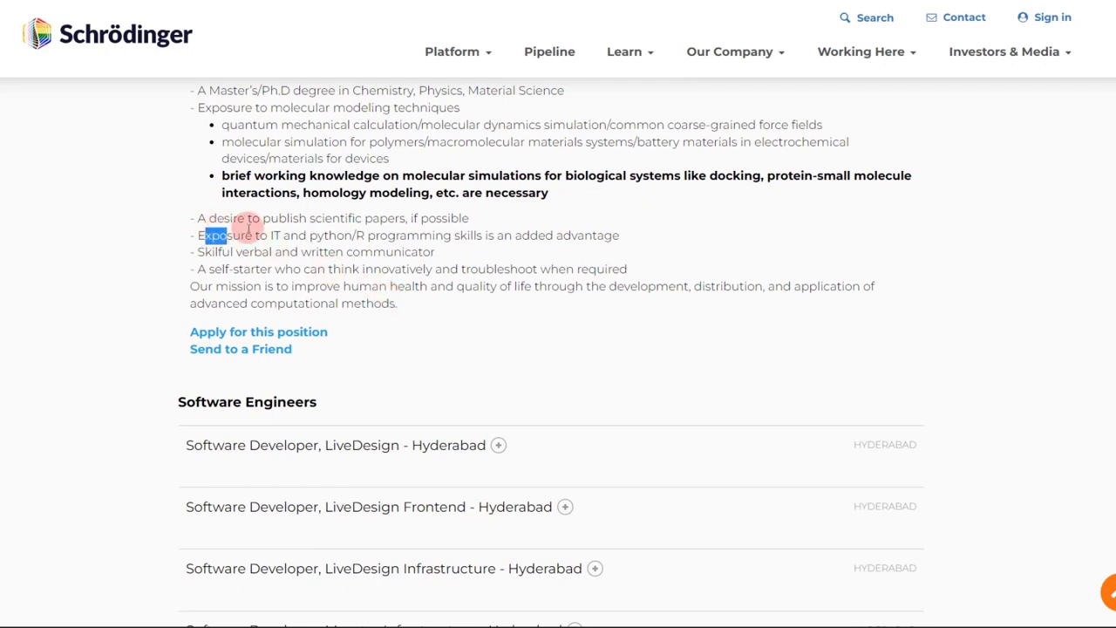
drag(216, 234, 436, 252)
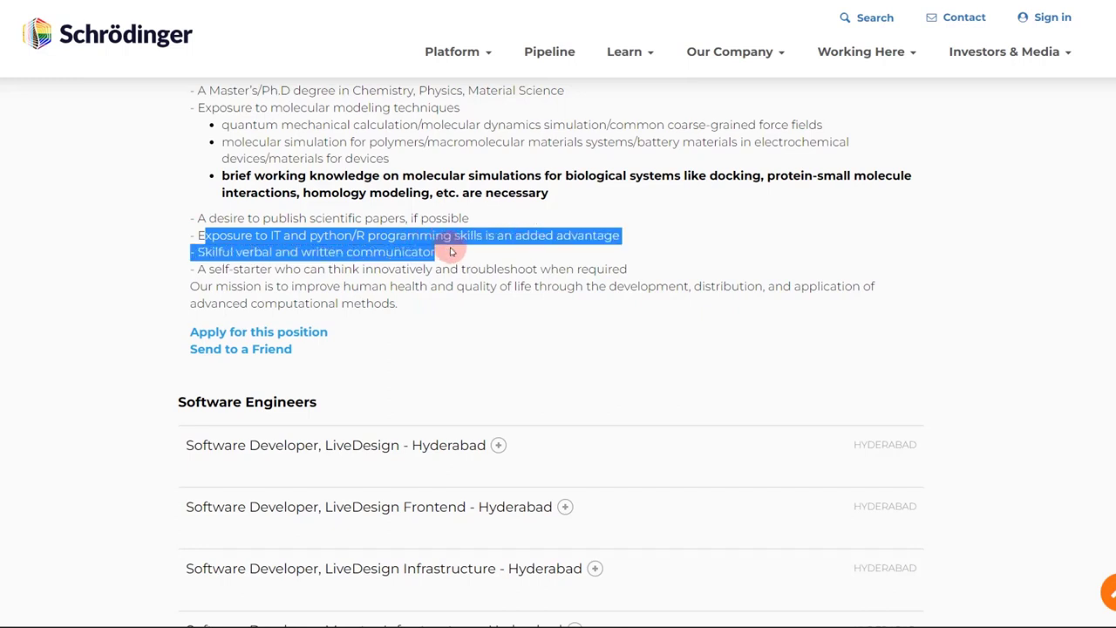
mouse_move(632, 247)
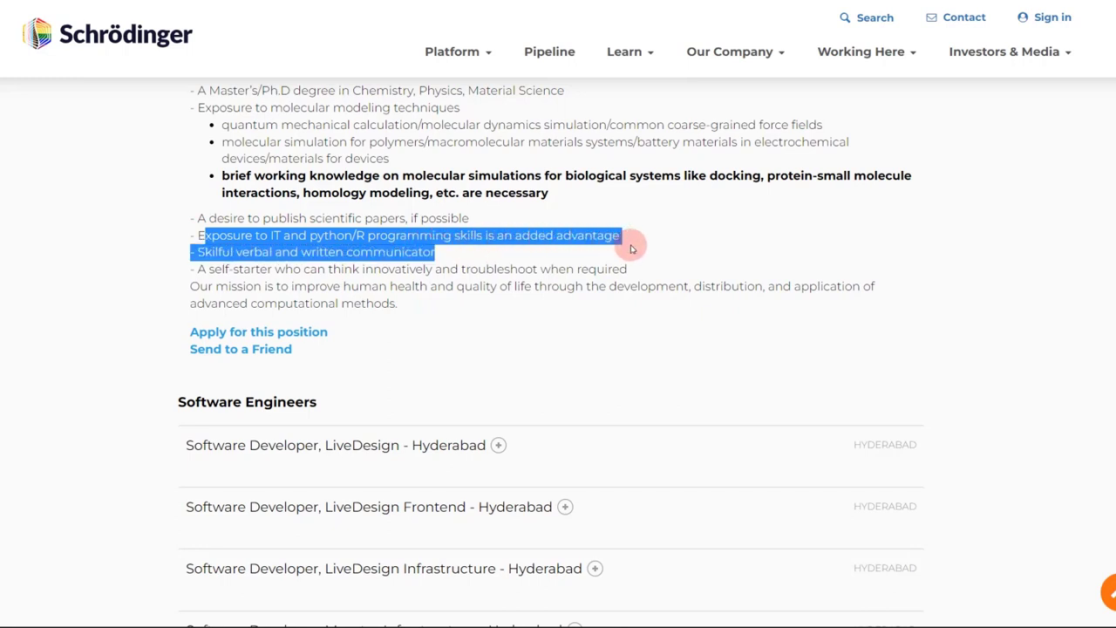
click(627, 319)
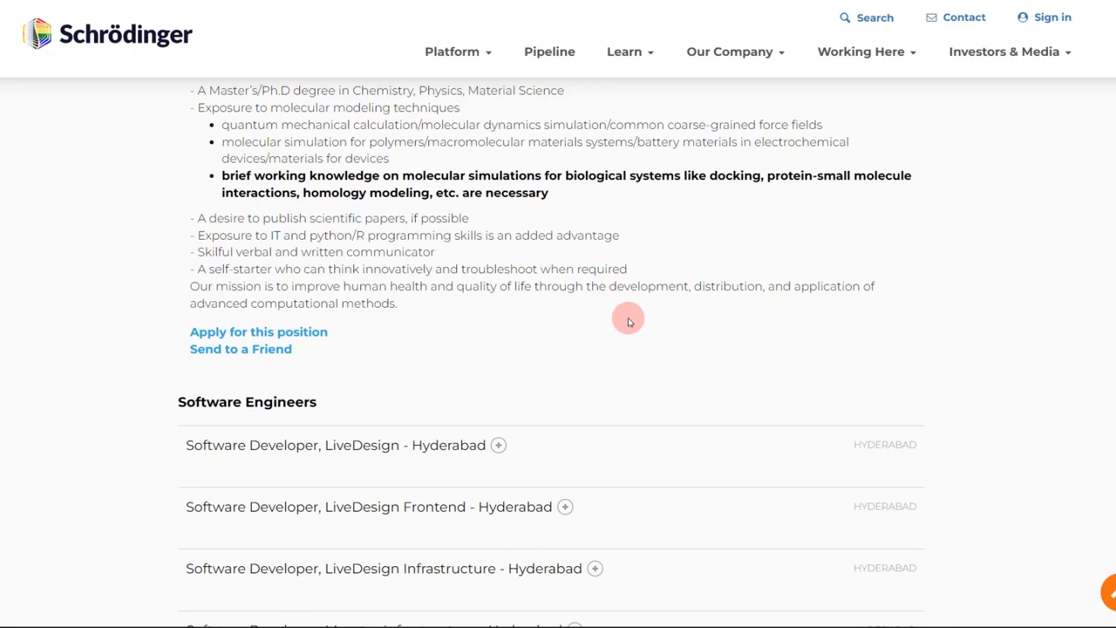
mouse_move(619, 321)
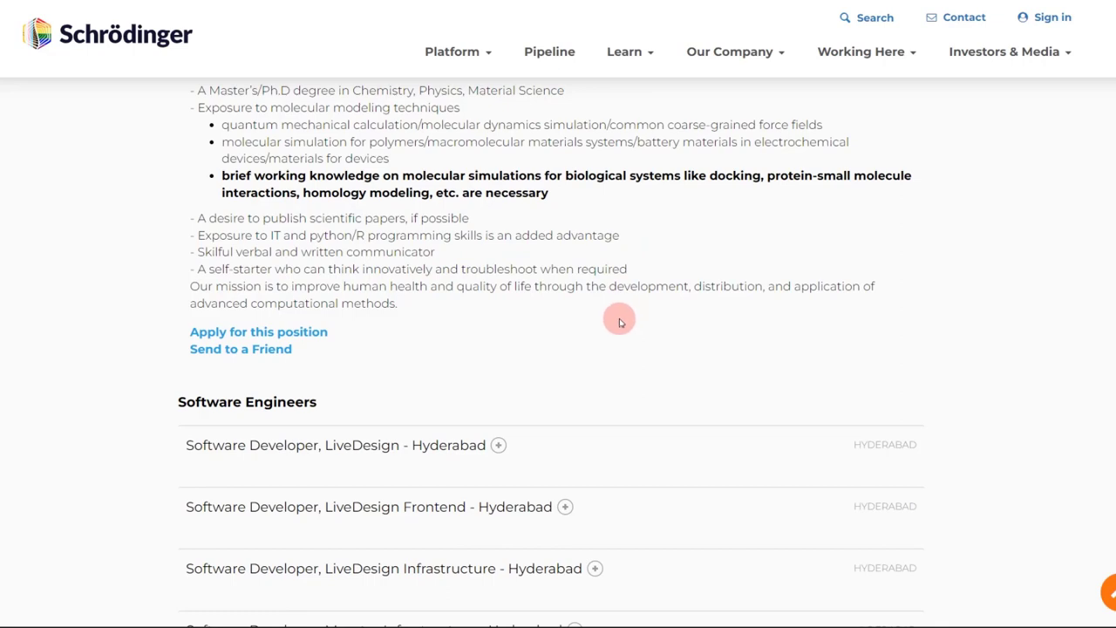
scroll(up, 3)
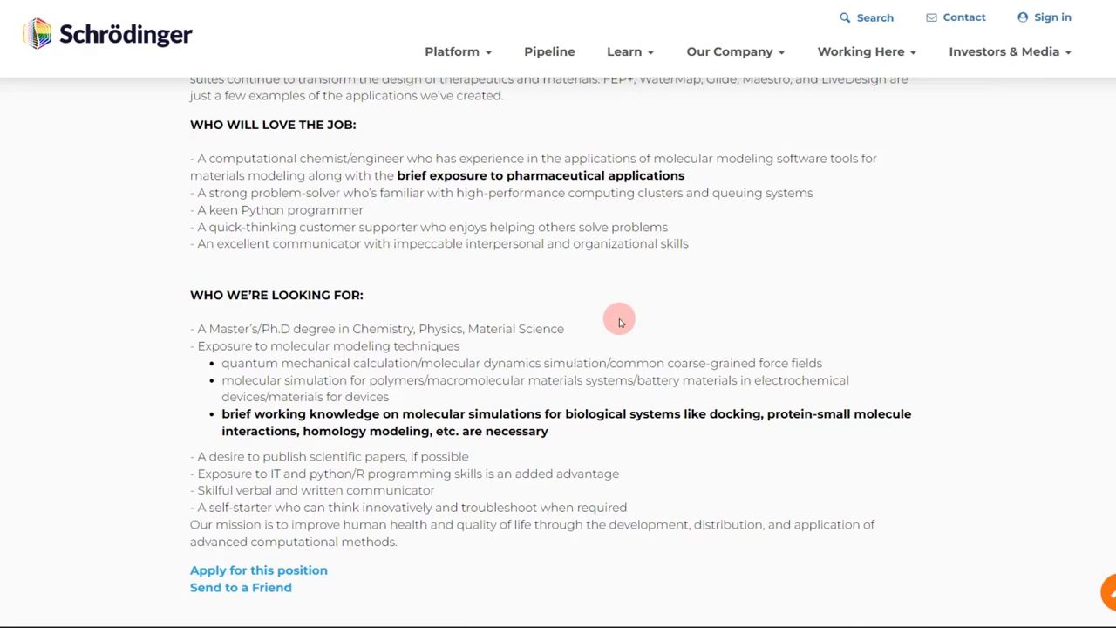
Collapse the Science and Technology Support Scientist posting and scroll up to the Hyderabad listing filters.
scroll(up, 3)
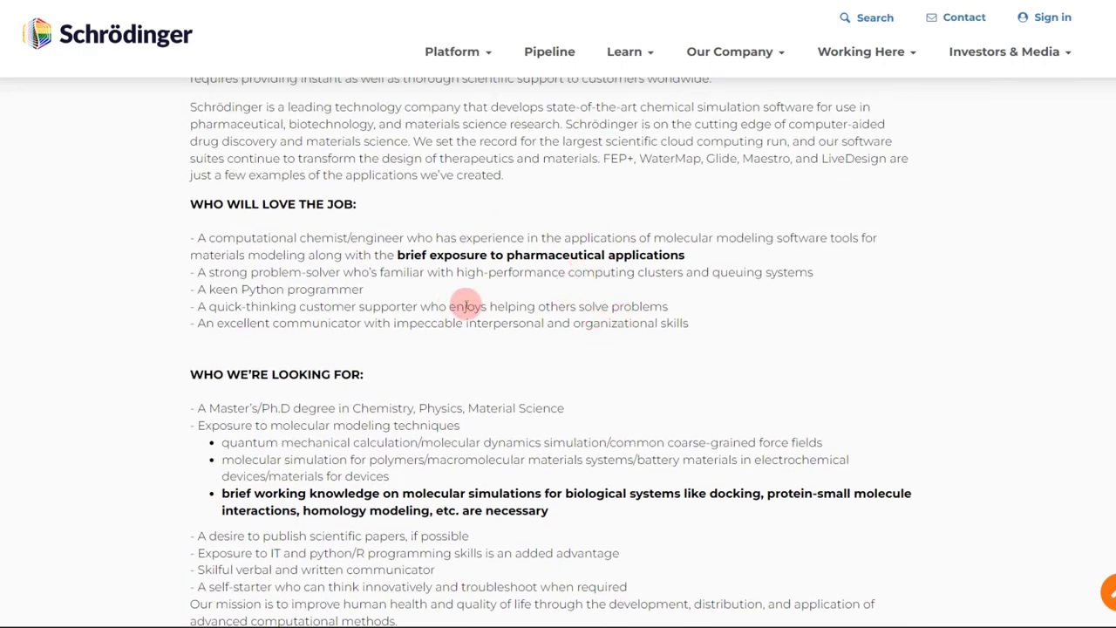
scroll(up, 3)
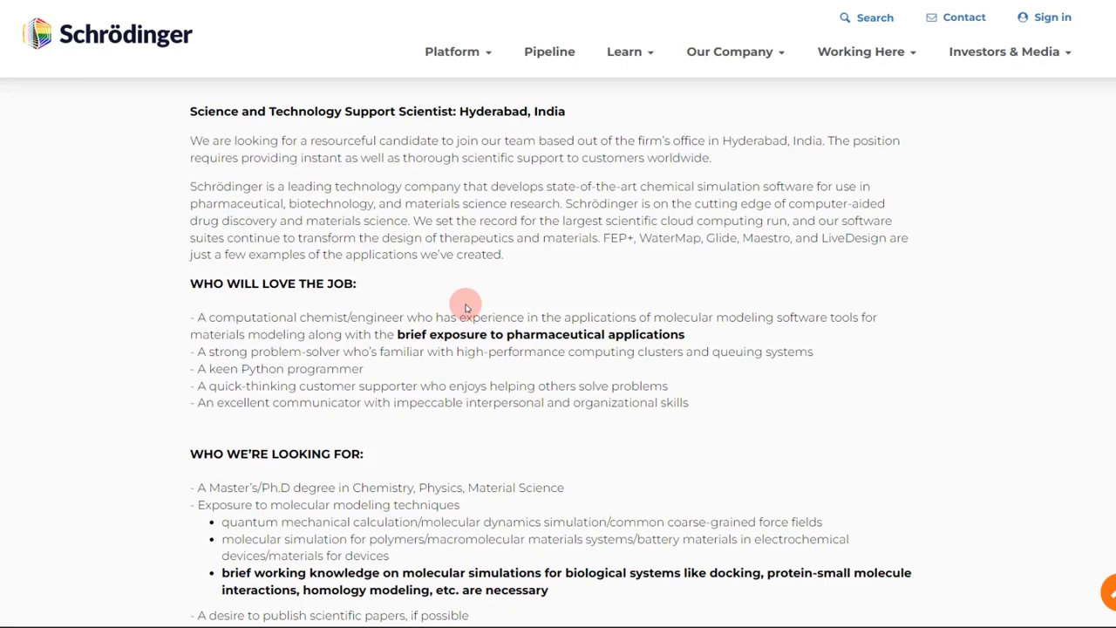
scroll(up, 3)
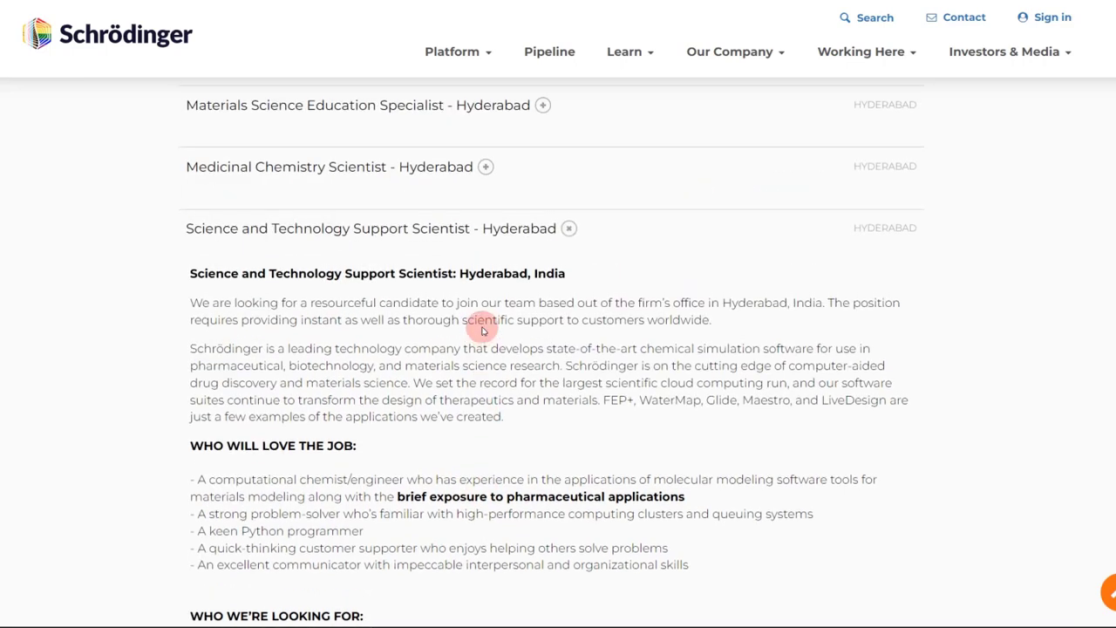
scroll(up, 3)
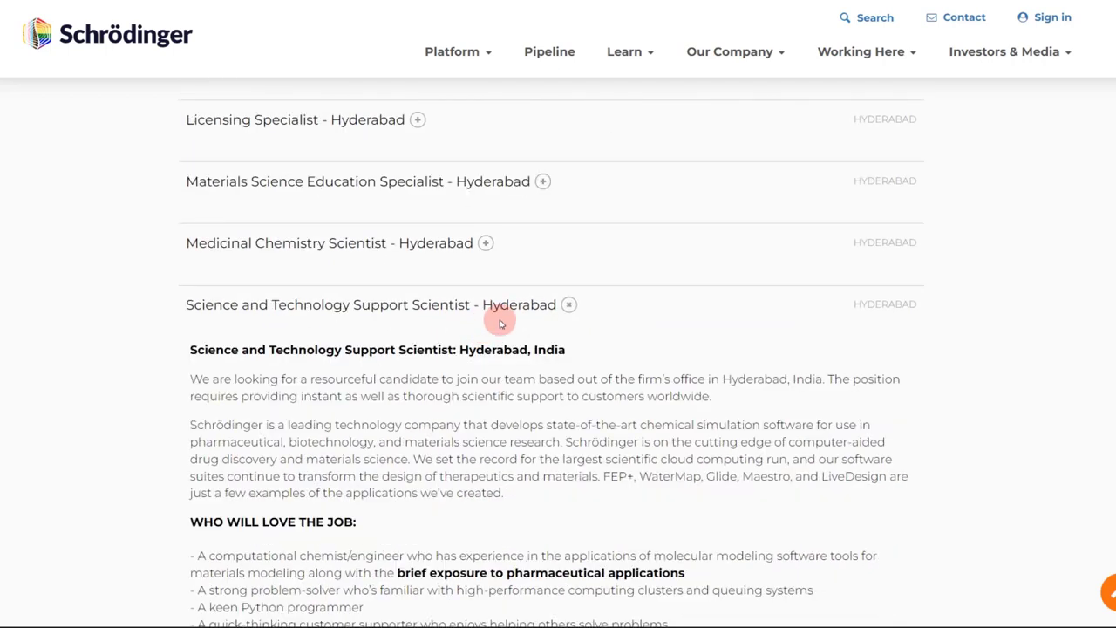
click(568, 304)
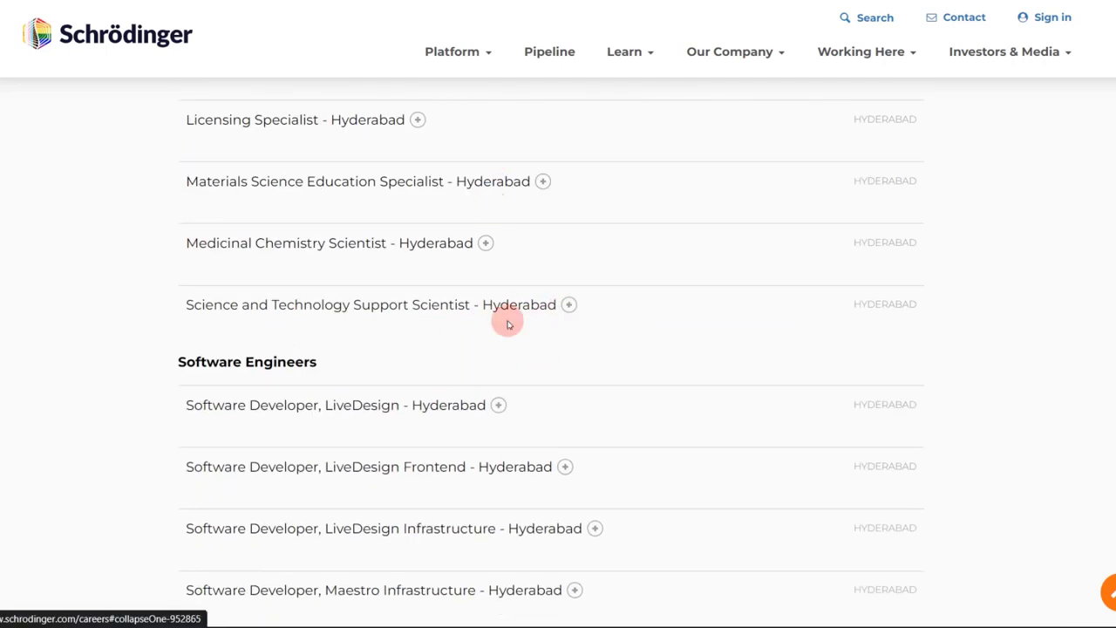
scroll(up, 3)
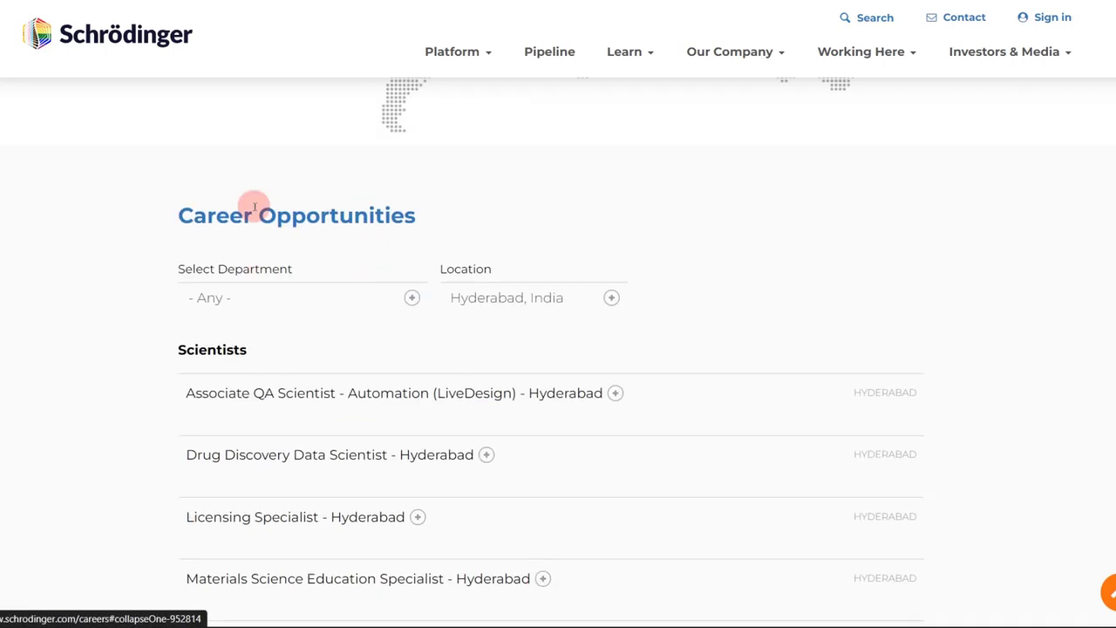
mouse_move(339, 276)
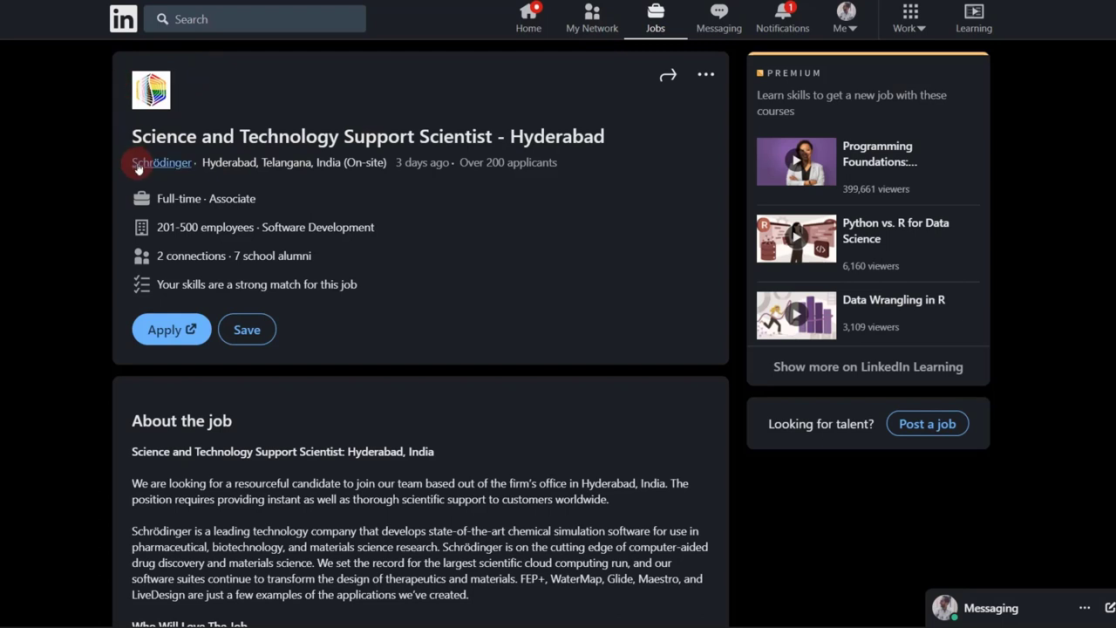
mouse_move(173, 277)
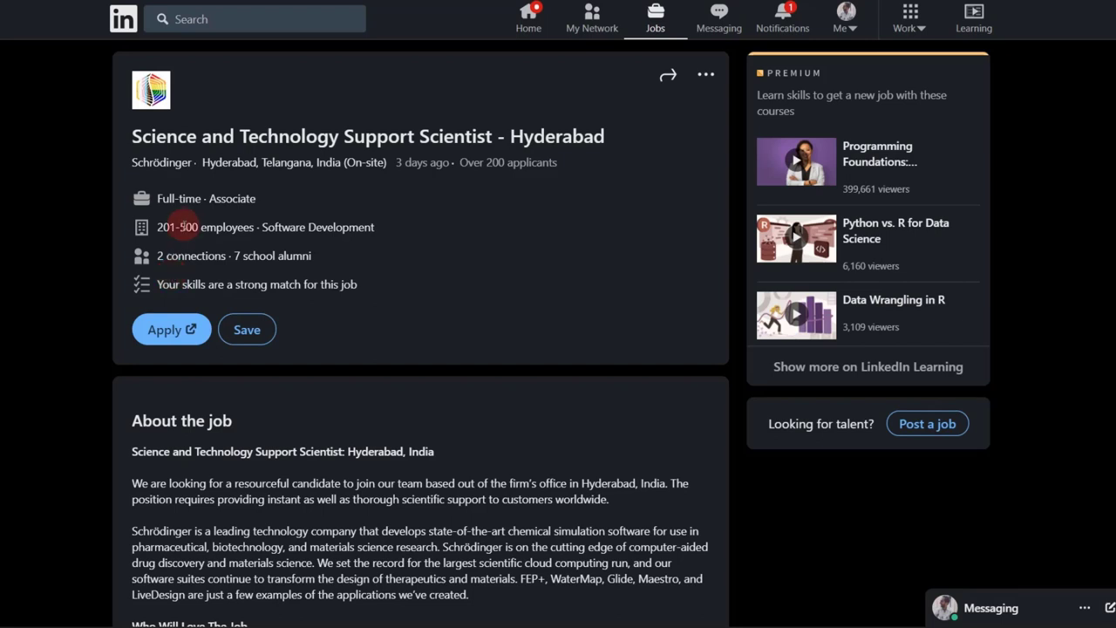
mouse_move(205, 116)
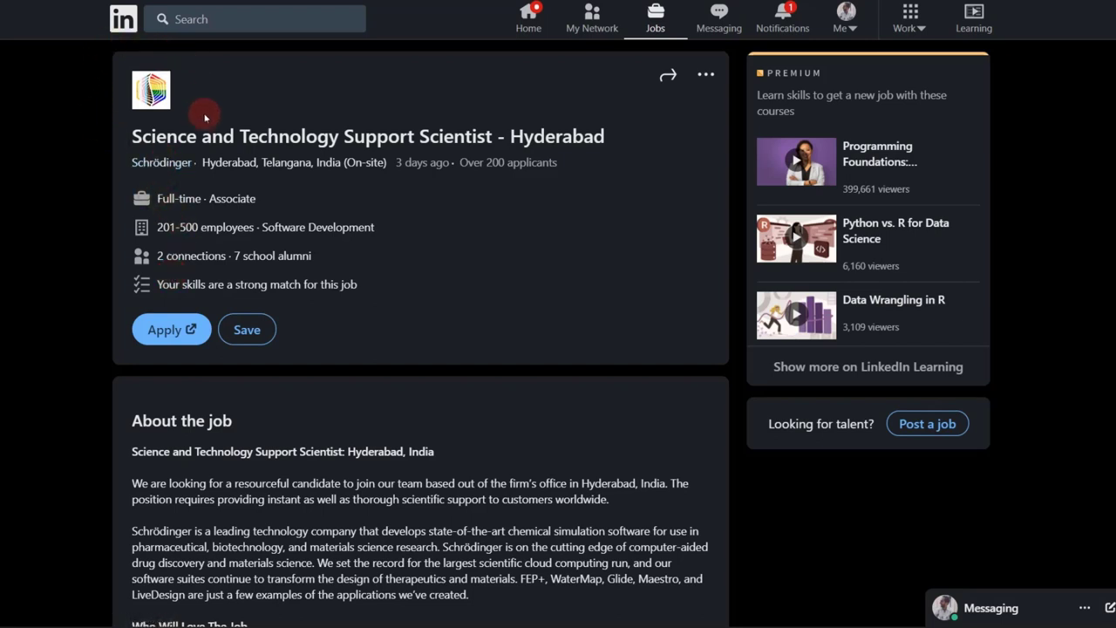
mouse_move(304, 253)
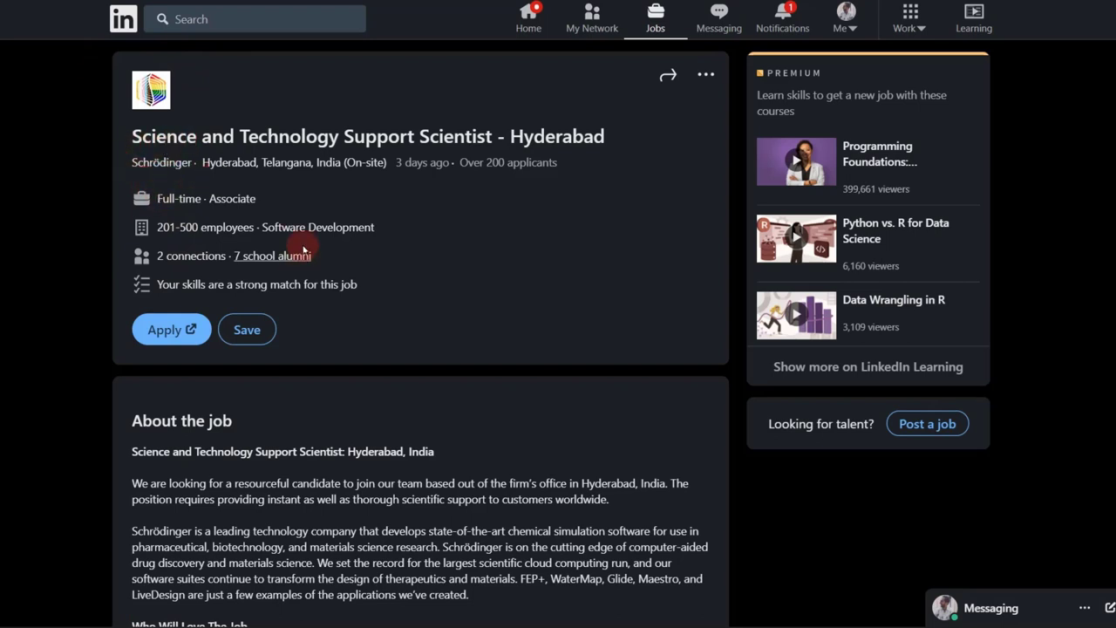
mouse_move(373, 249)
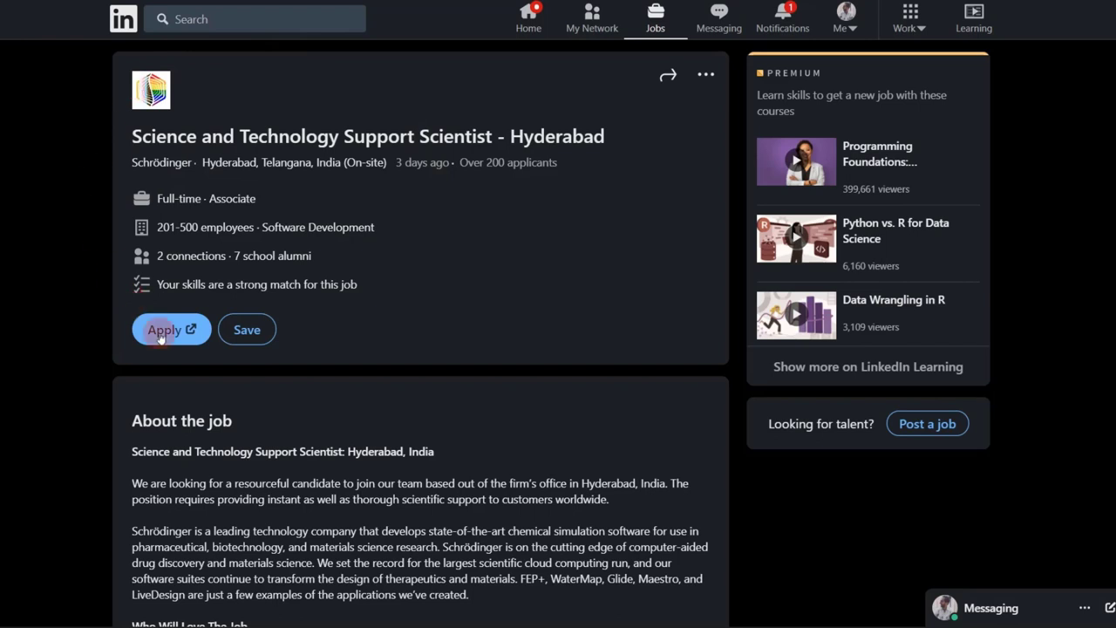
mouse_move(53, 356)
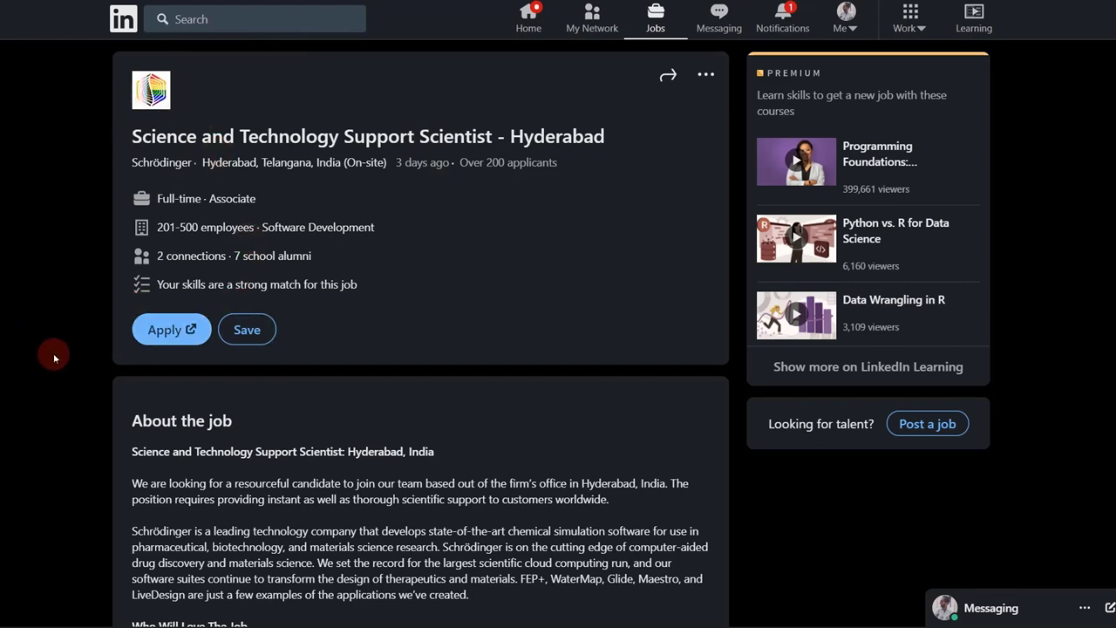